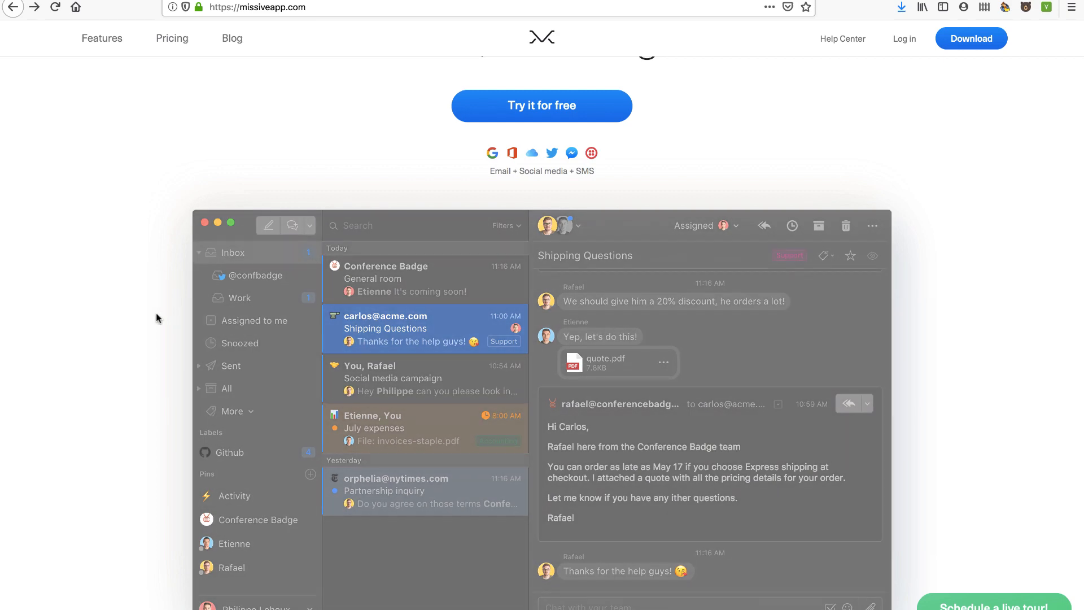
# Step: Scroll down through the Missive website's homepage
pyautogui.scroll(-3)
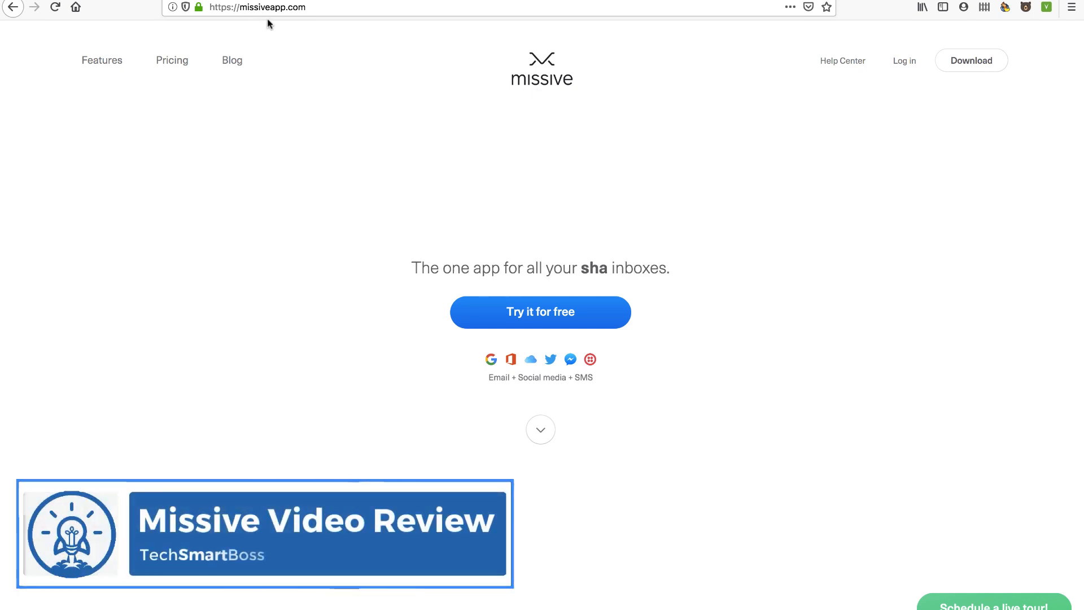
pyautogui.scroll(-3)
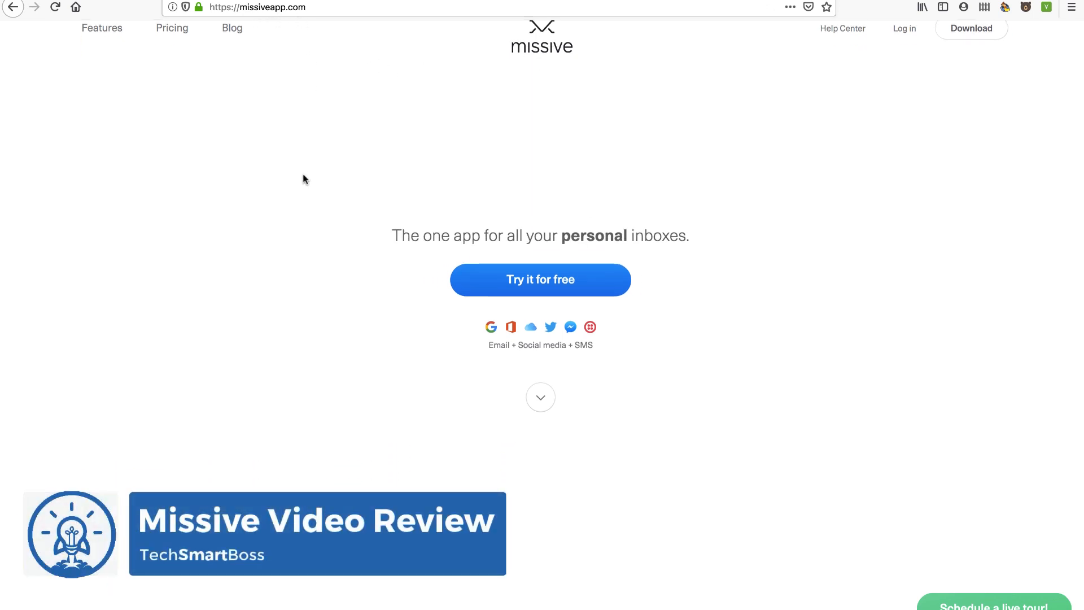
pyautogui.scroll(-3)
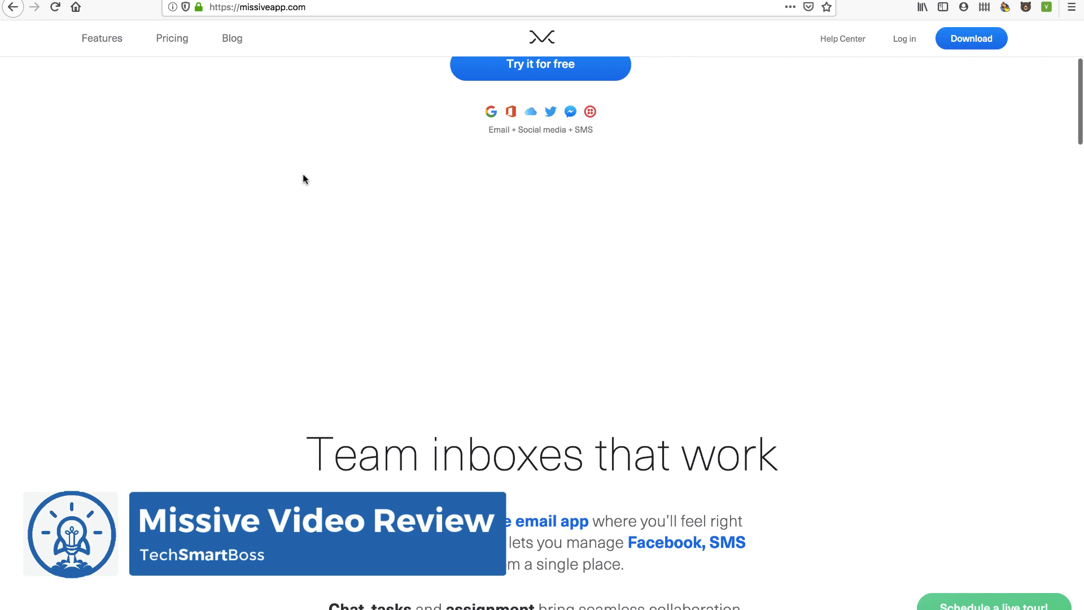
pyautogui.scroll(-3)
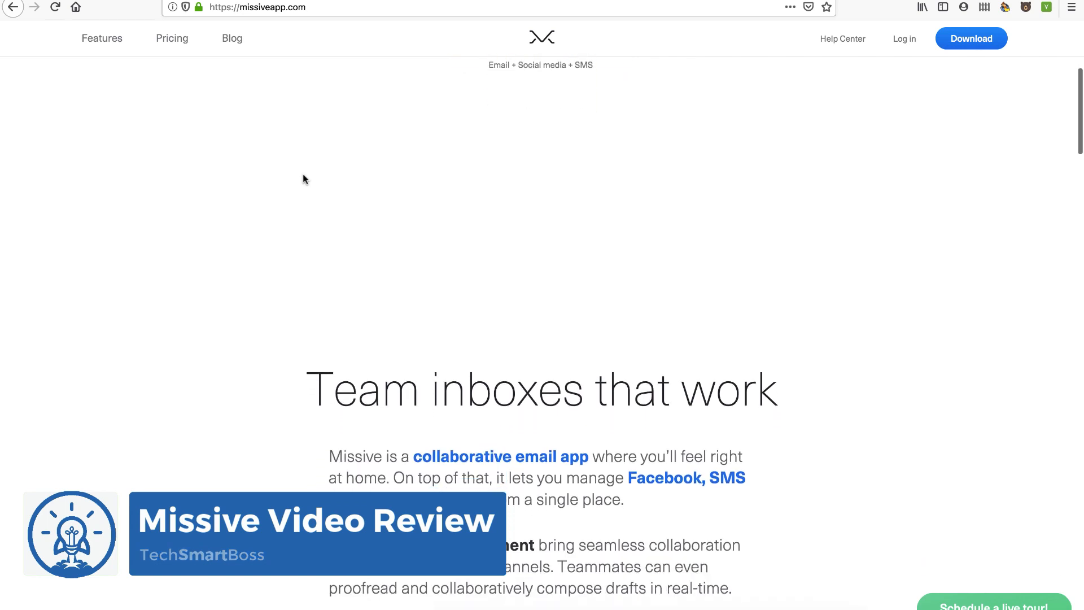
pyautogui.scroll(-3)
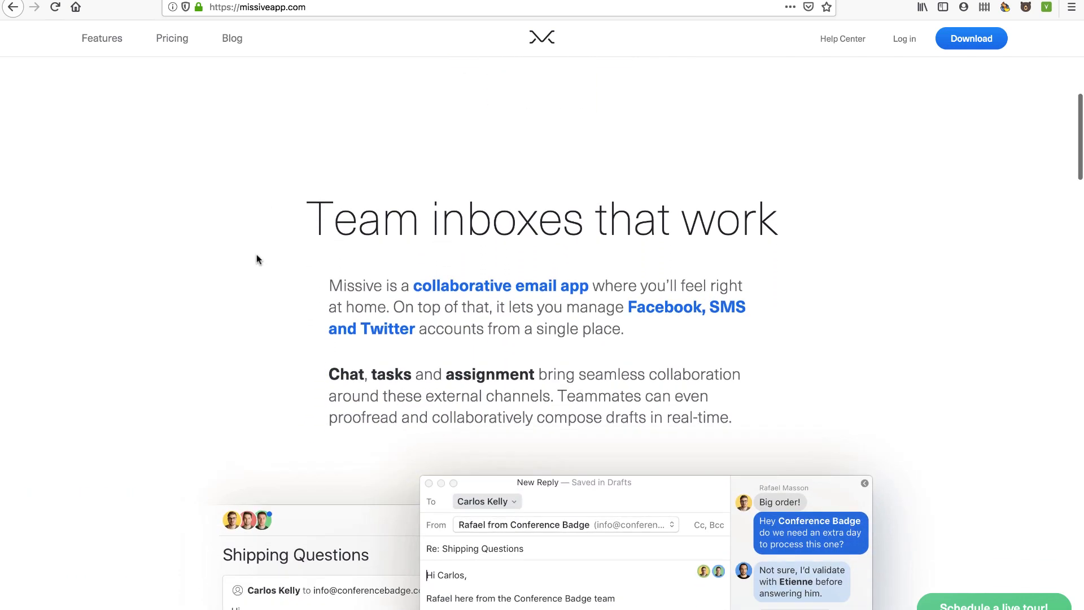
pyautogui.scroll(-3)
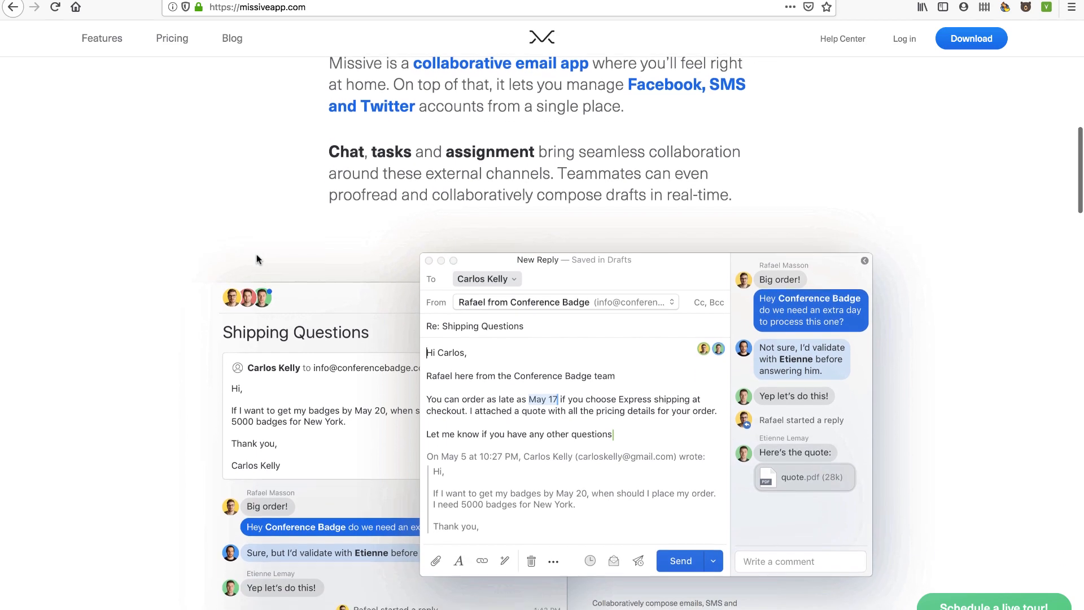
pyautogui.scroll(-3)
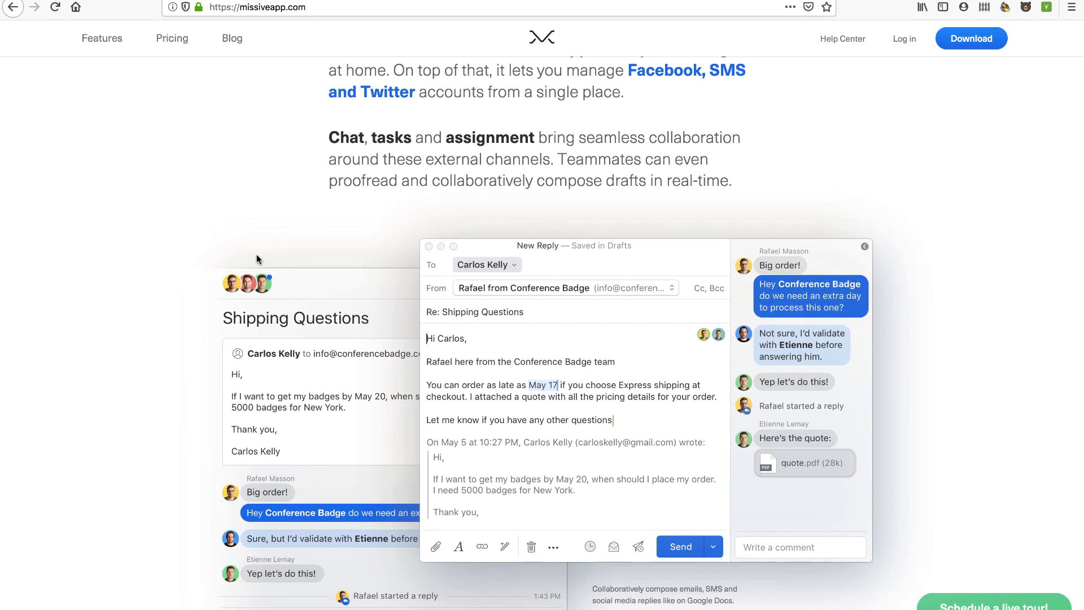
pyautogui.scroll(-3)
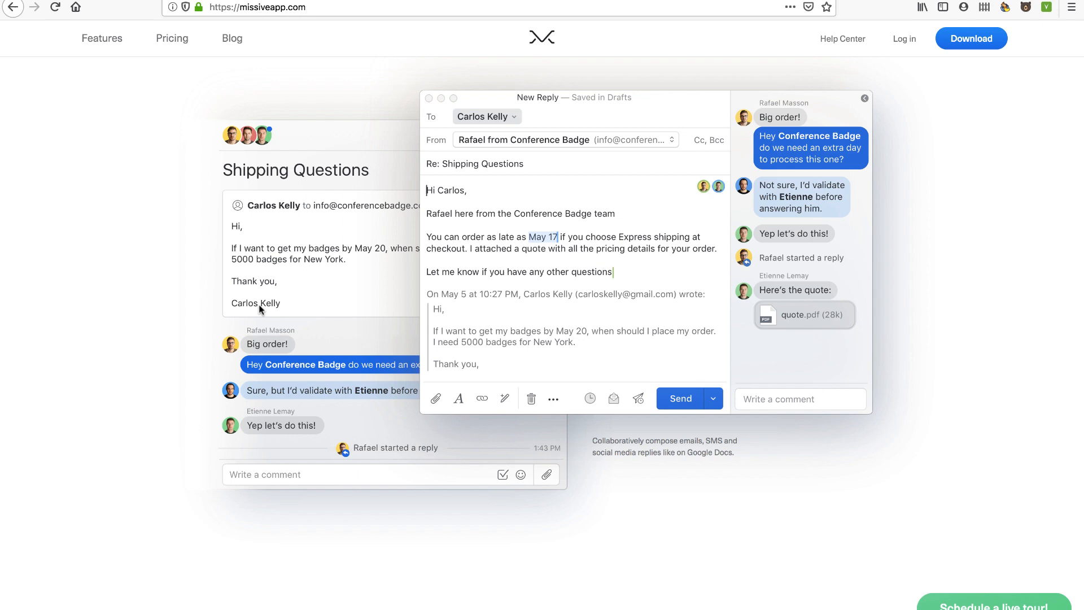
pyautogui.scroll(-3)
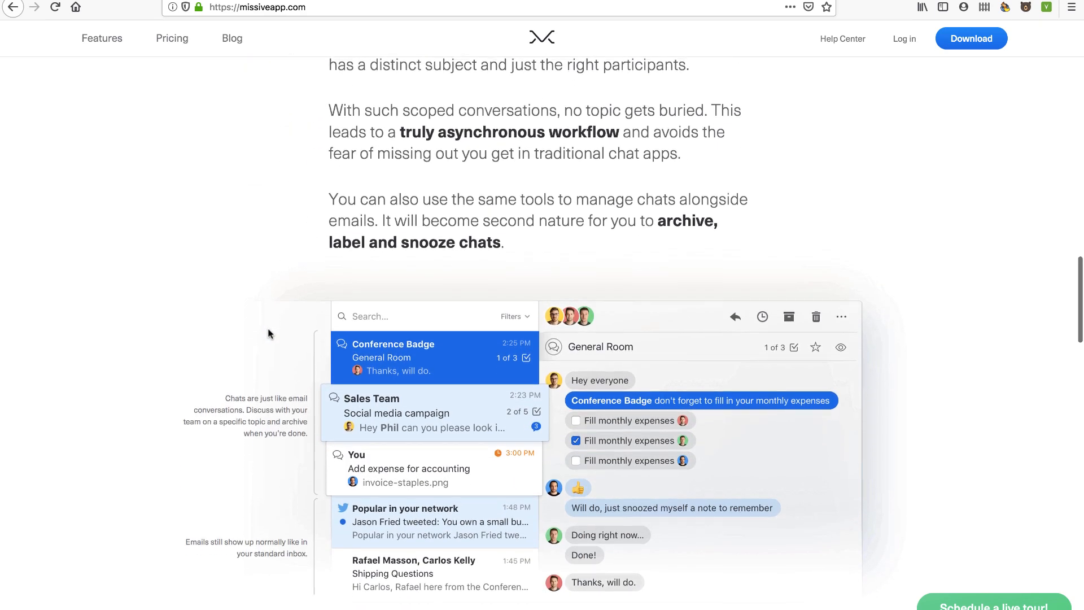
pyautogui.scroll(-3)
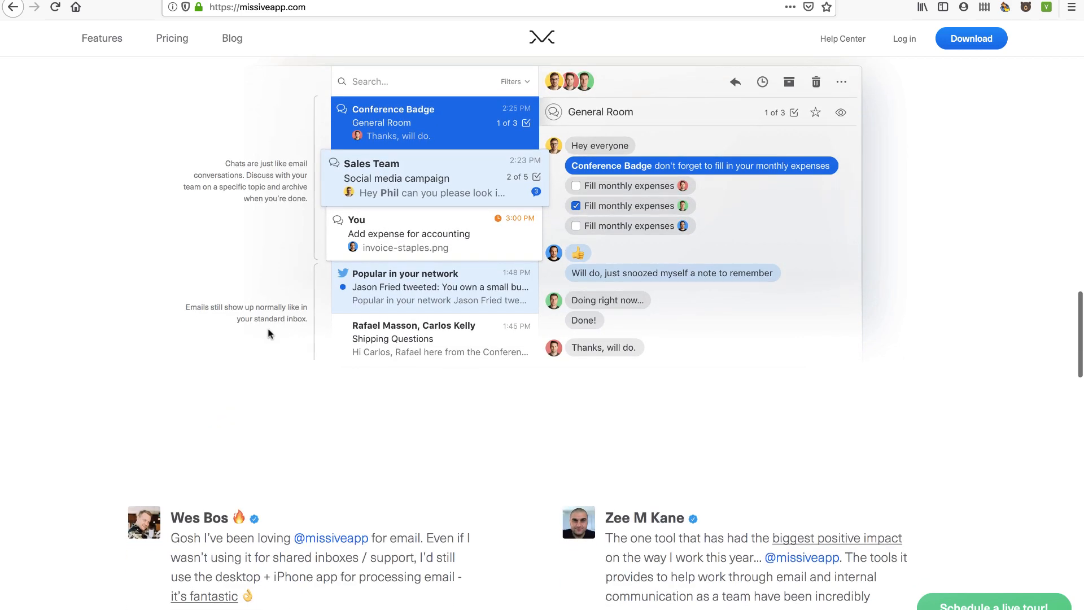
pyautogui.scroll(-3)
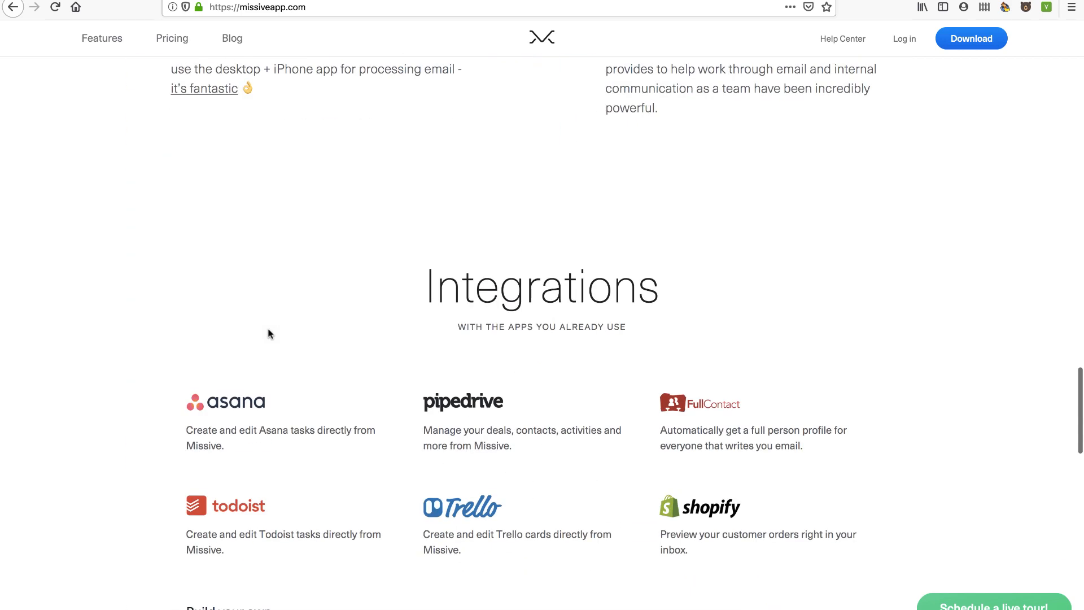
pyautogui.scroll(-3)
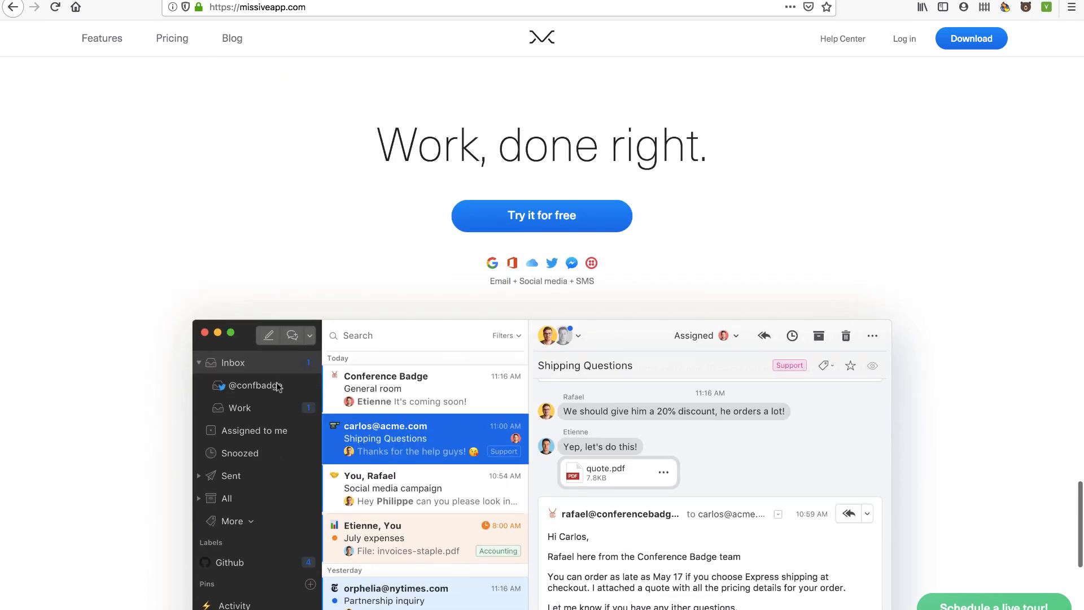
pyautogui.scroll(-3)
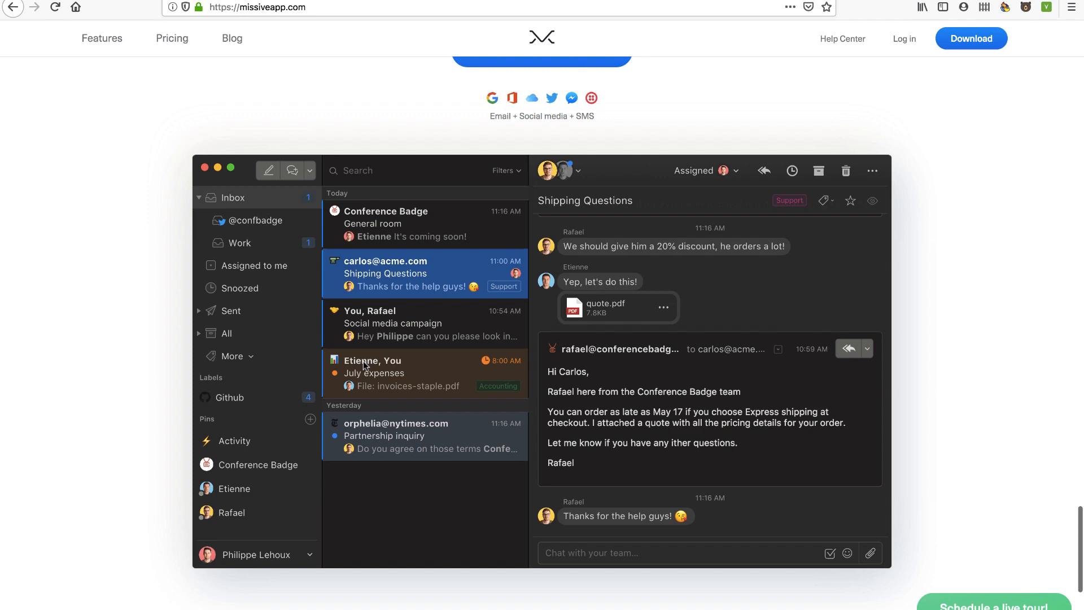
pyautogui.scroll(-3)
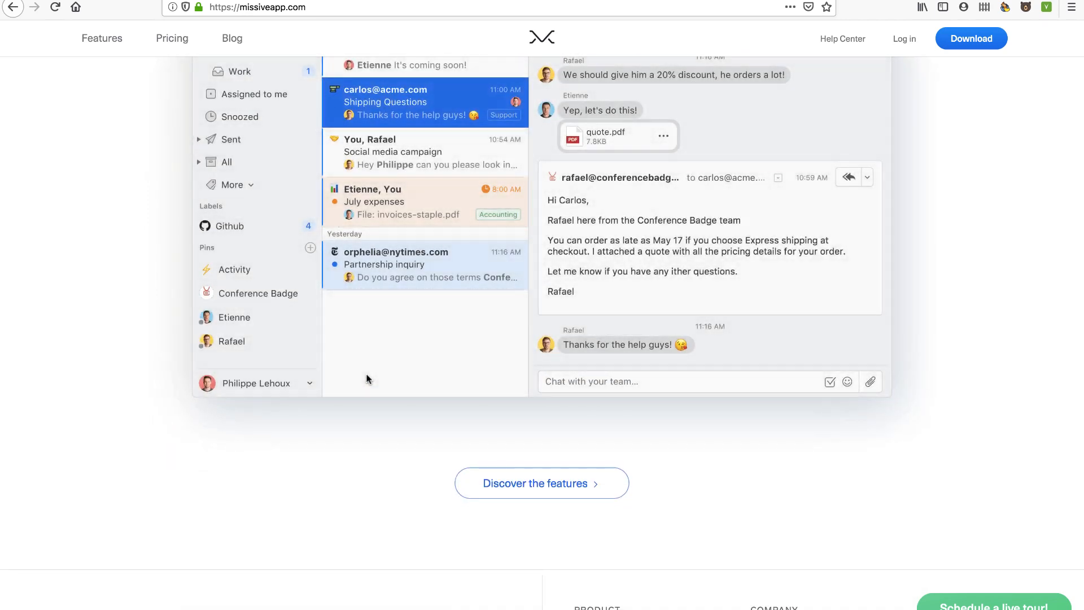
# Step: Open Pricing and review the Free, Starter and Productive plan comparison
pyautogui.click(172, 38)
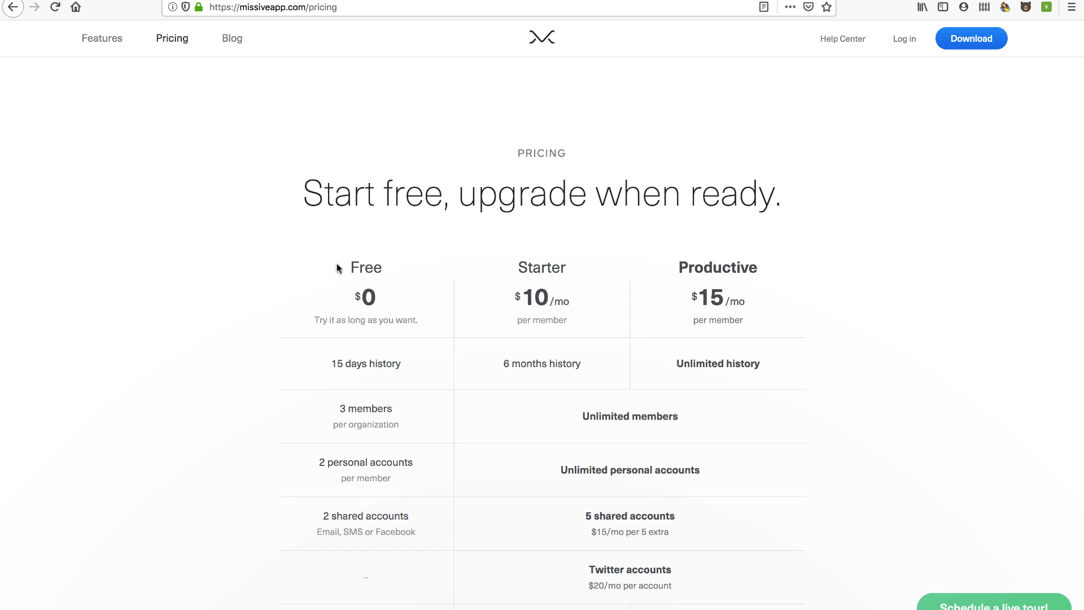
pyautogui.scroll(-3)
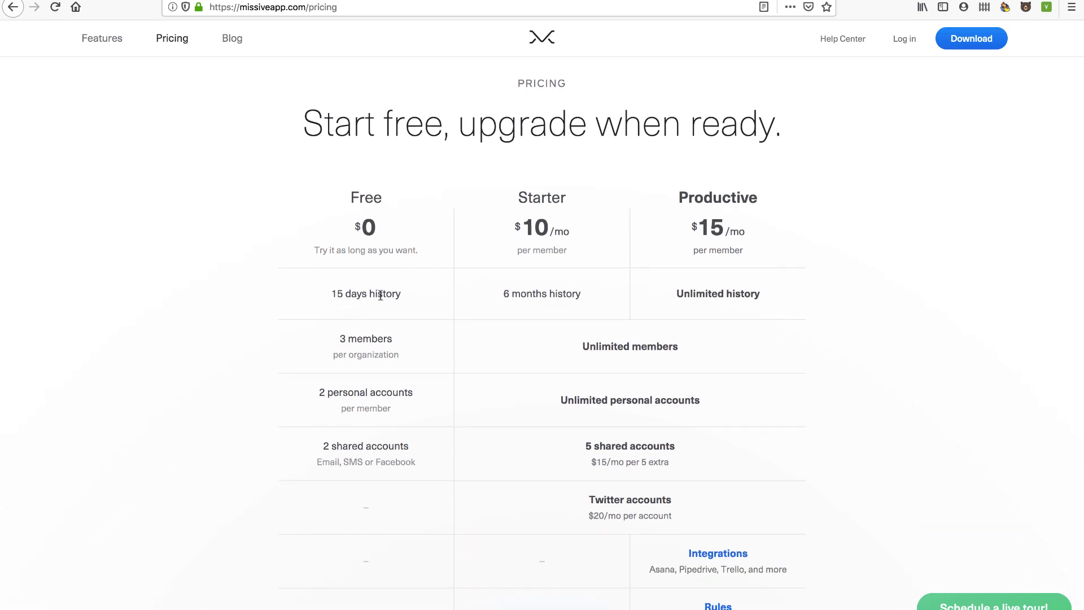
pyautogui.scroll(-3)
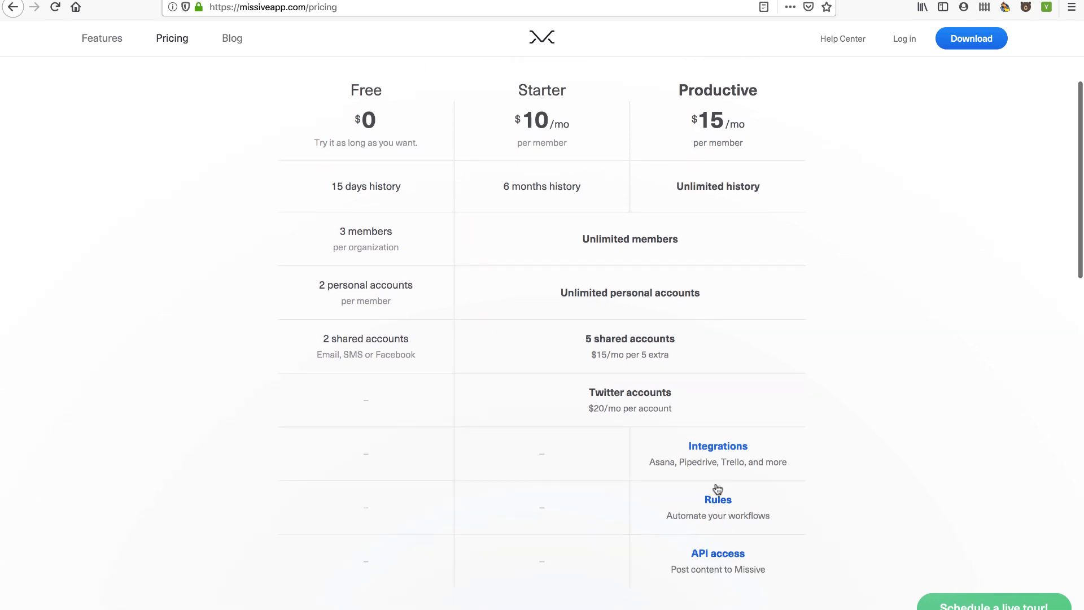
pyautogui.scroll(3)
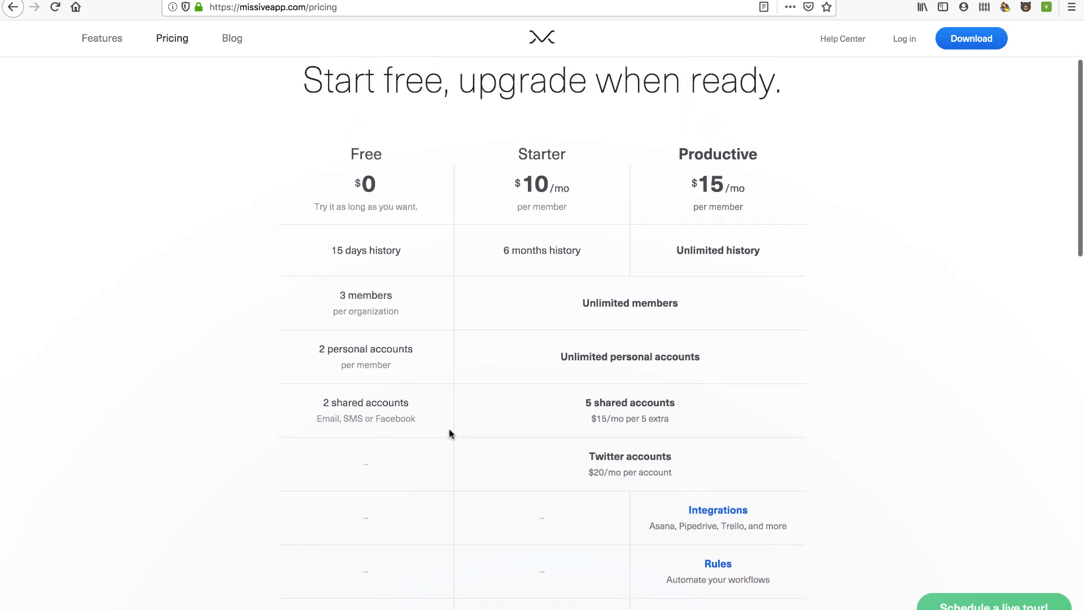
pyautogui.moveTo(367, 292)
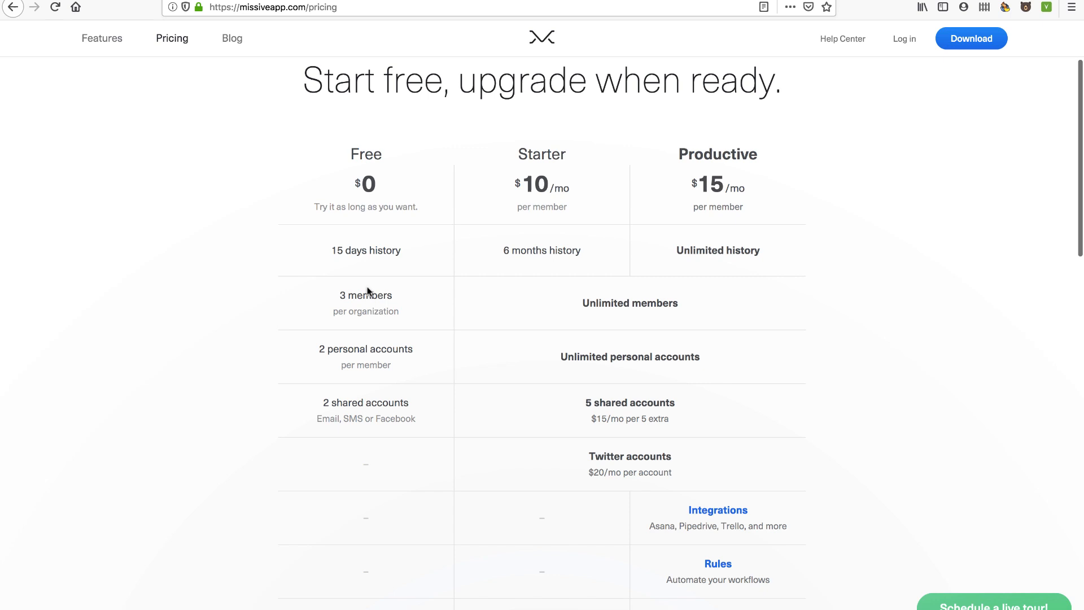
pyautogui.moveTo(369, 348)
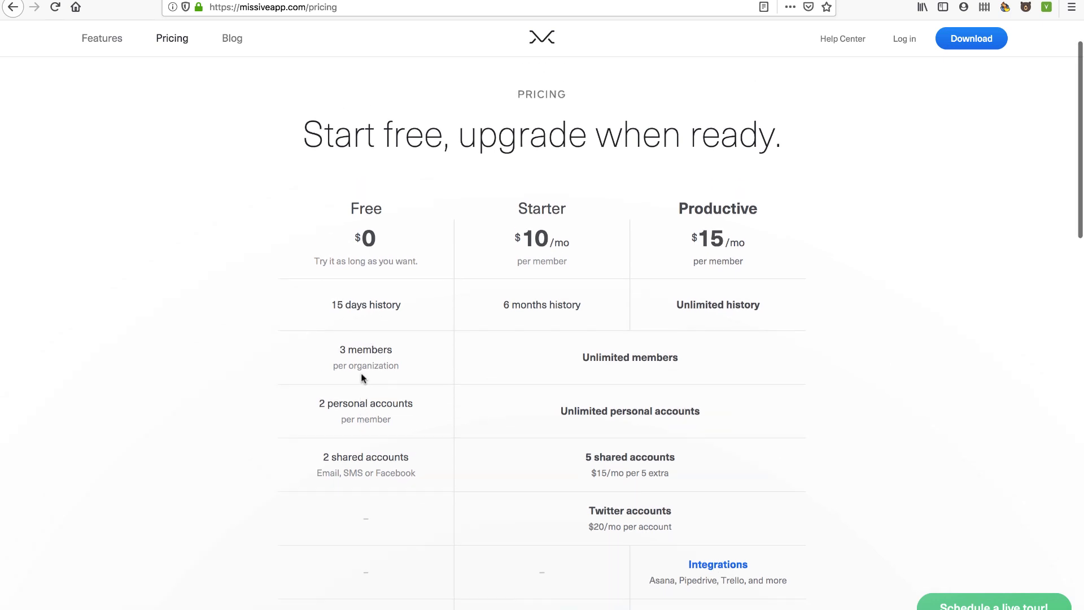
pyautogui.scroll(-3)
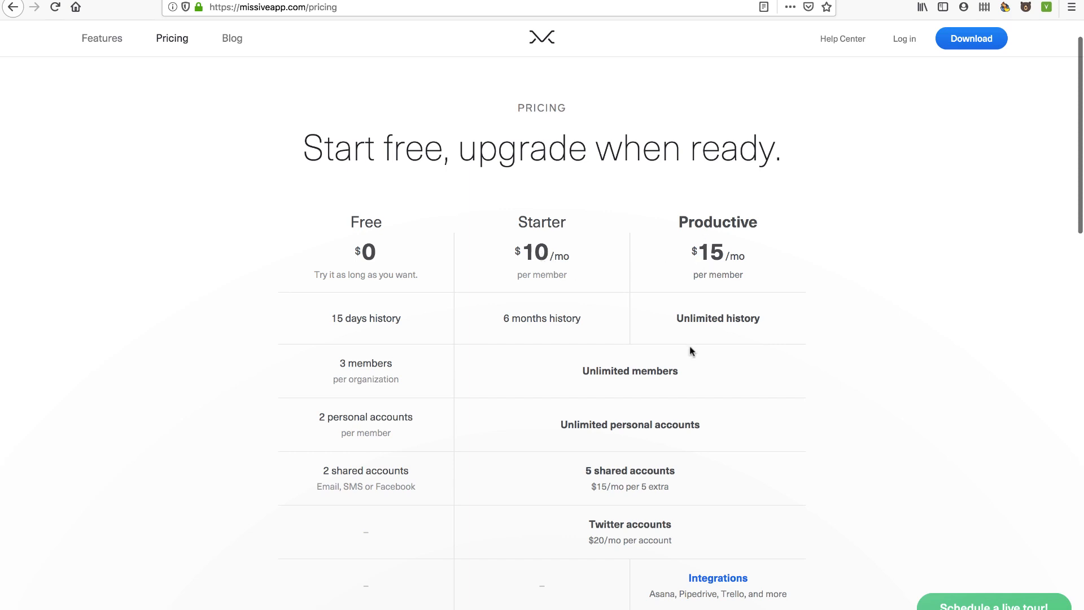
pyautogui.scroll(-3)
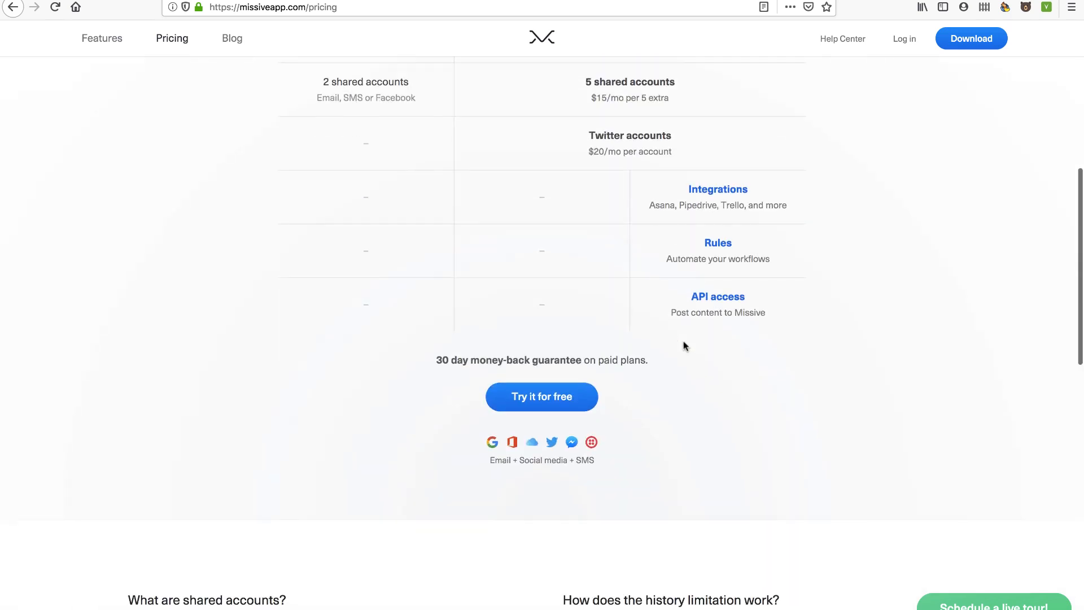
pyautogui.scroll(3)
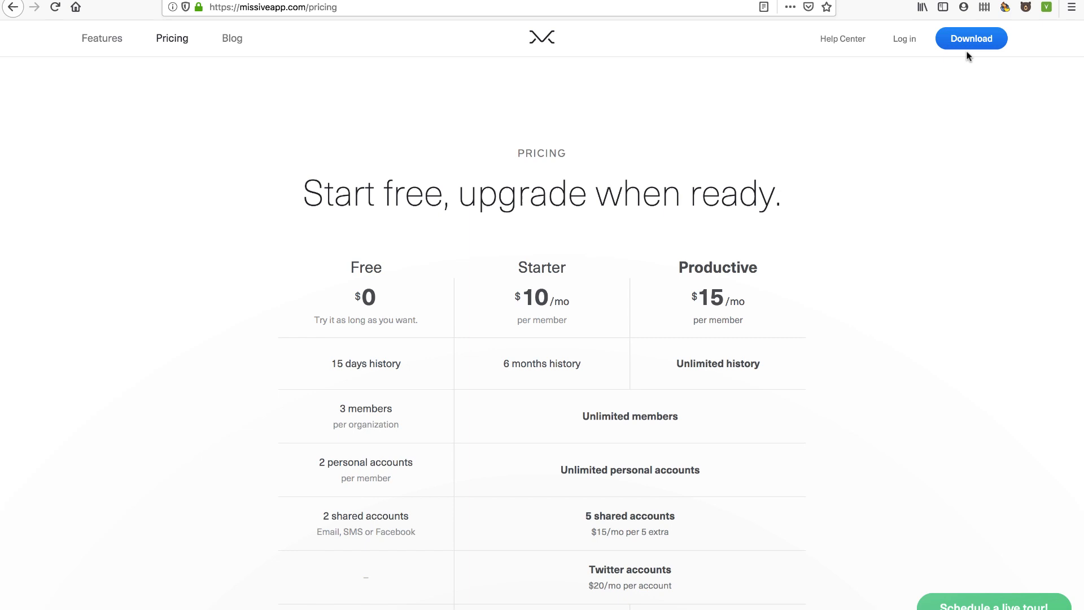
# Step: Download the Missive-8.19.1.dmg Mac app and confirm opening the installer
pyautogui.scroll(-3)
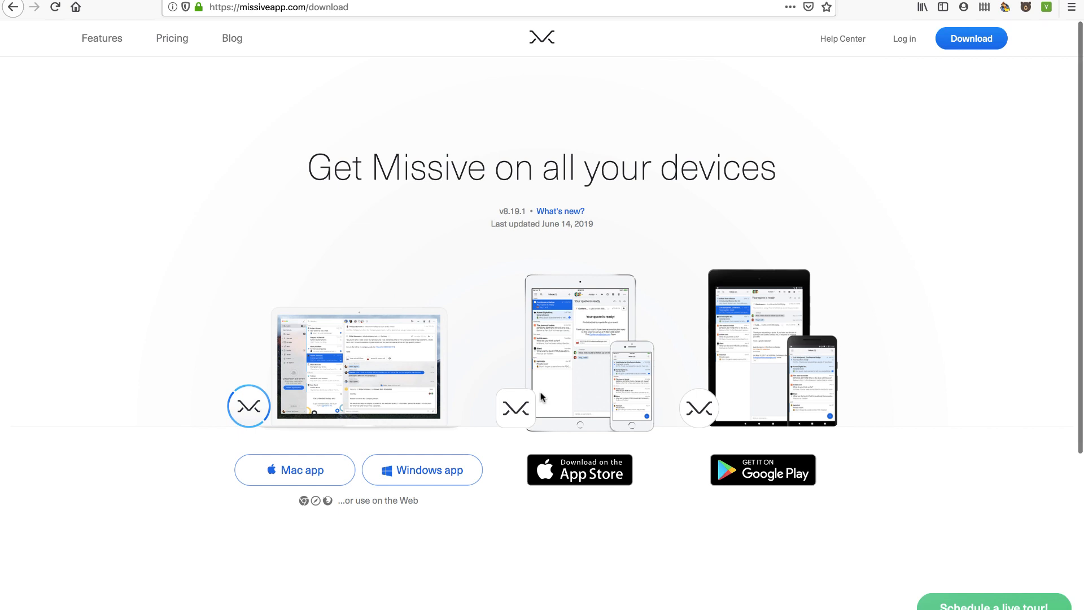
pyautogui.moveTo(510, 246)
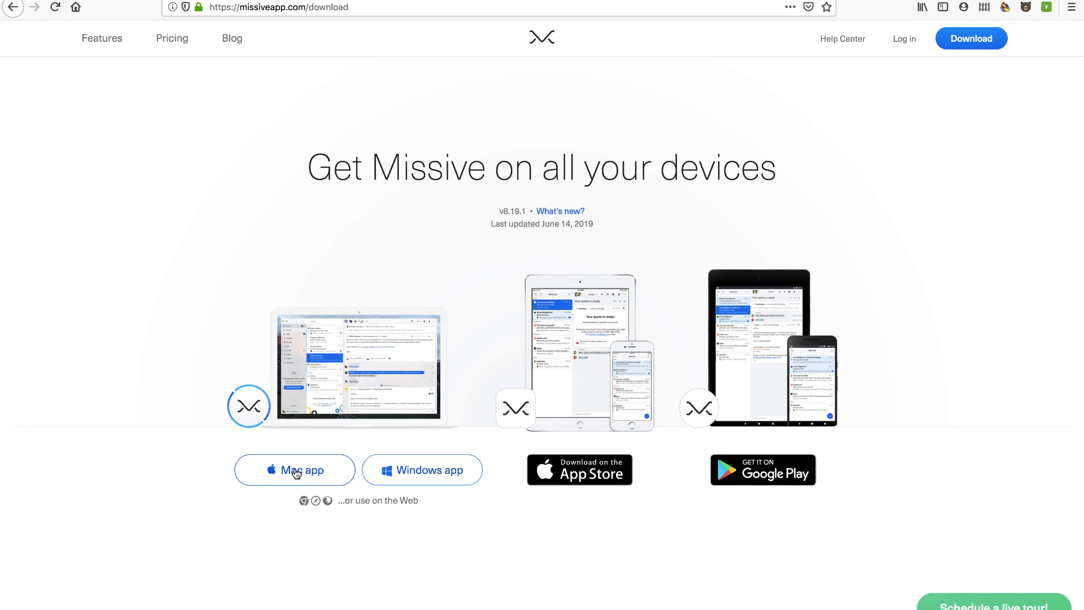
pyautogui.click(295, 469)
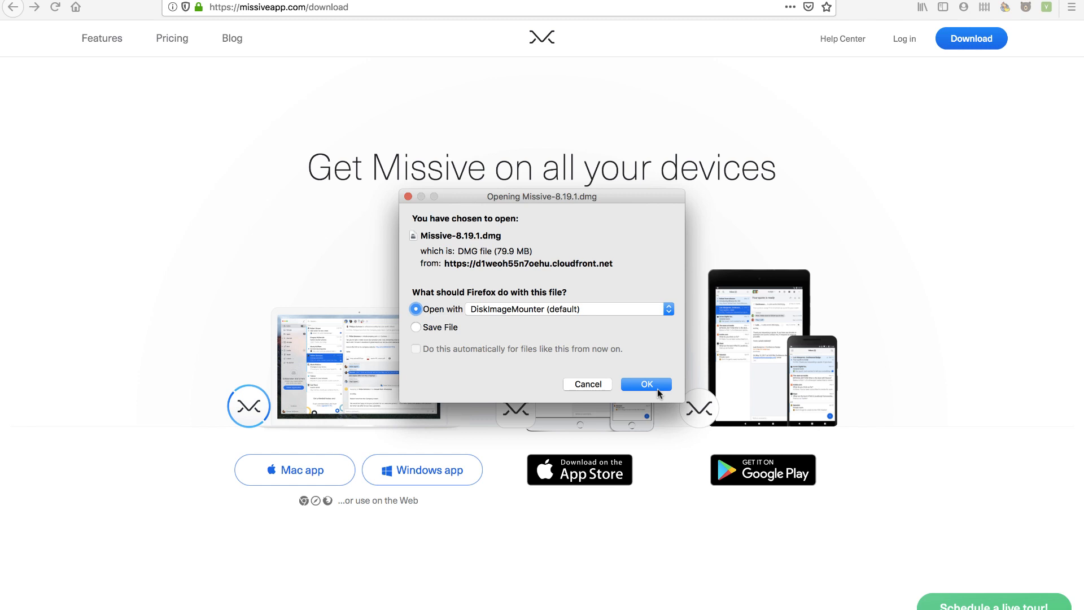
pyautogui.click(644, 384)
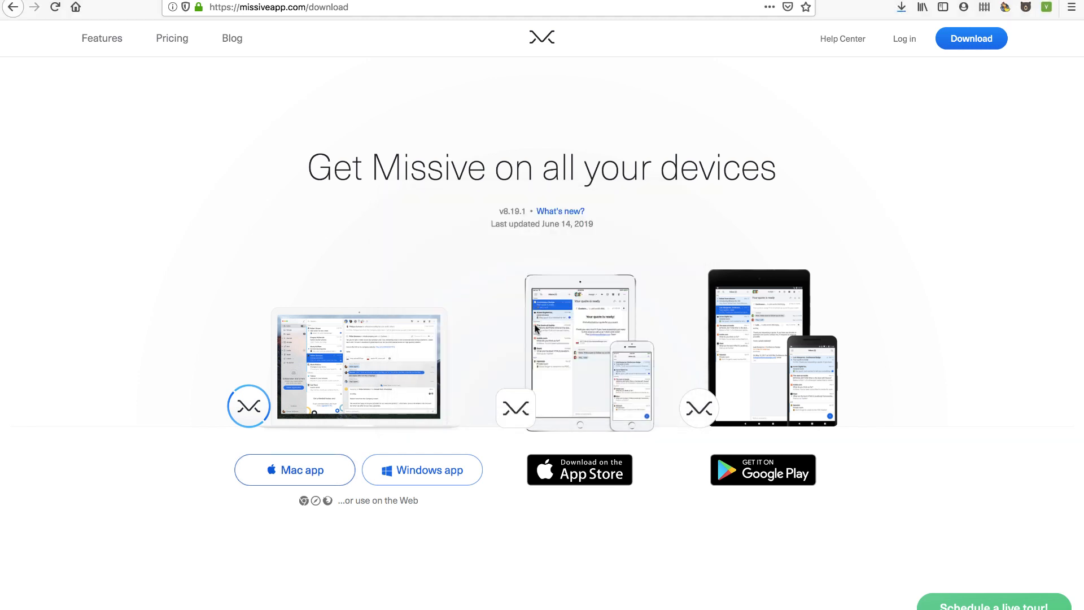
pyautogui.click(294, 469)
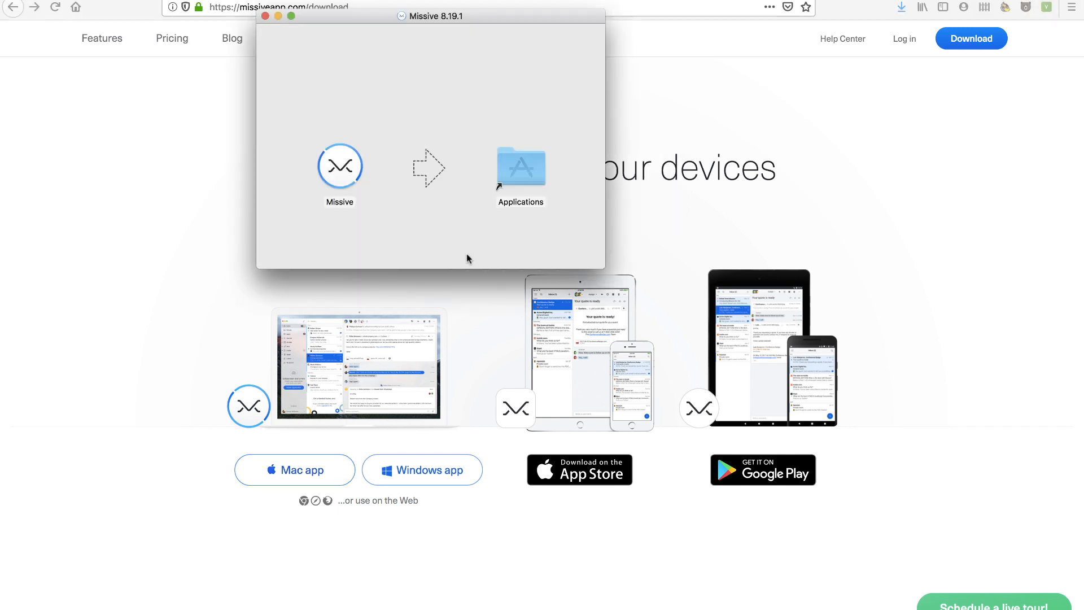
# Step: Drag the Missive app icon onto the Applications folder in the installer window
pyautogui.click(339, 166)
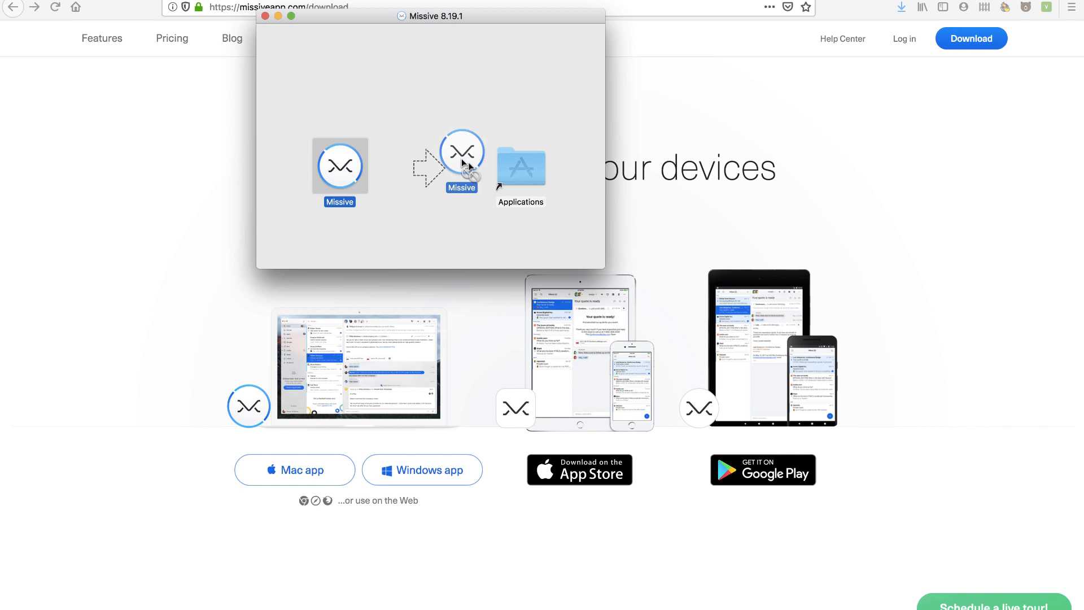
pyautogui.moveTo(461, 151); pyautogui.dragTo(512, 178)
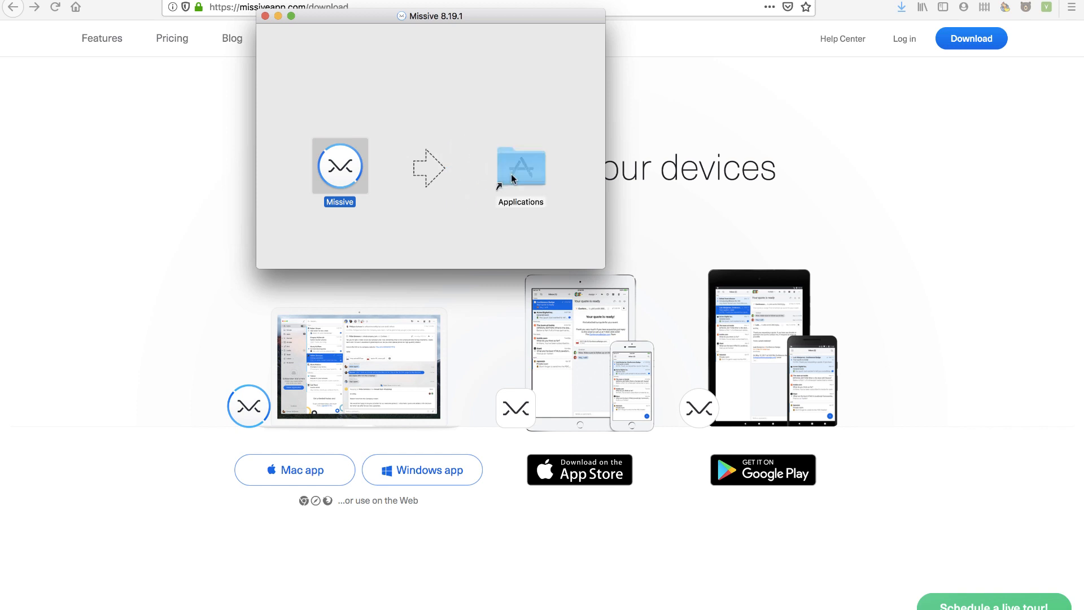
pyautogui.moveTo(305, 114)
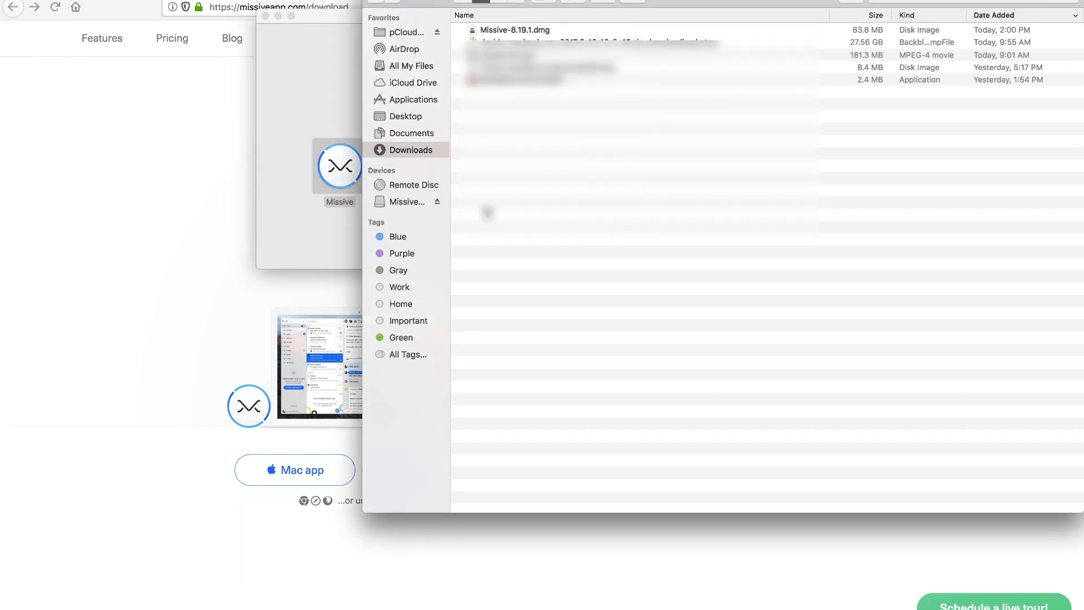
# Step: Locate Missive in the Applications folder and double-click to launch it
pyautogui.click(413, 99)
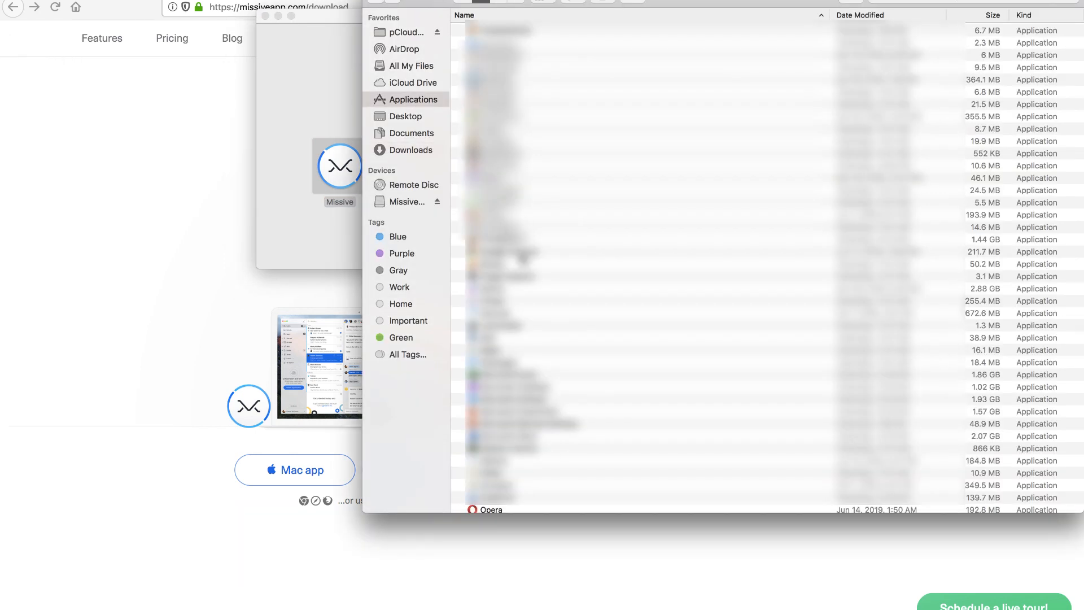
pyautogui.scroll(-3)
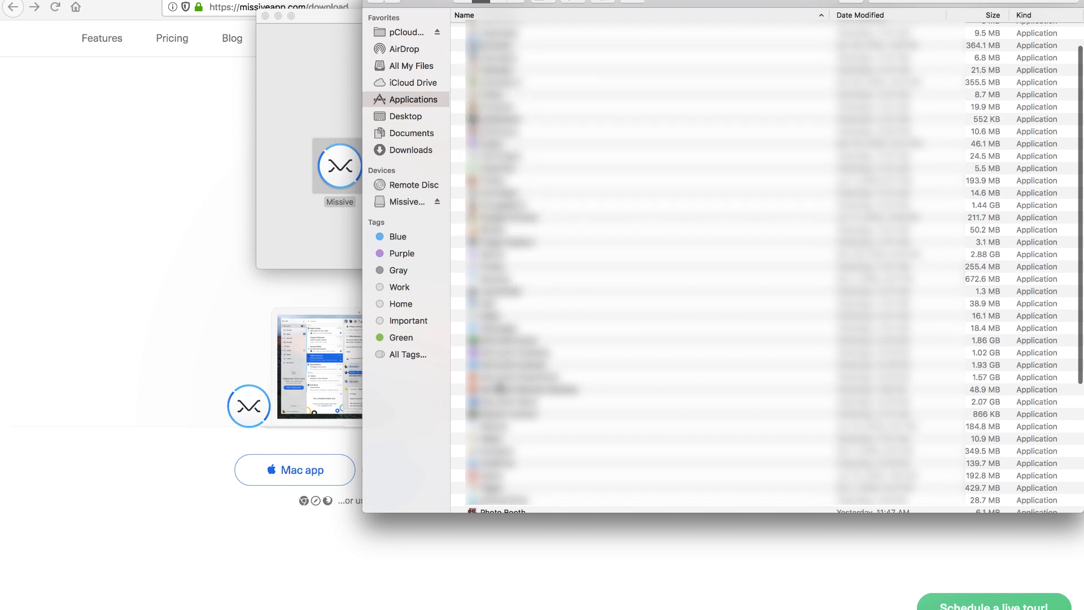
pyautogui.click(491, 401)
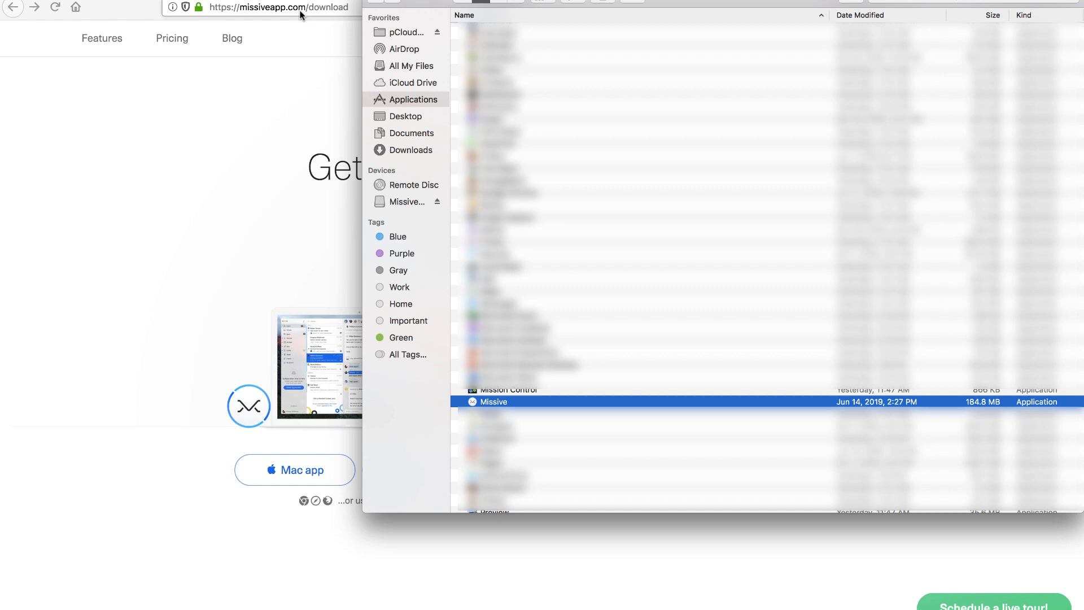
pyautogui.doubleClick(494, 402)
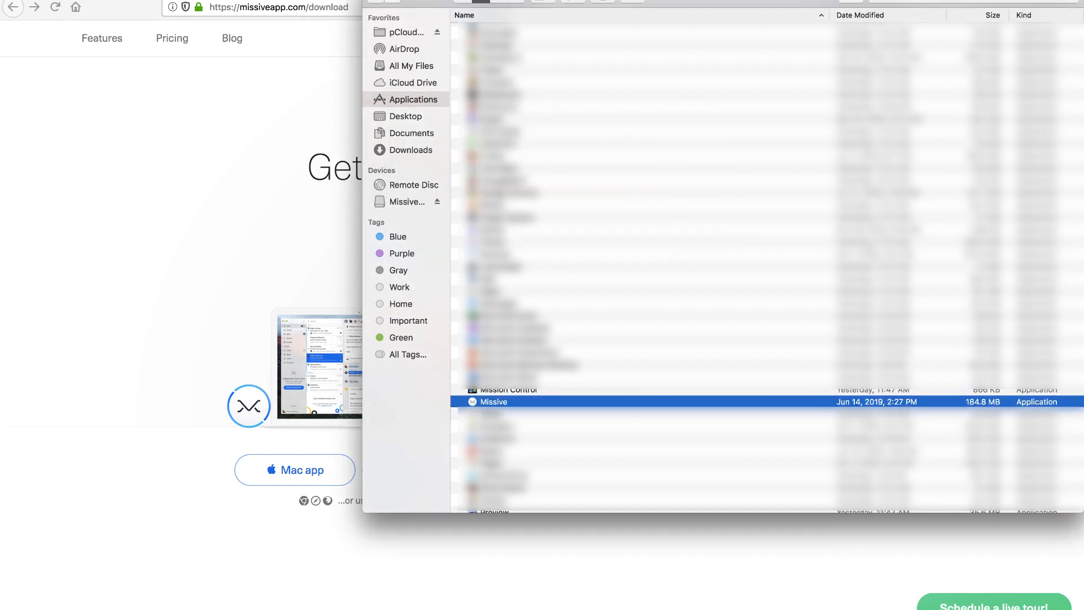
pyautogui.doubleClick(491, 401)
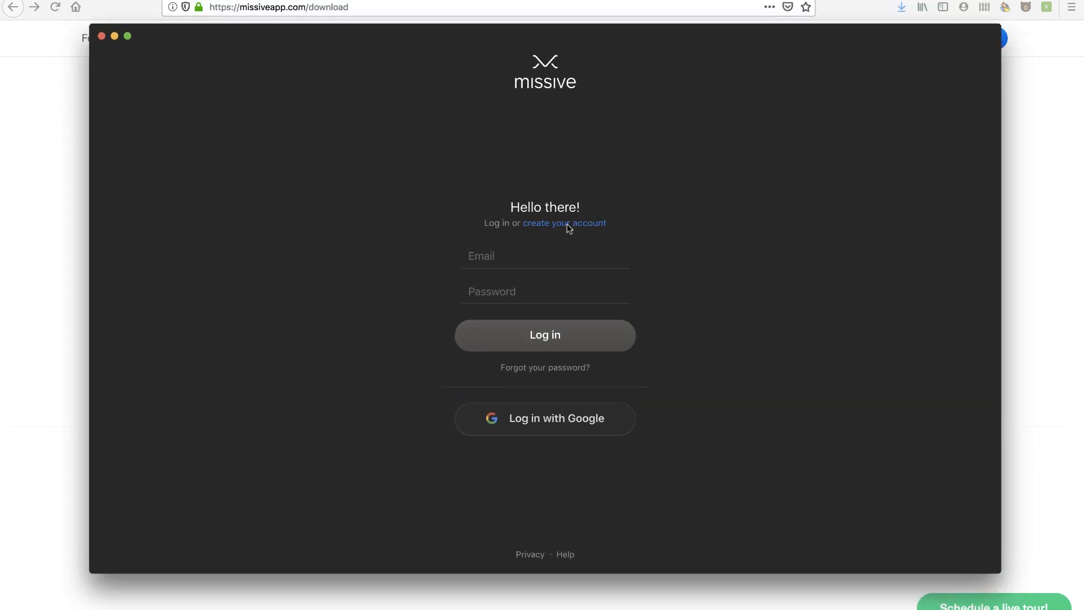
pyautogui.click(564, 223)
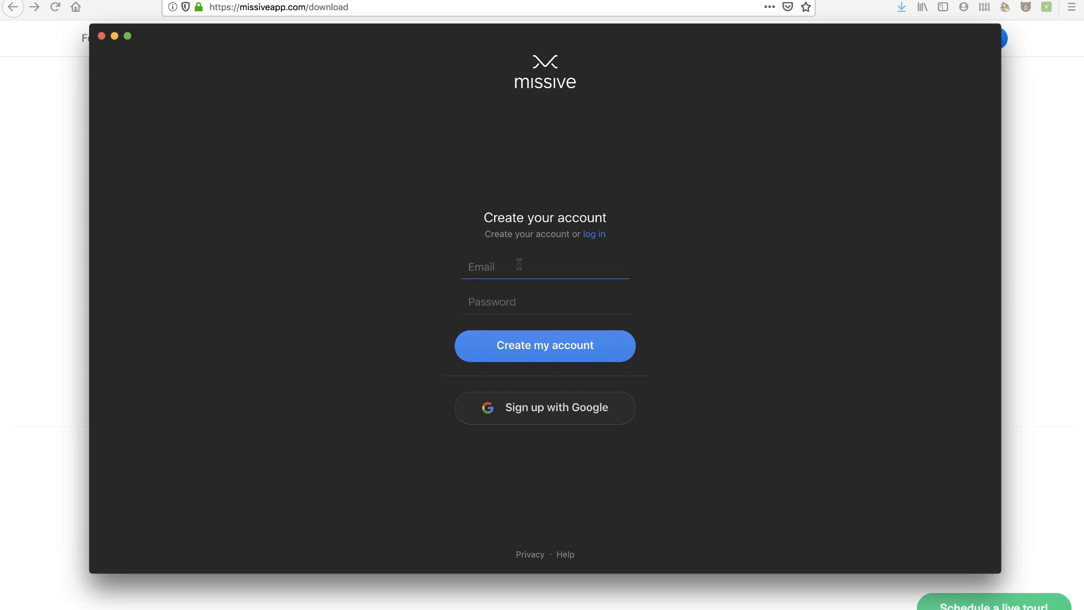
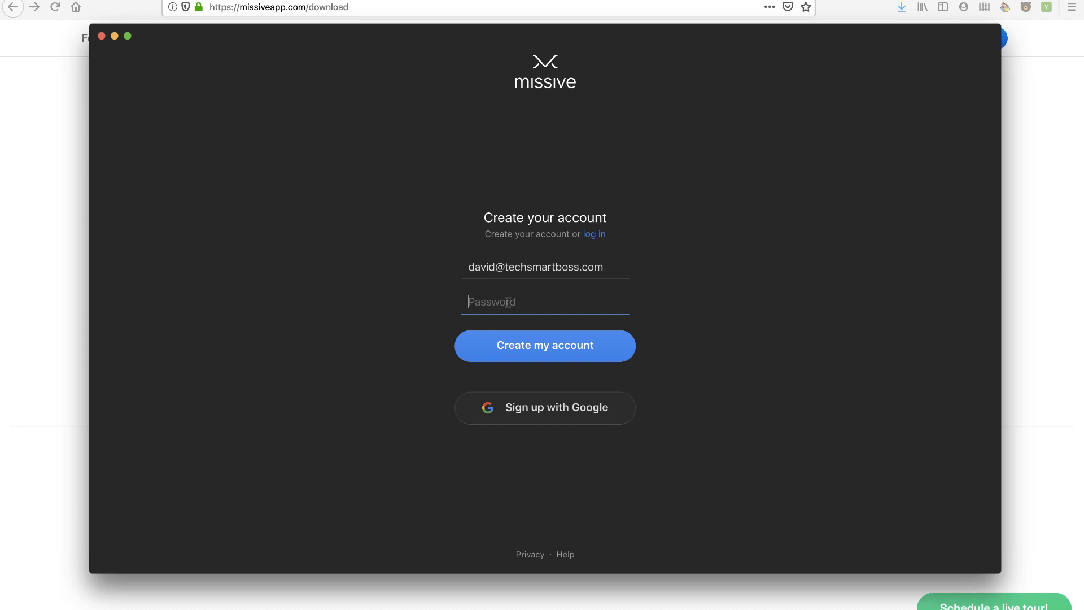
pyautogui.write('•••••')
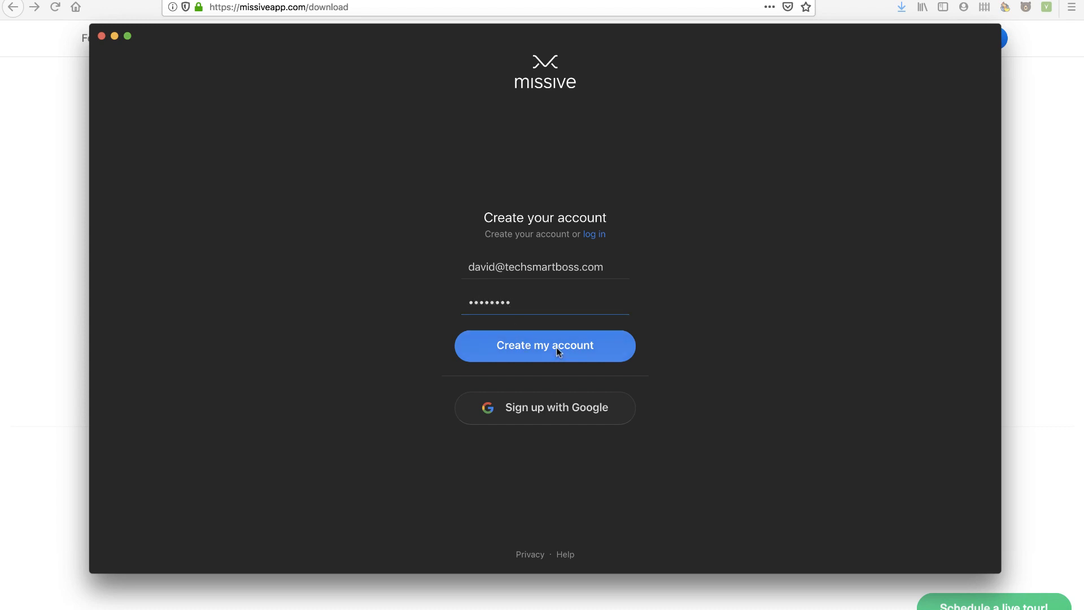
pyautogui.click(544, 346)
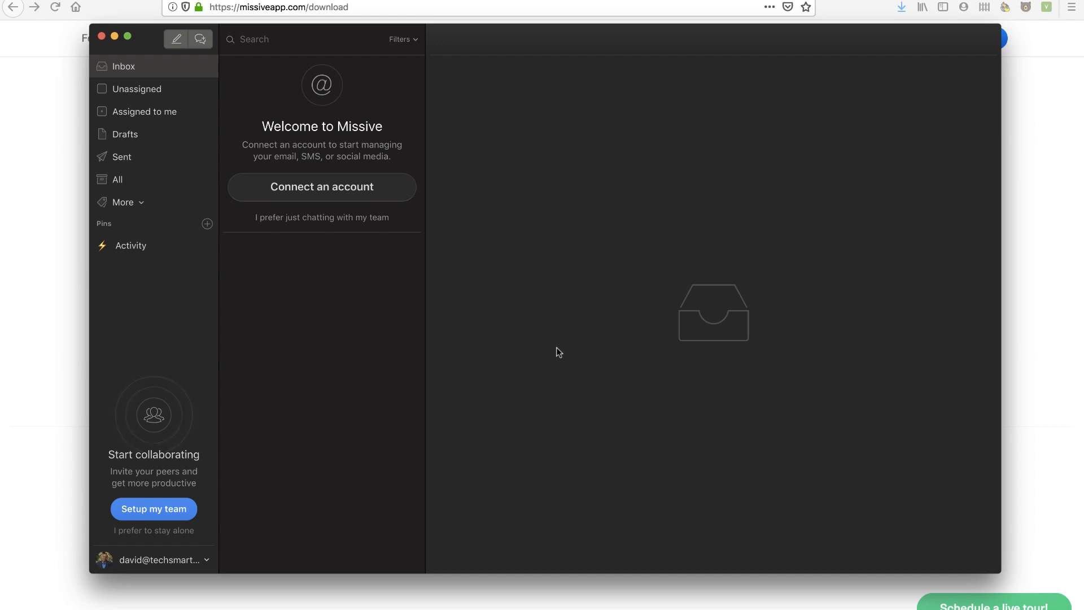
pyautogui.moveTo(458, 298)
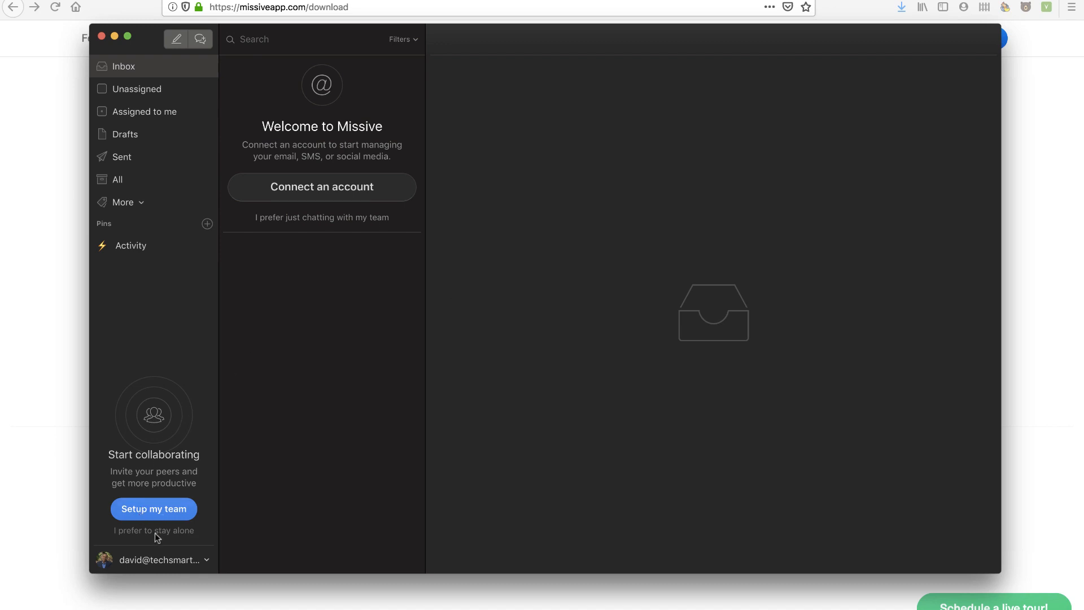
pyautogui.moveTo(164, 540)
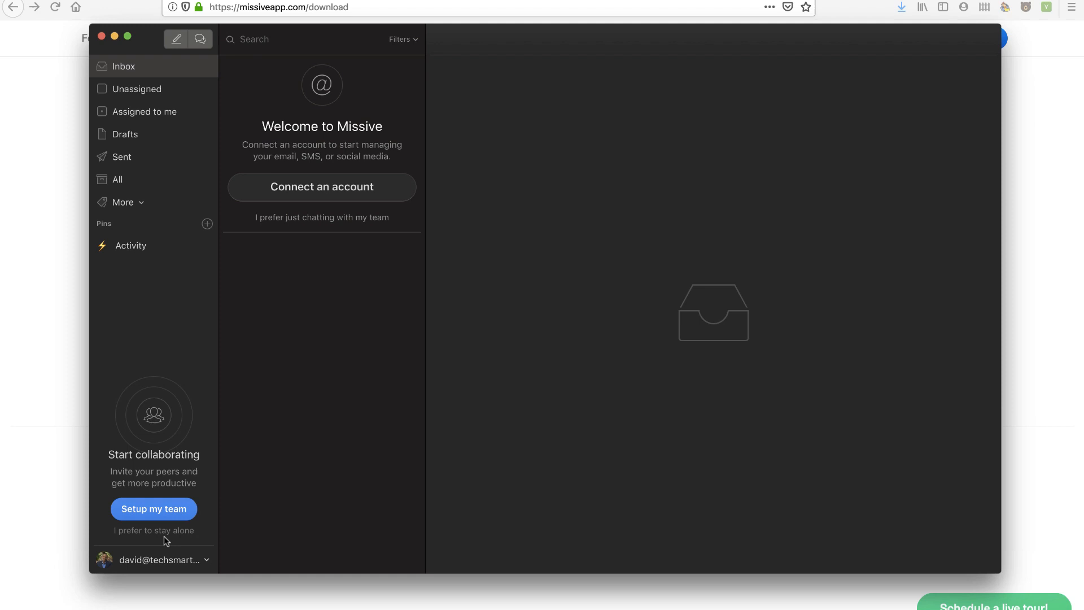
pyautogui.moveTo(196, 466)
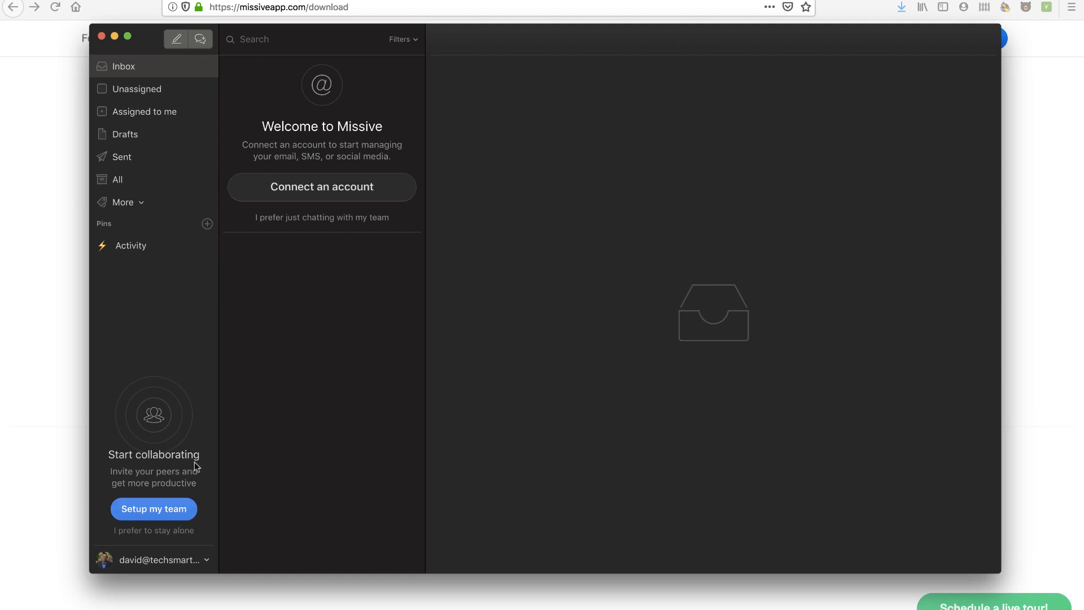
pyautogui.moveTo(310, 154)
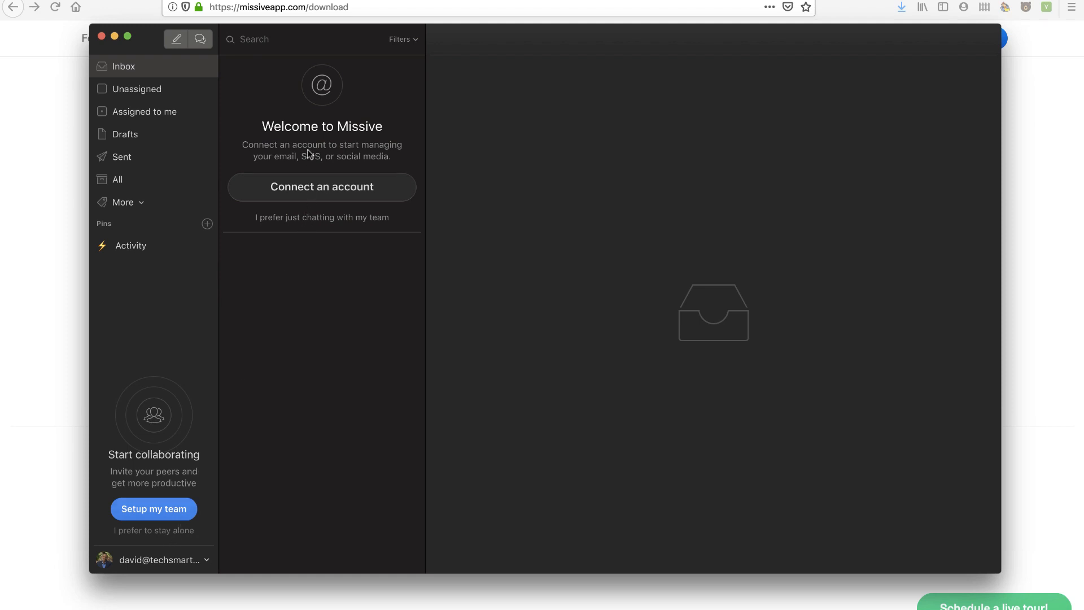
pyautogui.moveTo(349, 199)
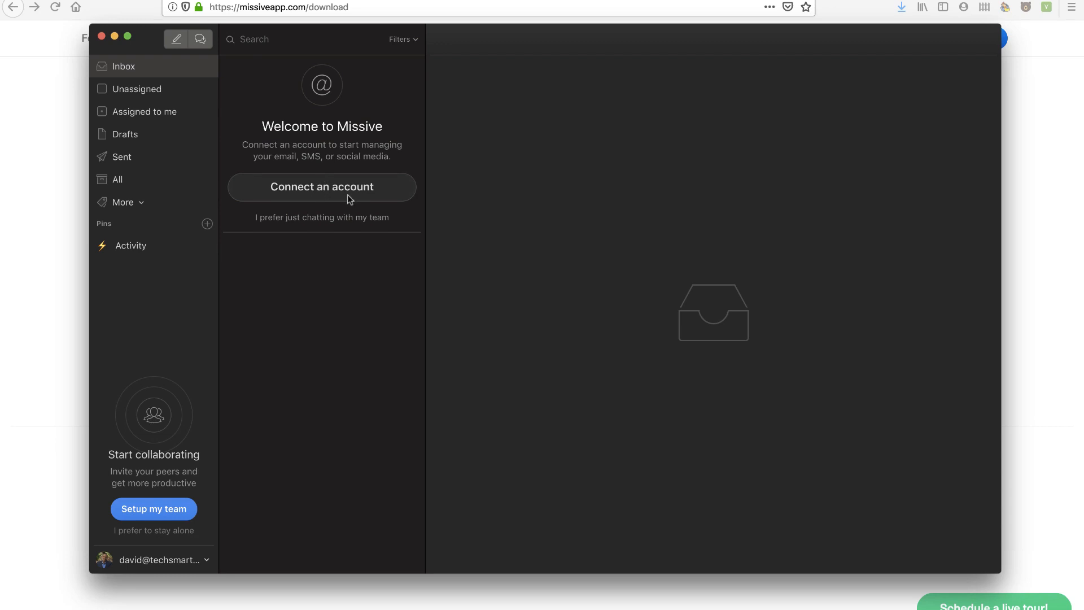
pyautogui.moveTo(285, 240)
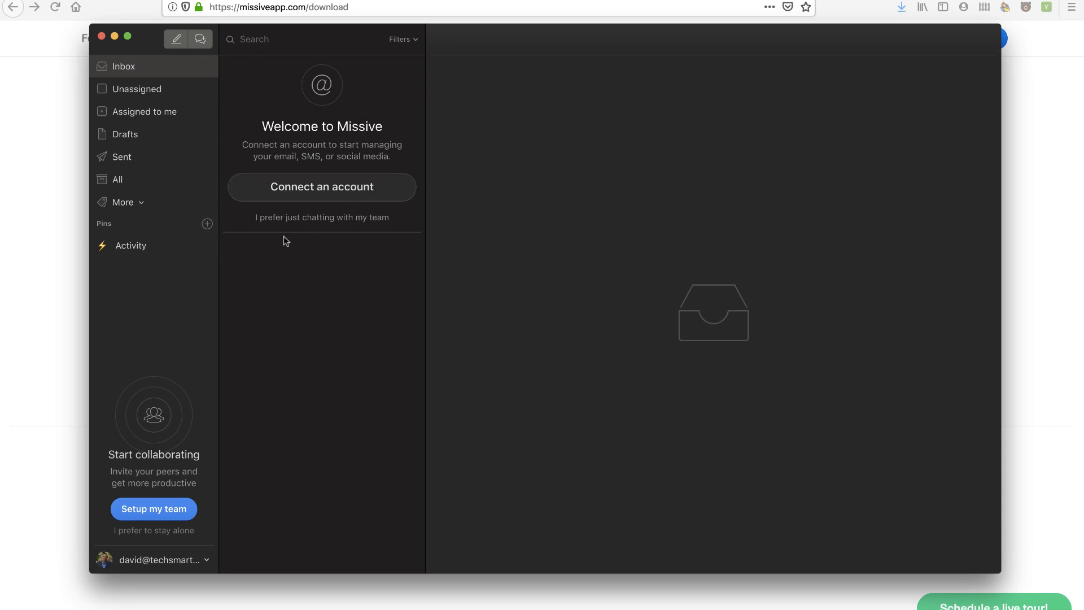
pyautogui.moveTo(242, 449)
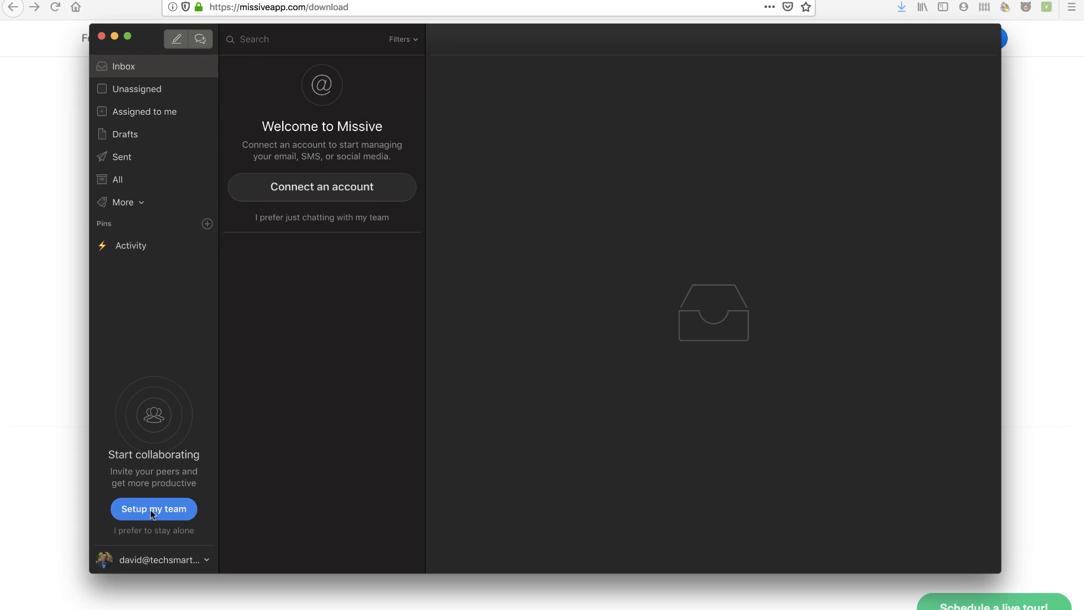
# Step: Set up a team with the company name 'Tech Smart Boss' and confirm
pyautogui.click(153, 509)
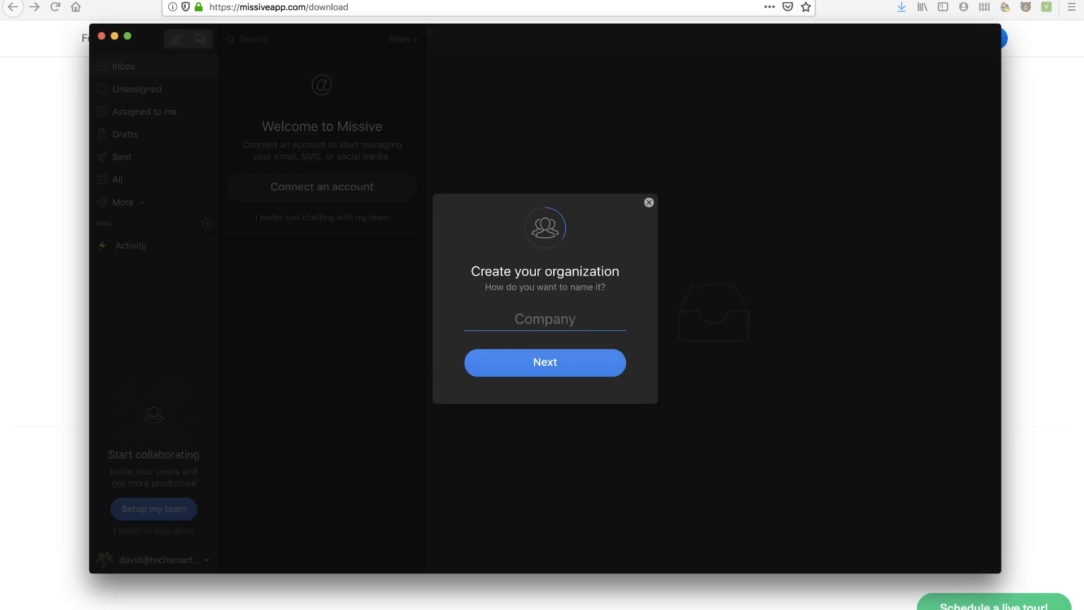
pyautogui.write('Tech Smart Boss')
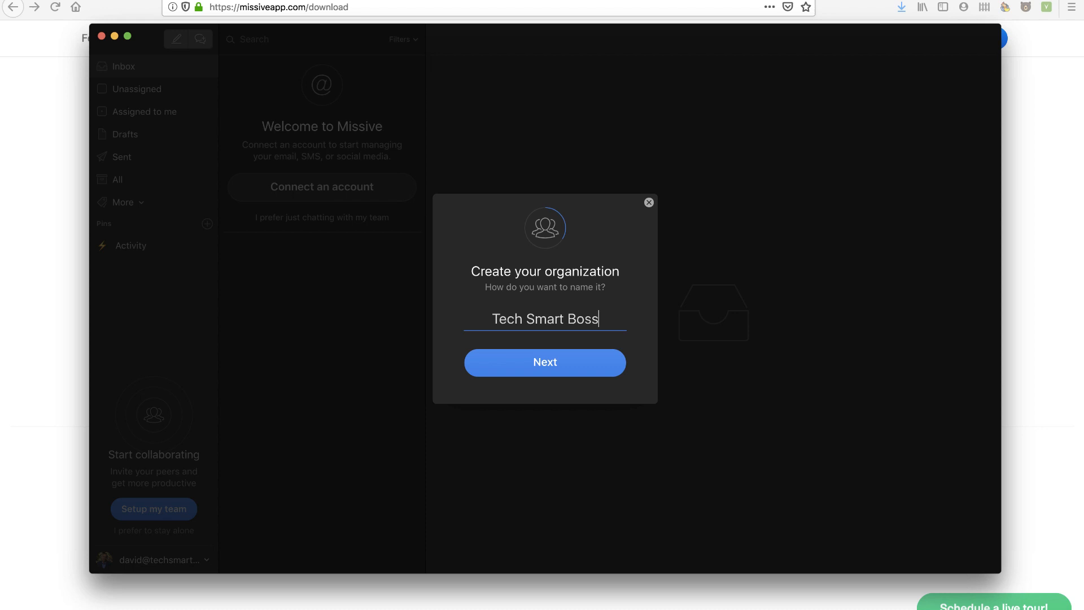
pyautogui.moveTo(545, 363)
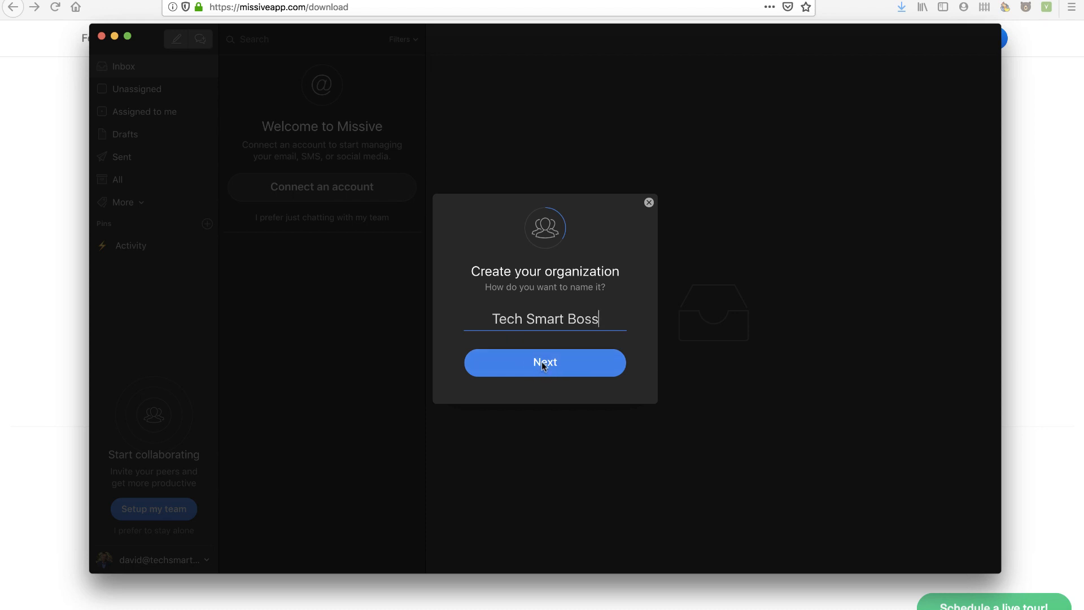
pyautogui.click(544, 363)
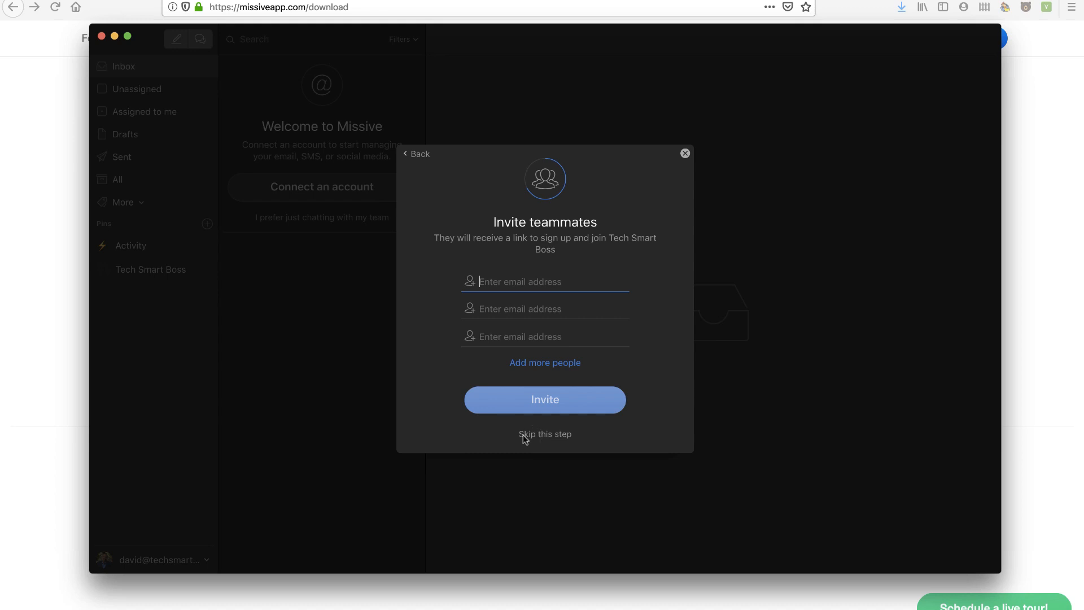
# Step: Skip inviting teammates and close the team setup with Done
pyautogui.click(545, 434)
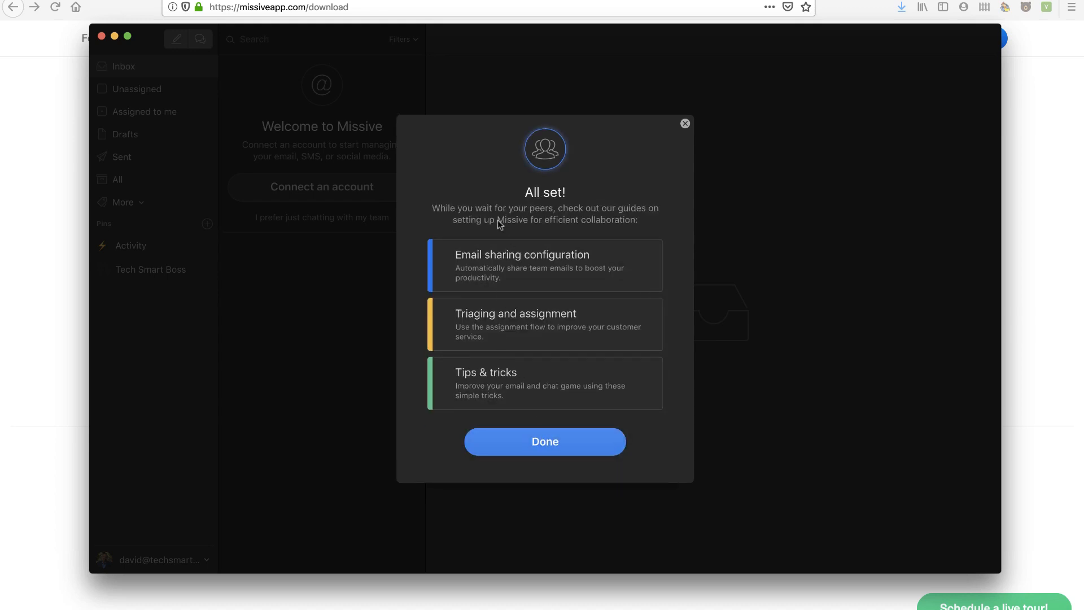
pyautogui.moveTo(558, 223)
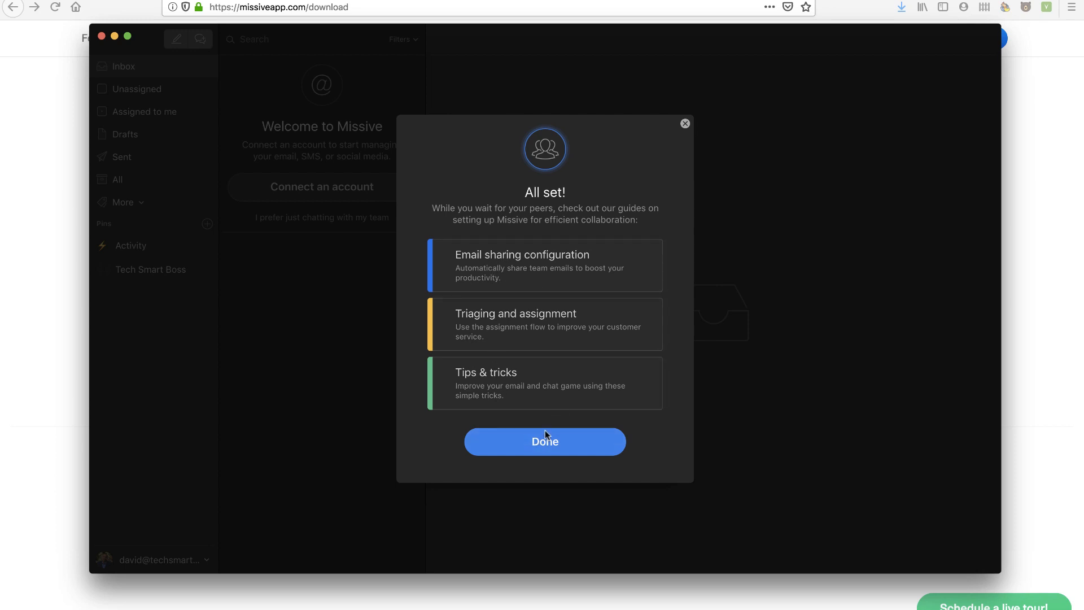
pyautogui.click(544, 441)
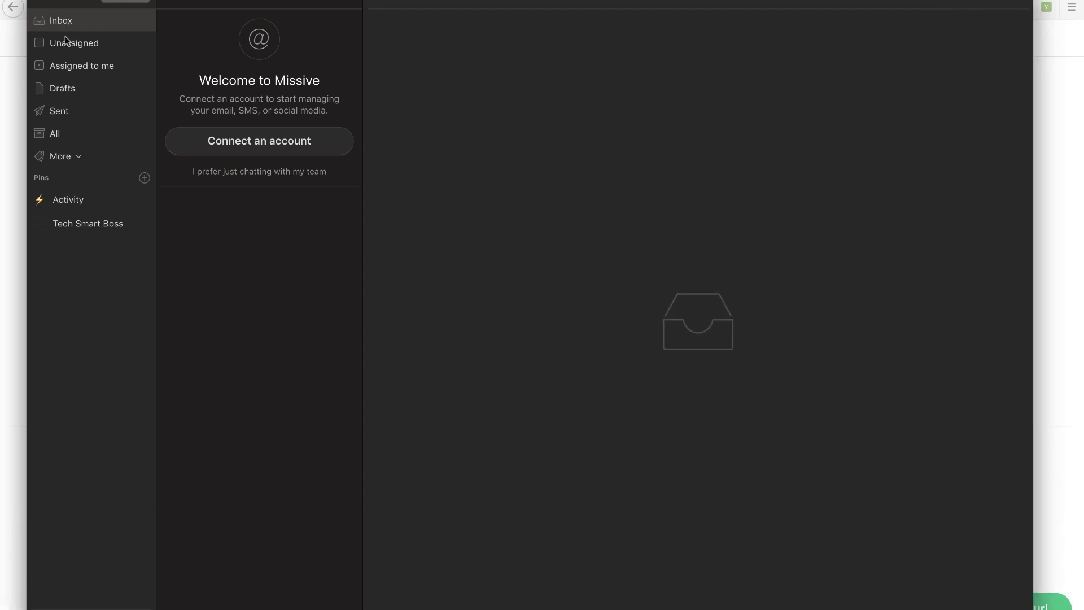
pyautogui.moveTo(66, 28)
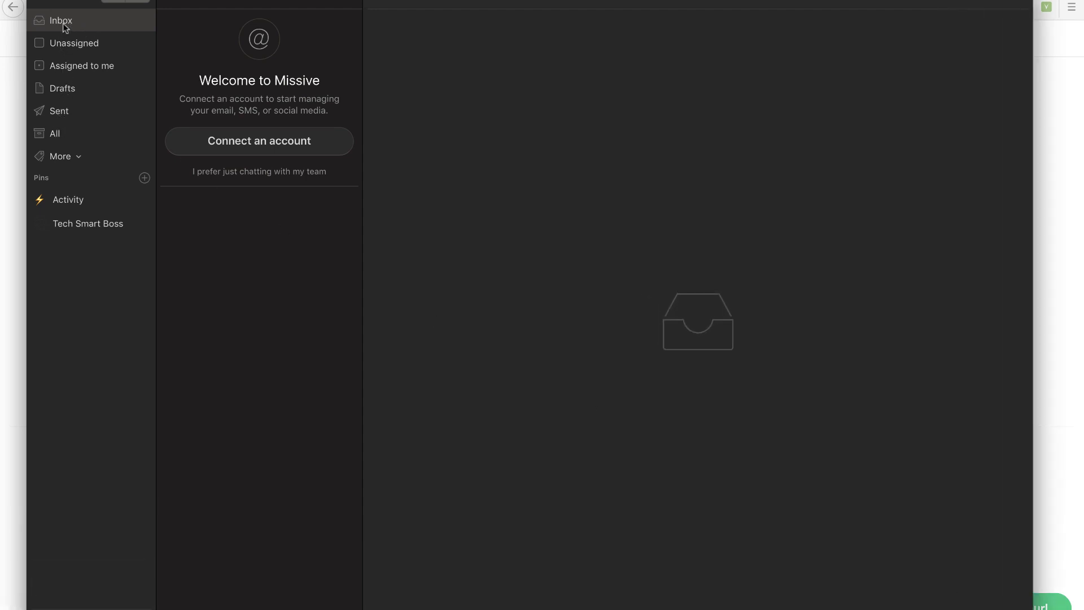
pyautogui.moveTo(77, 209)
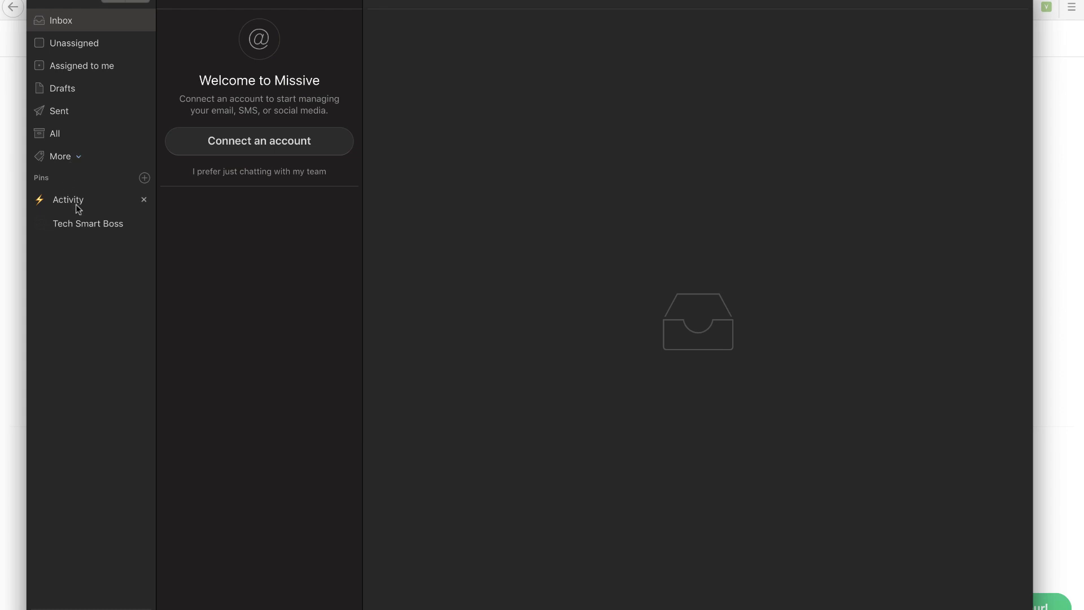
pyautogui.click(59, 156)
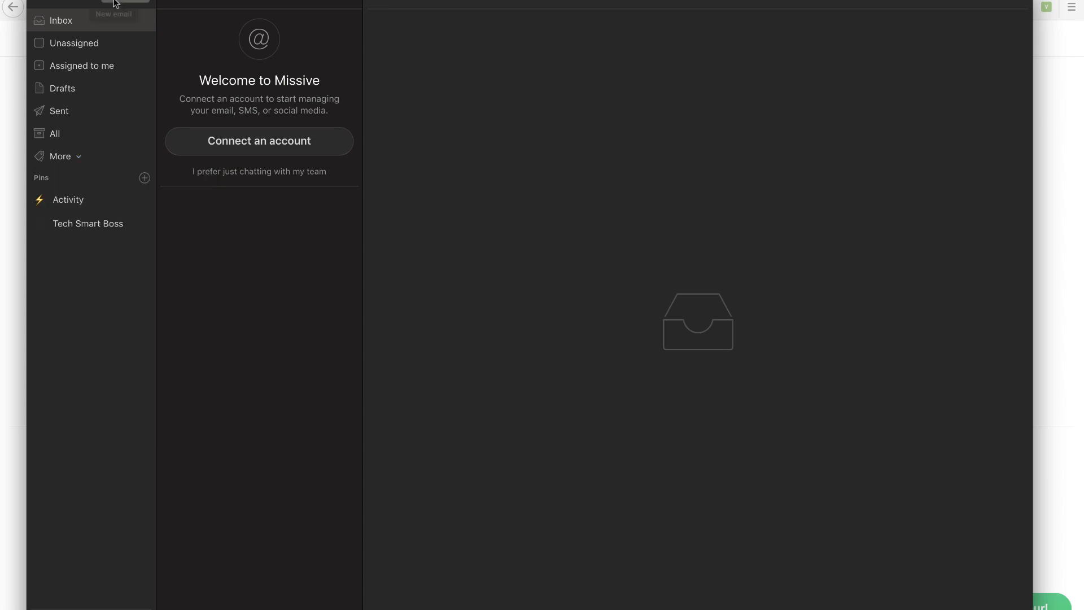
pyautogui.moveTo(250, 95)
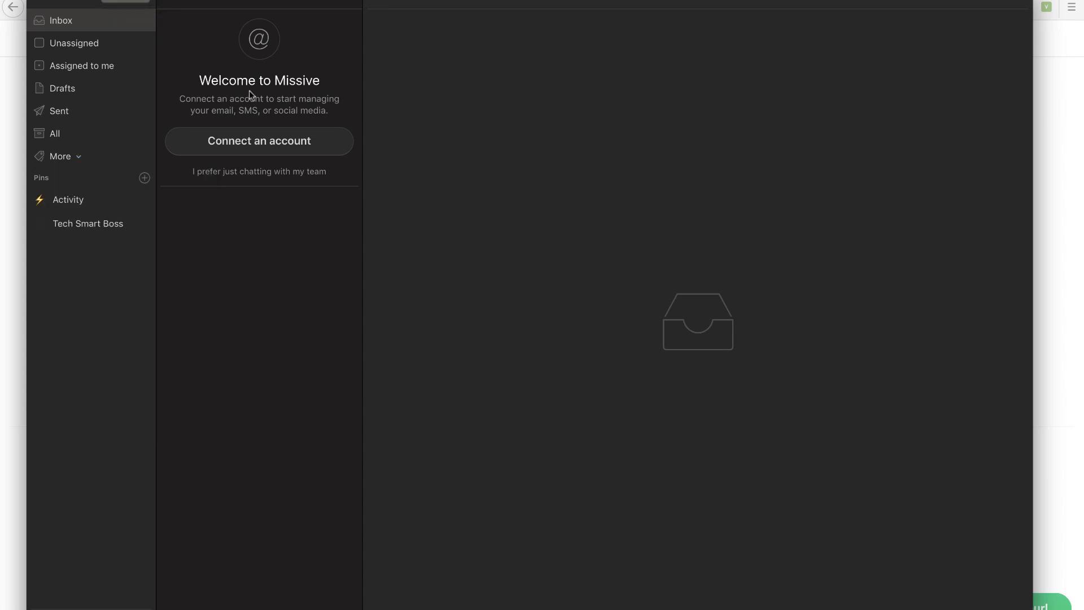
pyautogui.moveTo(255, 158)
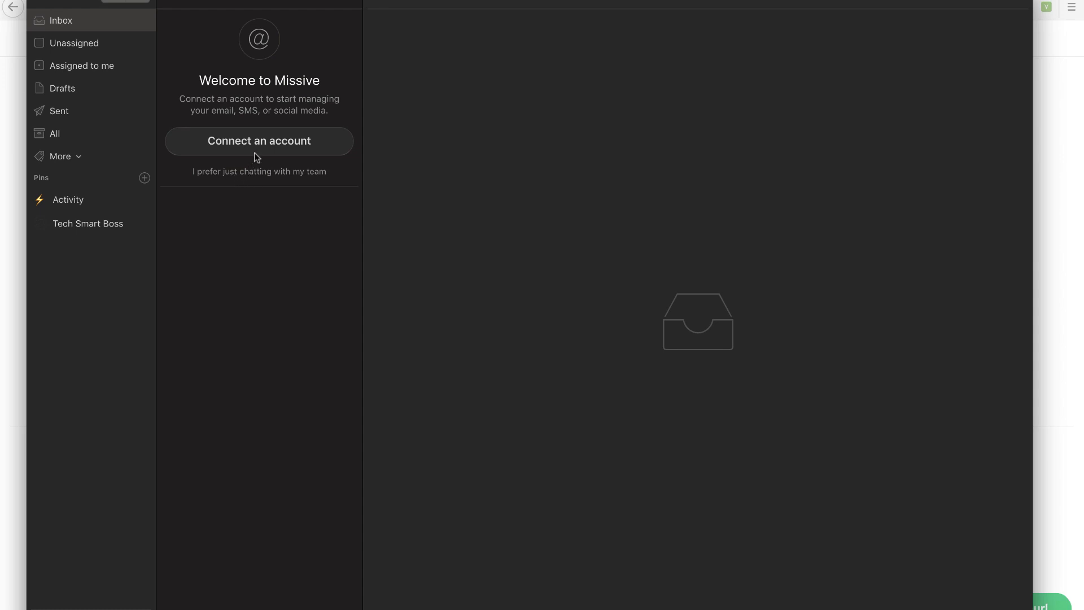
# Step: Open the 'Connect an account' provider picker
pyautogui.click(259, 140)
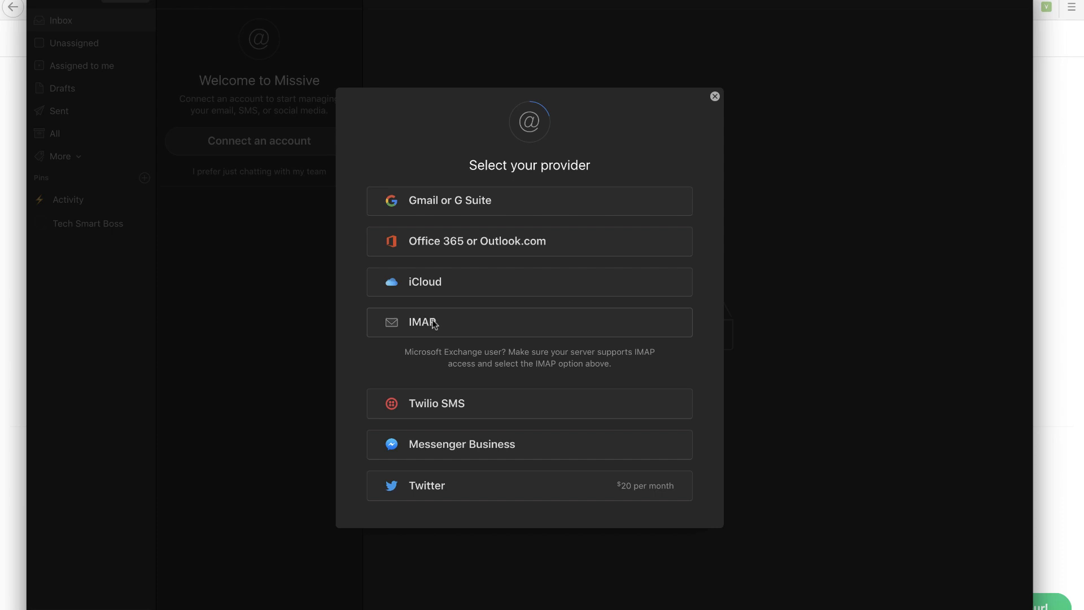
pyautogui.moveTo(431, 206)
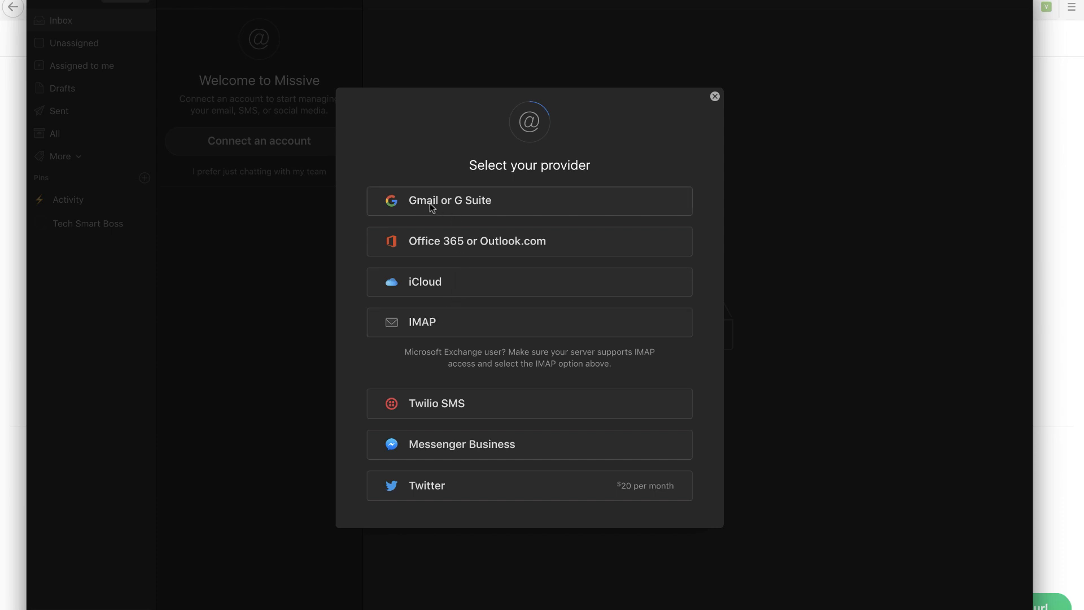
pyautogui.moveTo(455, 247)
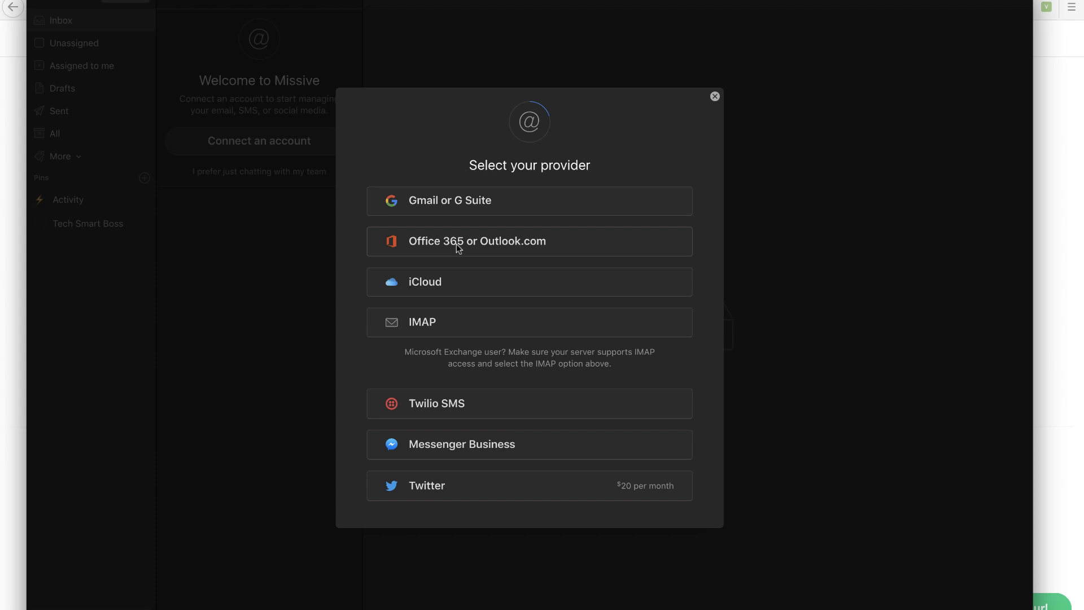
pyautogui.moveTo(462, 369)
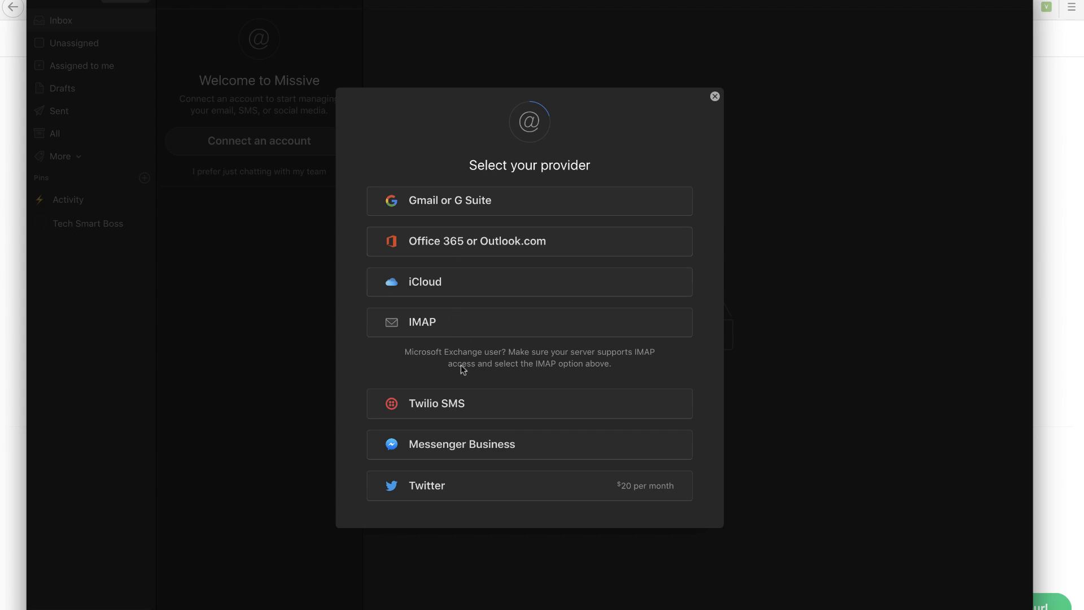
pyautogui.moveTo(431, 449)
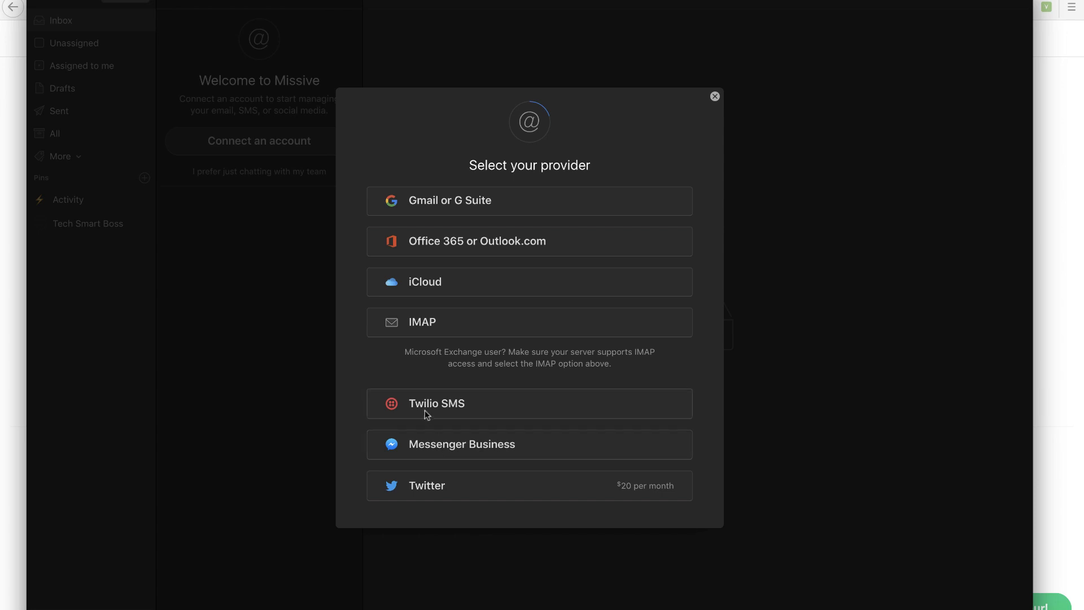
pyautogui.moveTo(419, 490)
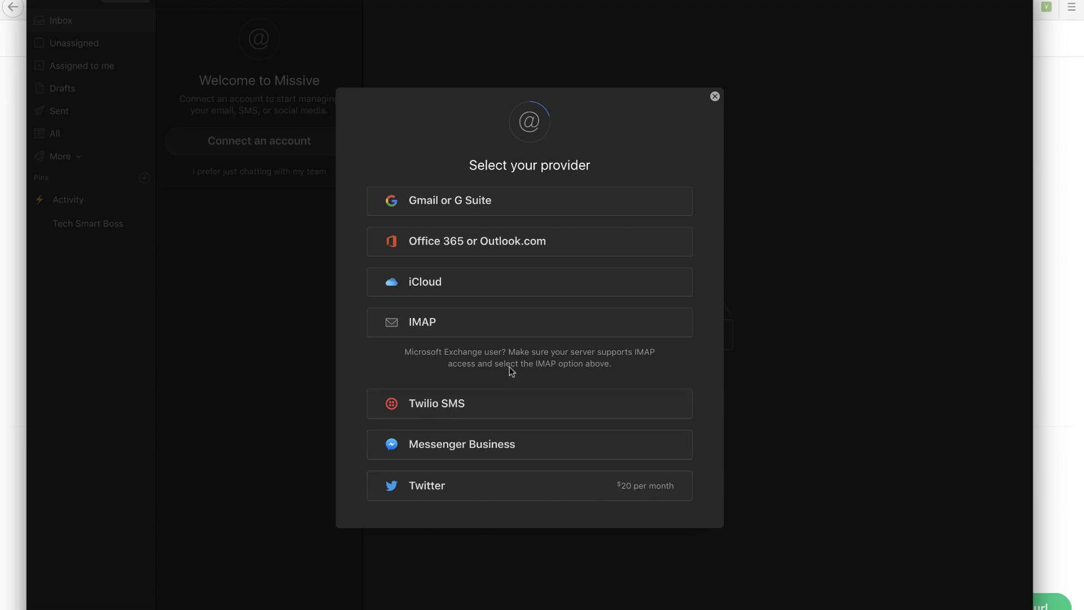
pyautogui.moveTo(490, 258)
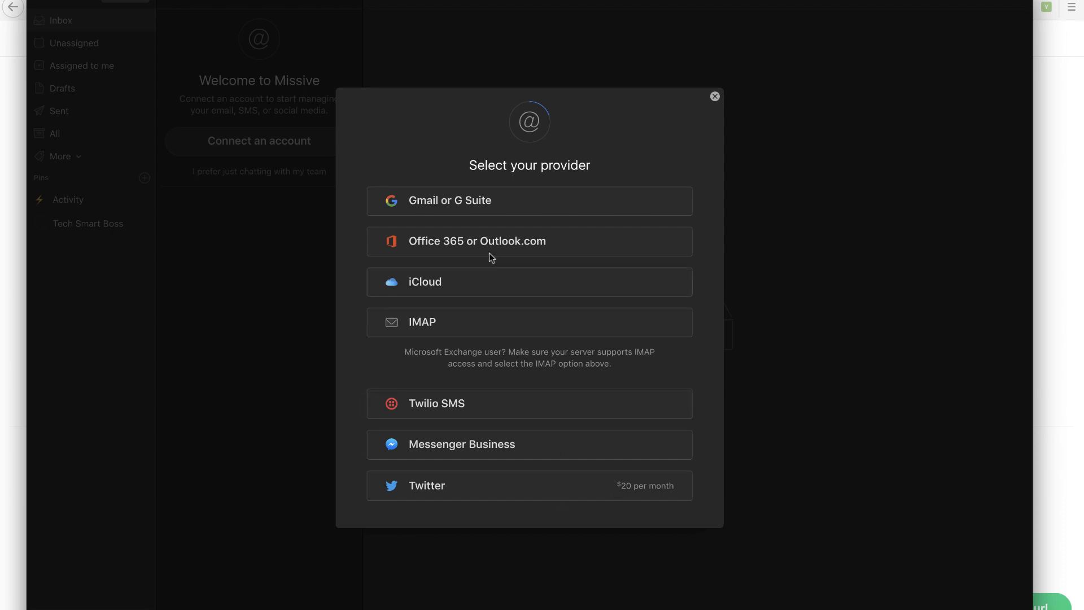
pyautogui.moveTo(435, 202)
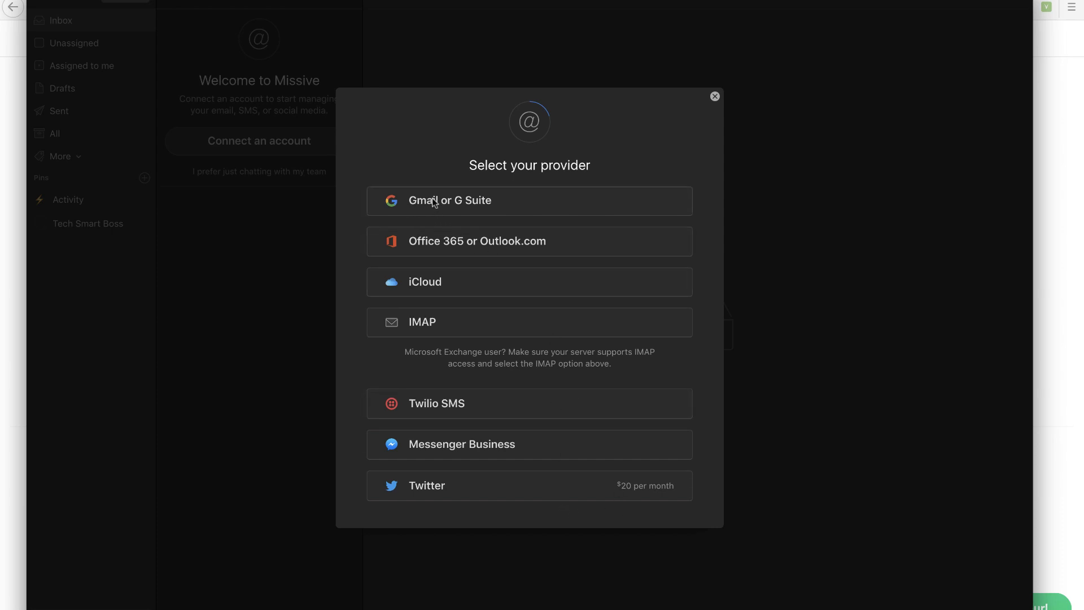
pyautogui.moveTo(447, 203)
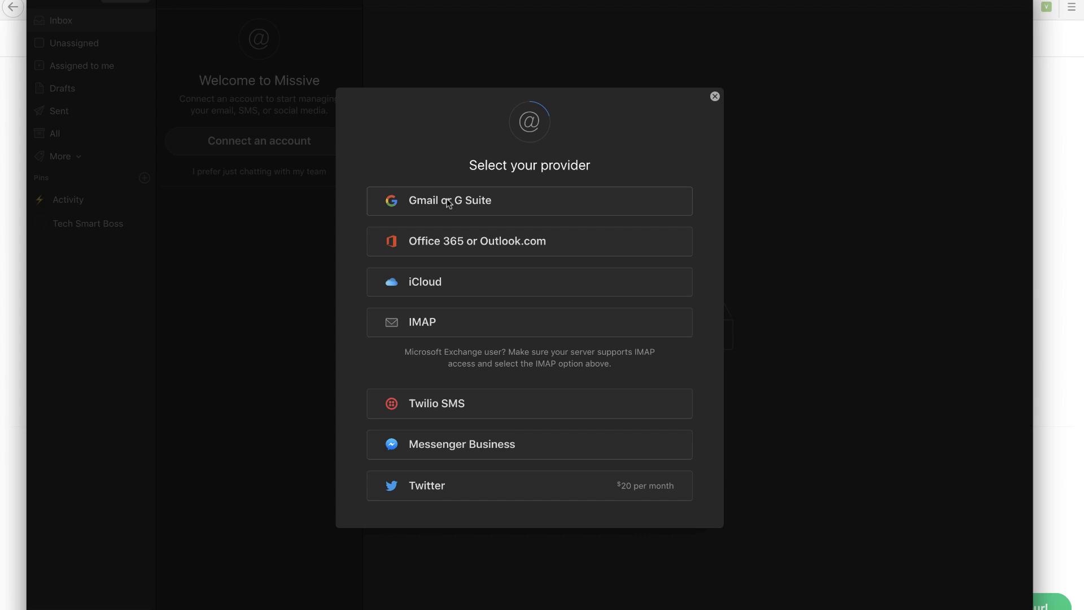
pyautogui.moveTo(439, 204)
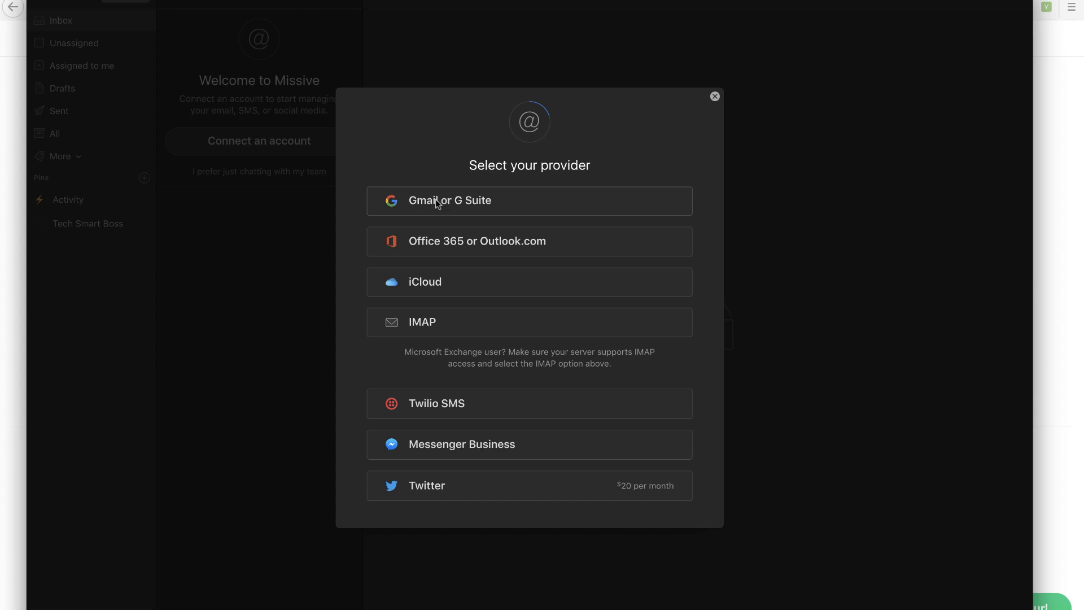
# Step: Choose Gmail, dismiss the shared-access options, and mark the account as personal
pyautogui.click(449, 200)
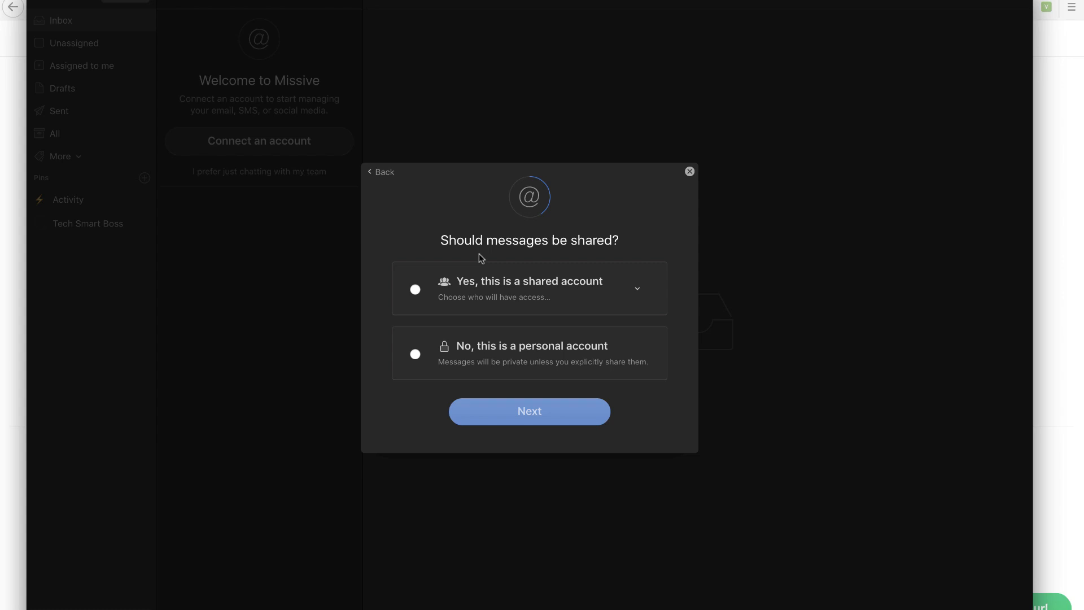
pyautogui.moveTo(503, 246)
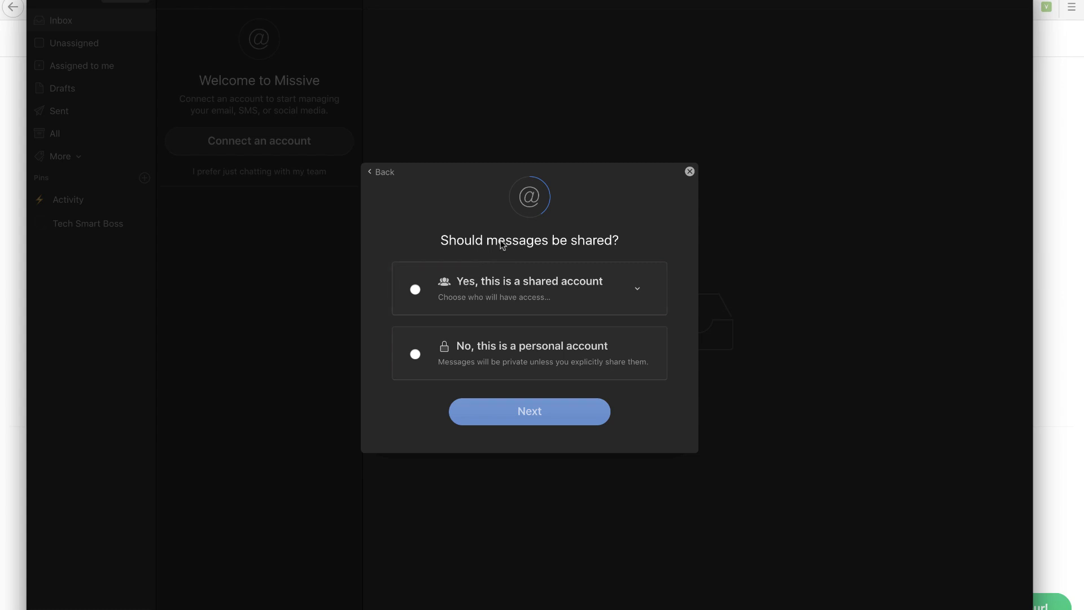
pyautogui.moveTo(515, 288)
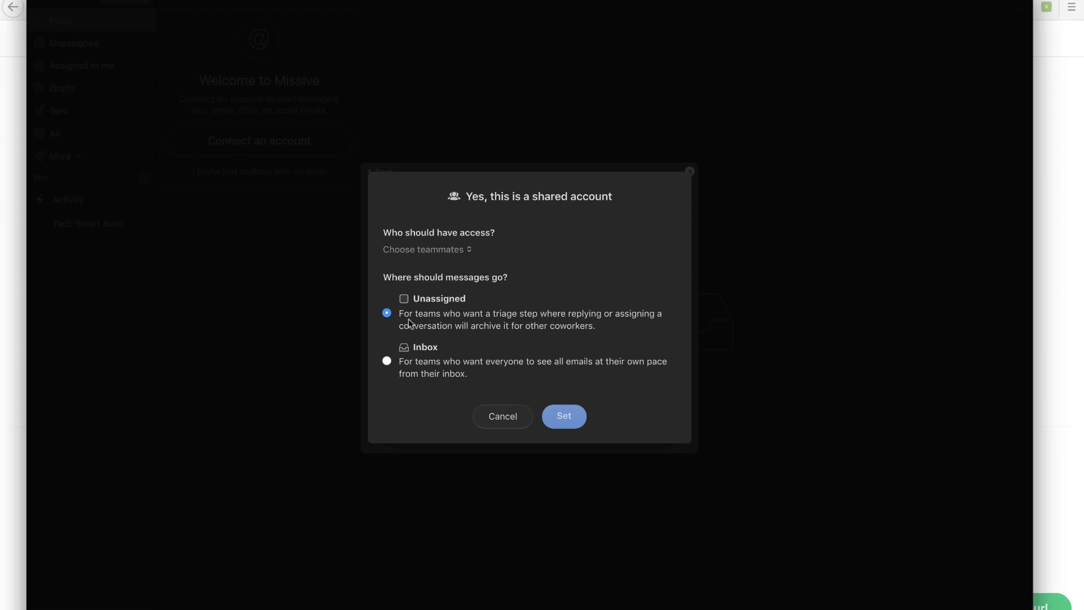
pyautogui.click(379, 172)
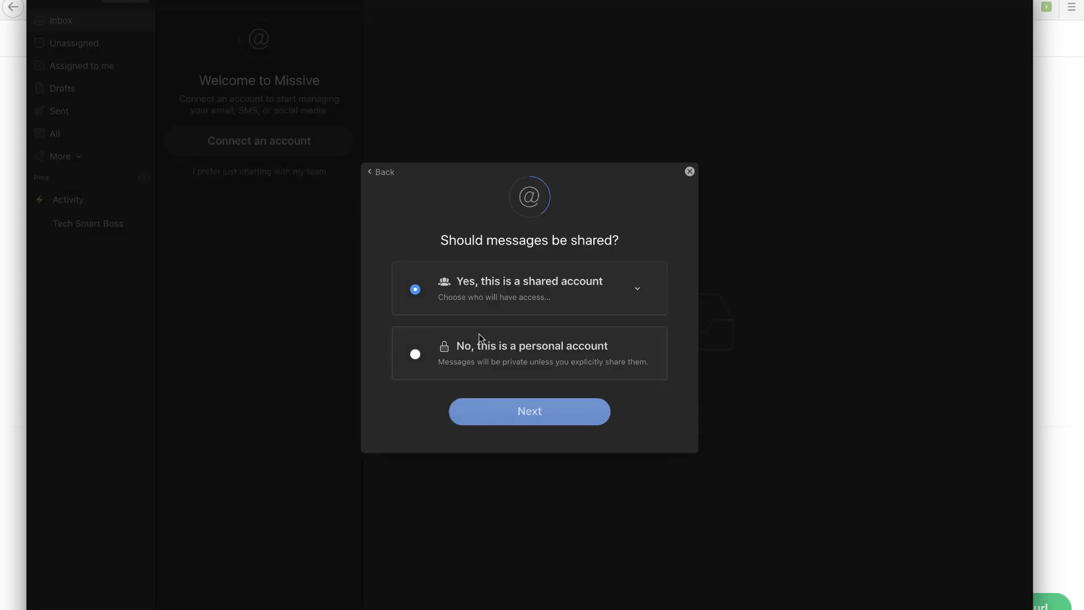
pyautogui.moveTo(520, 369)
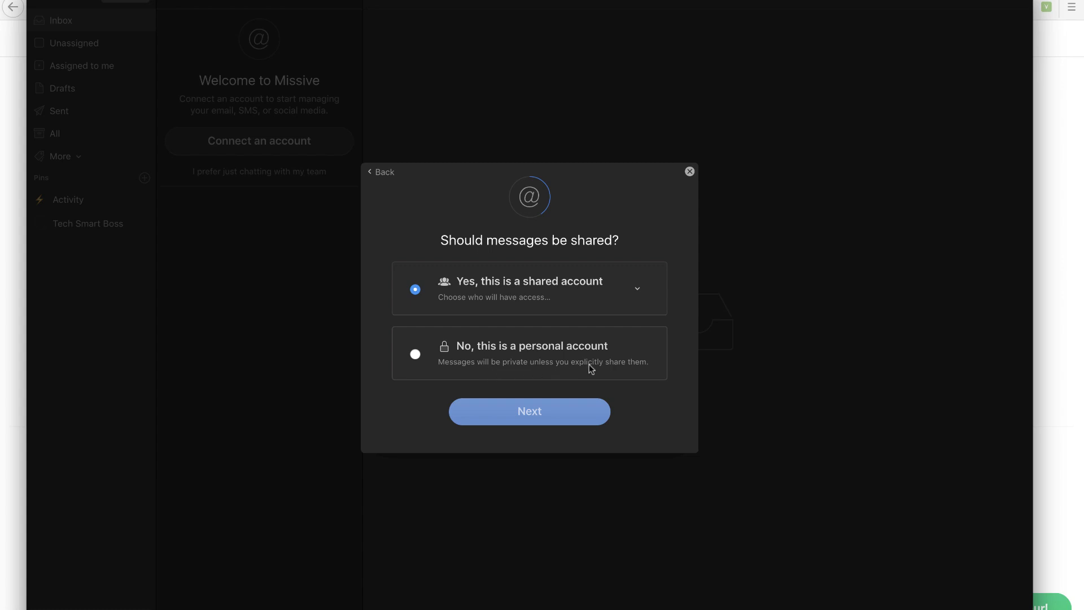
pyautogui.moveTo(620, 349)
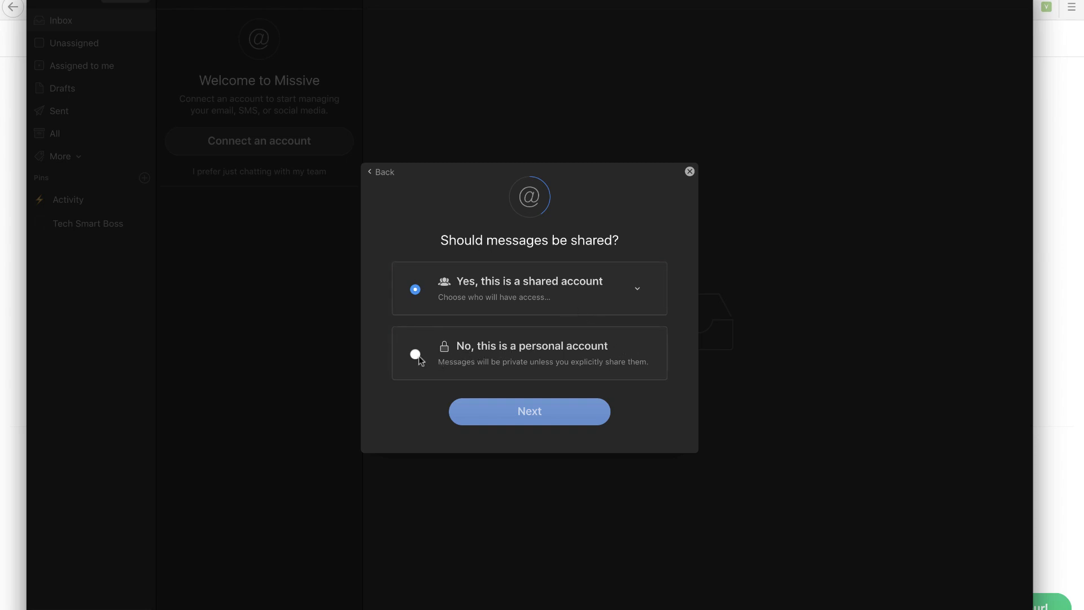
pyautogui.click(415, 354)
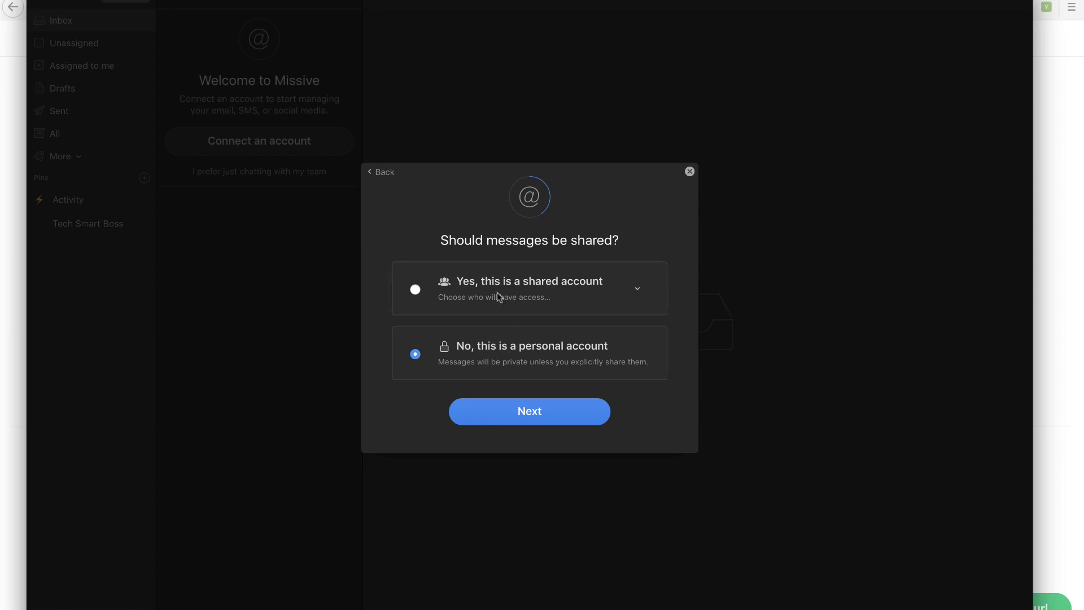
pyautogui.moveTo(638, 299)
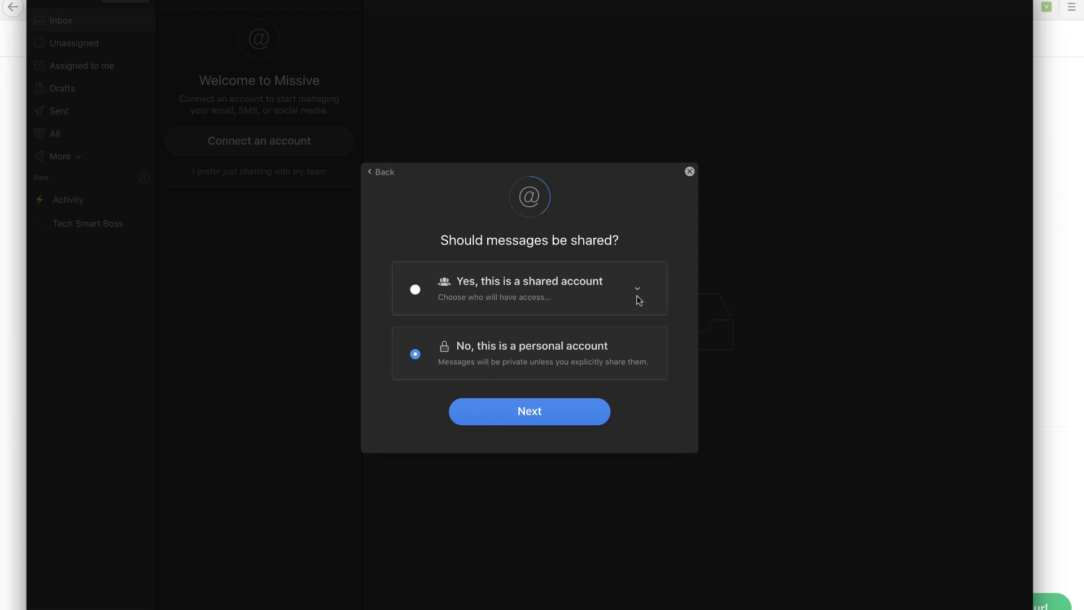
pyautogui.moveTo(529, 391)
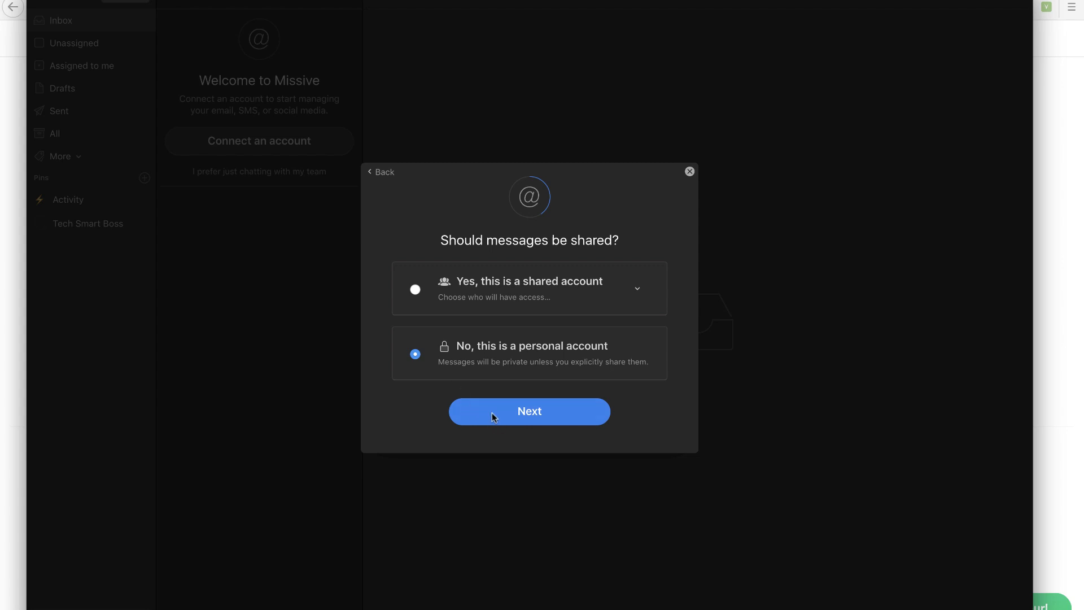
pyautogui.click(529, 410)
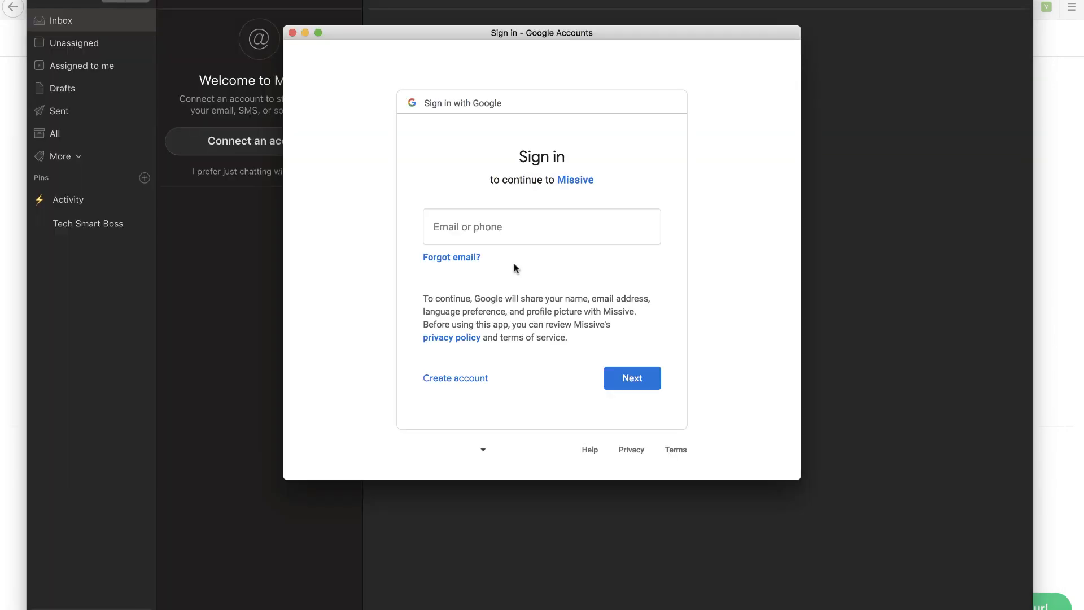
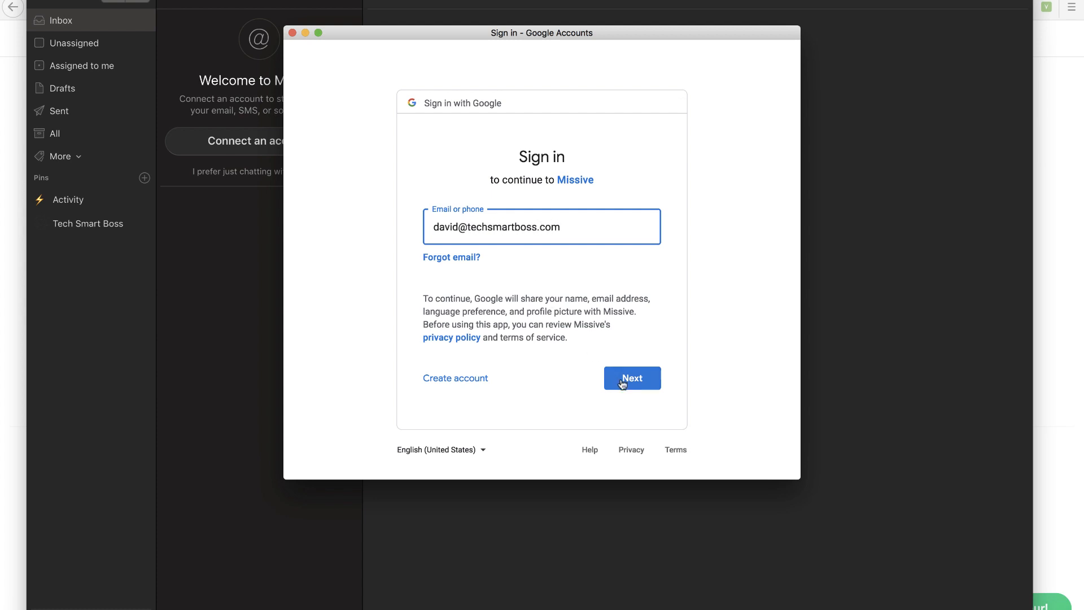
pyautogui.click(630, 378)
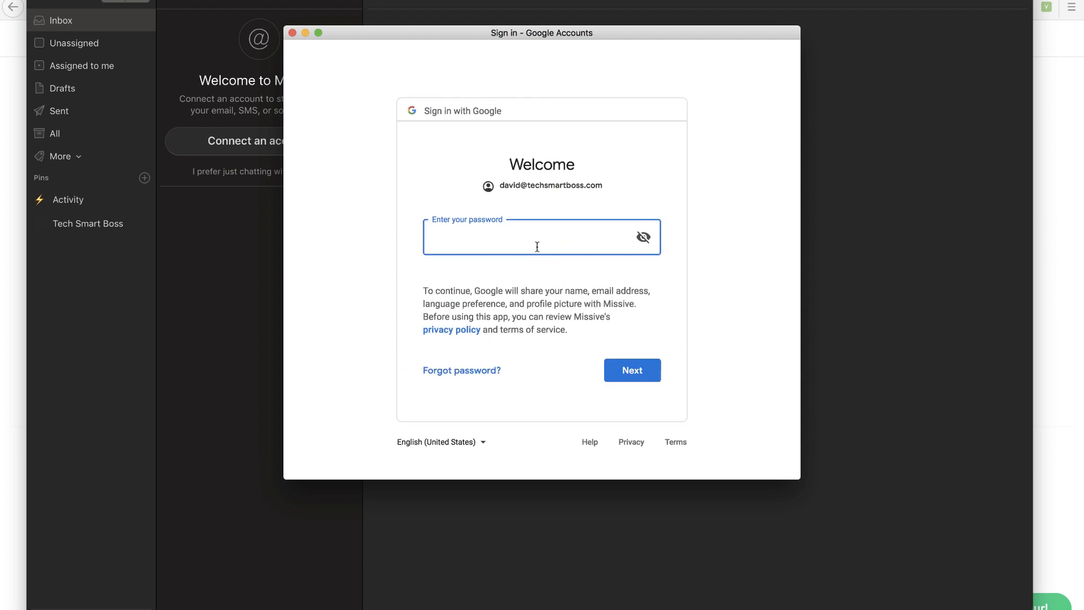
pyautogui.moveTo(536, 244)
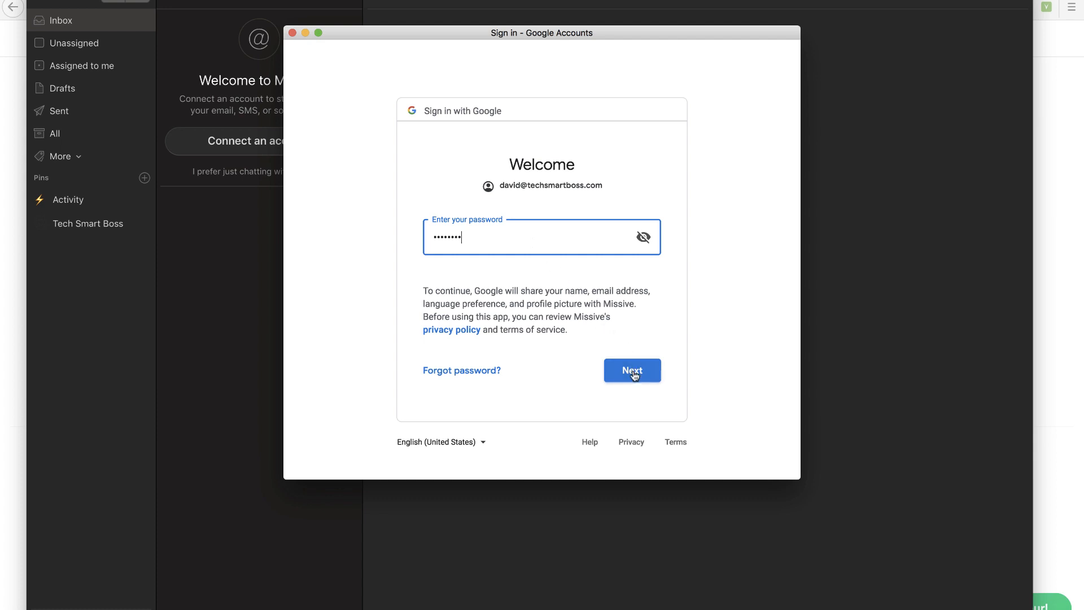
# Step: Submit the Google password and allow Missive access to the Gmail account
pyautogui.click(630, 370)
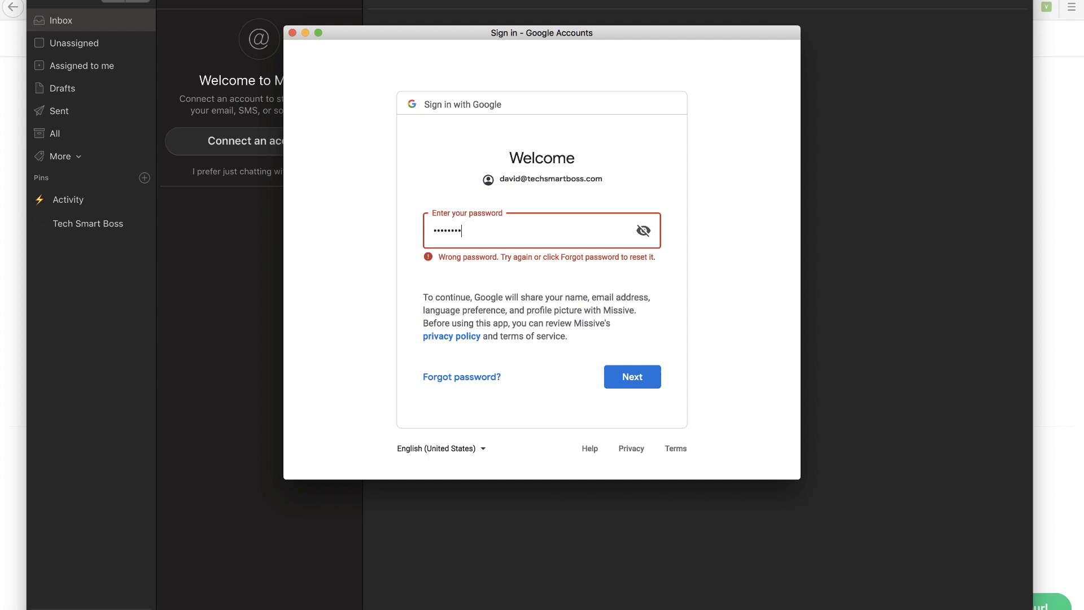
pyautogui.click(631, 376)
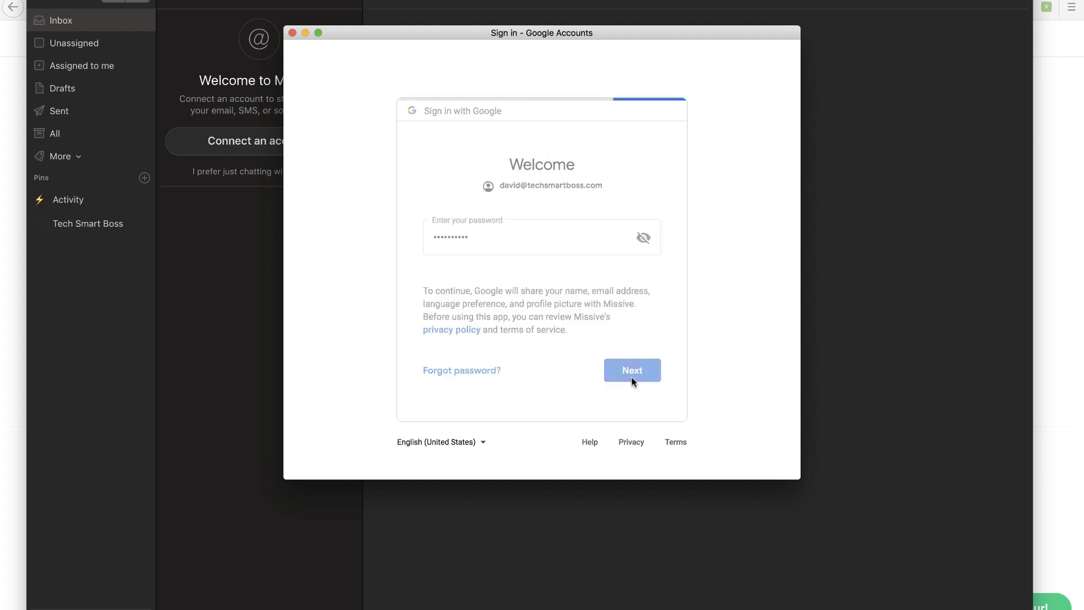
pyautogui.click(631, 370)
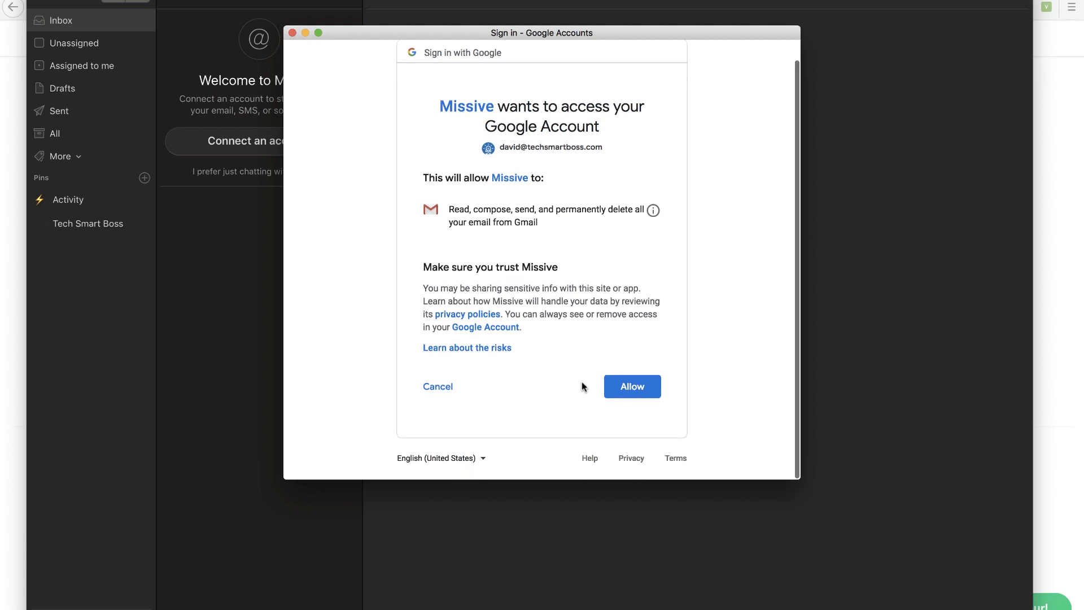
pyautogui.click(630, 386)
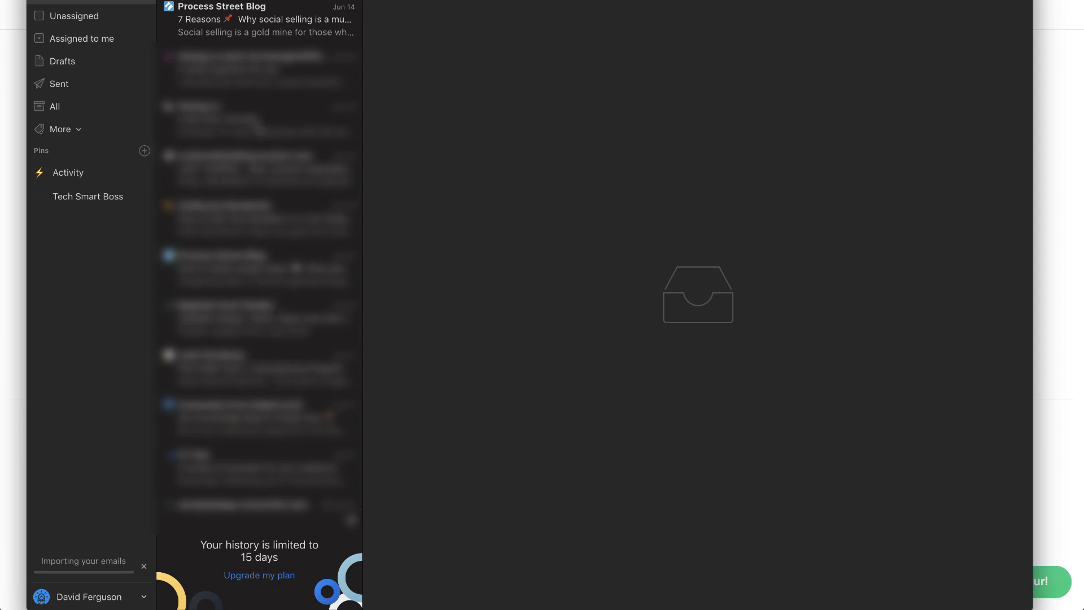
pyautogui.moveTo(231, 10)
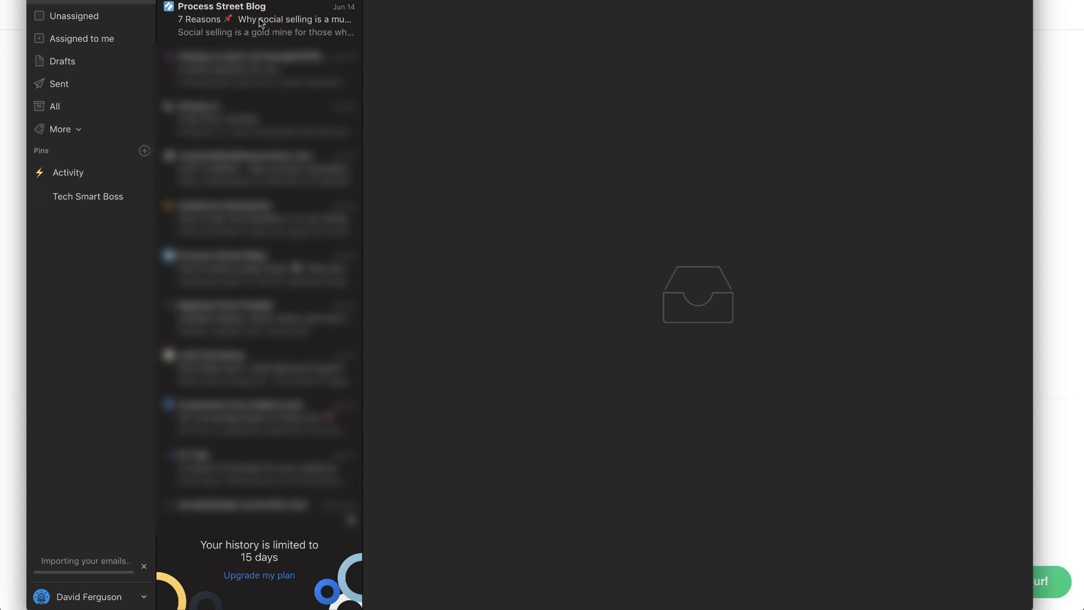
# Step: Open the Process Street Blog email about social selling from the conversation list
pyautogui.click(260, 19)
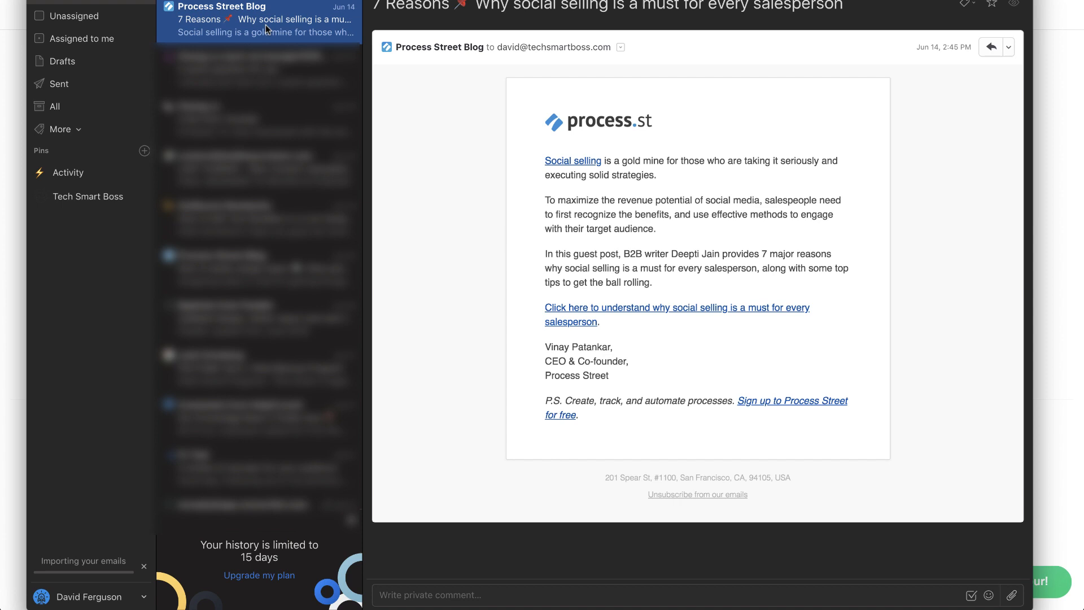
pyautogui.moveTo(520, 151)
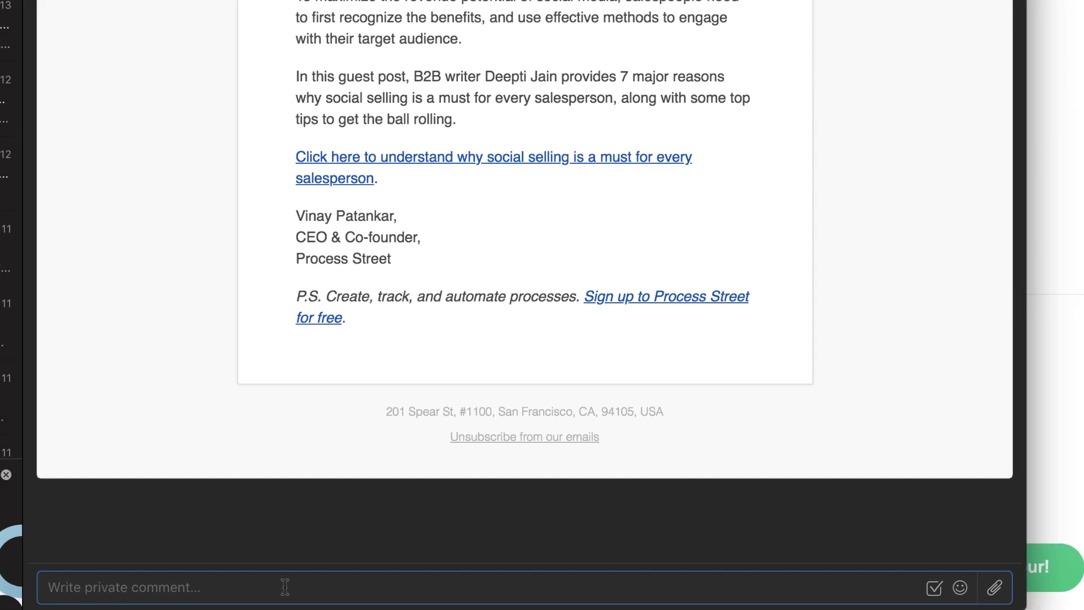
# Step: Post a private comment @-mentioning Tech Smart Boss about sharing this post on social media
pyautogui.write('@')
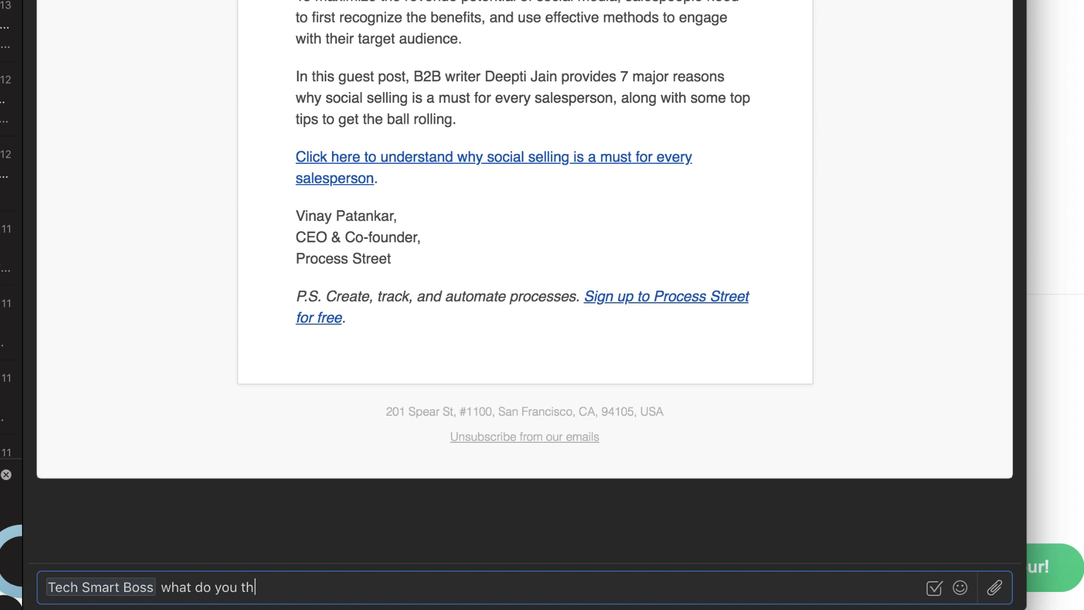
pyautogui.write('ink about sharing this')
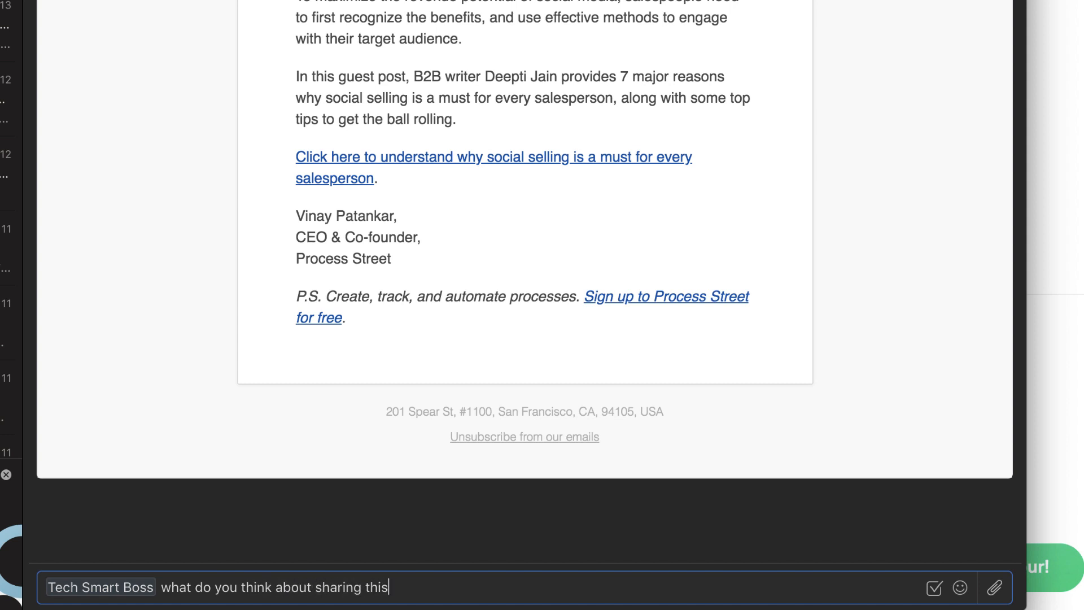
pyautogui.write('on ou s')
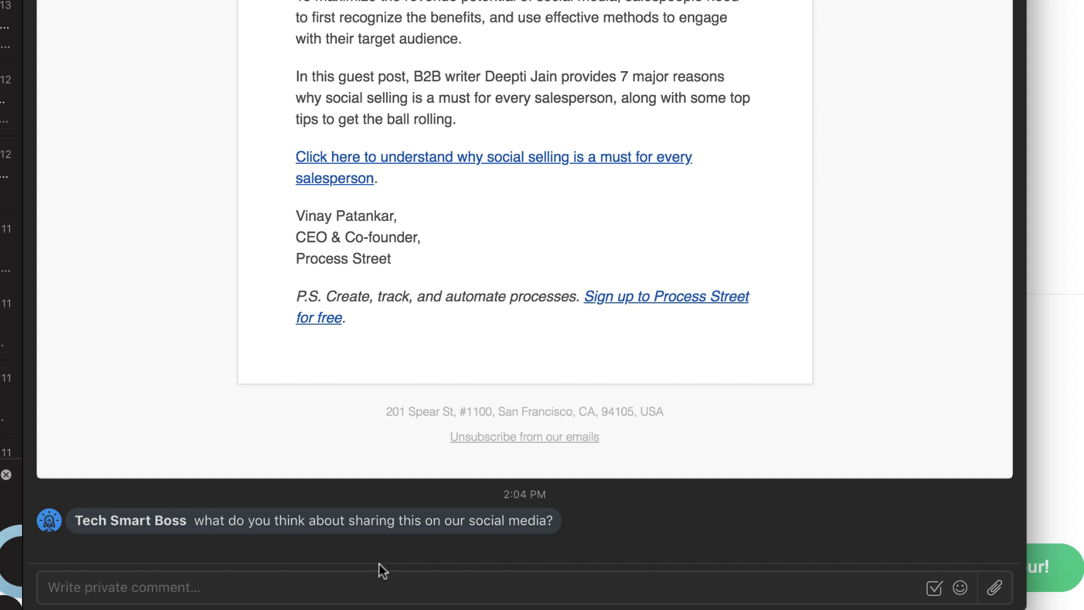
pyautogui.moveTo(628, 384)
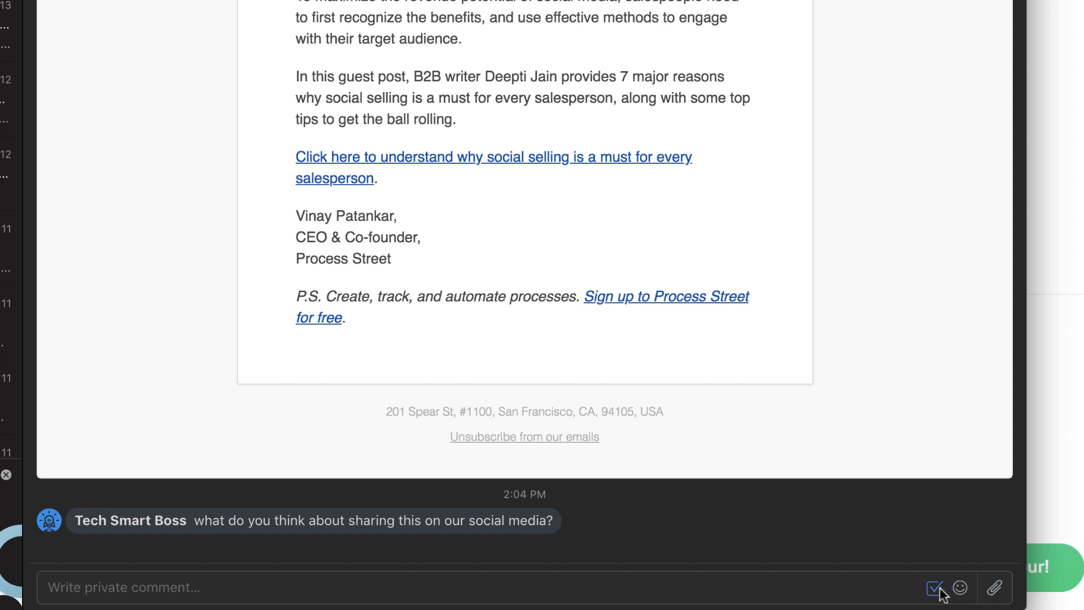
# Step: Add the task 'You do to Tech Smart Boss', @-mentioning Tech Smart Boss
pyautogui.click(930, 588)
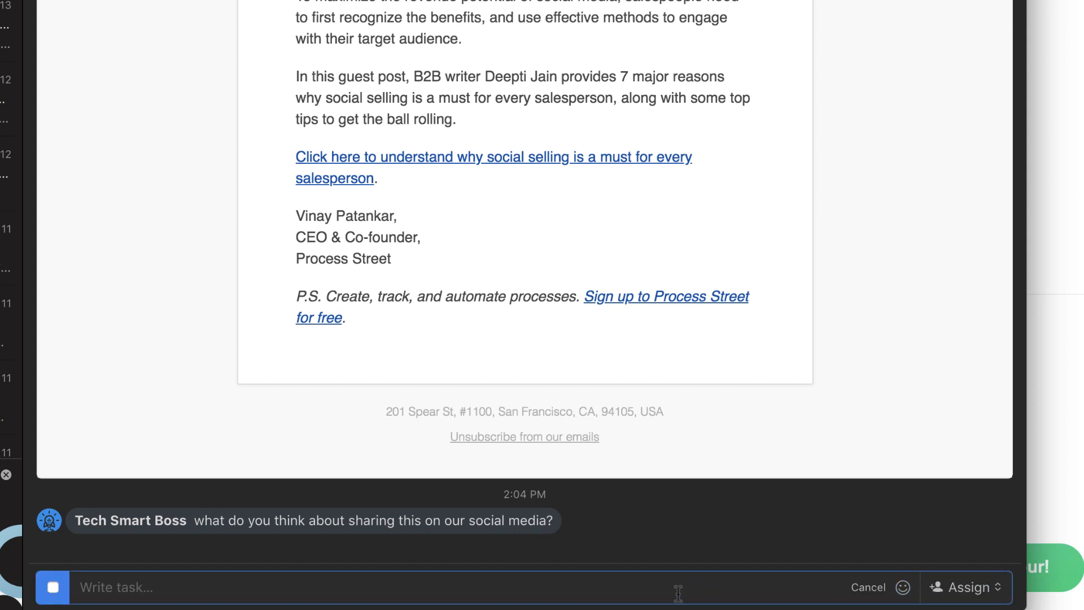
pyautogui.write('You g')
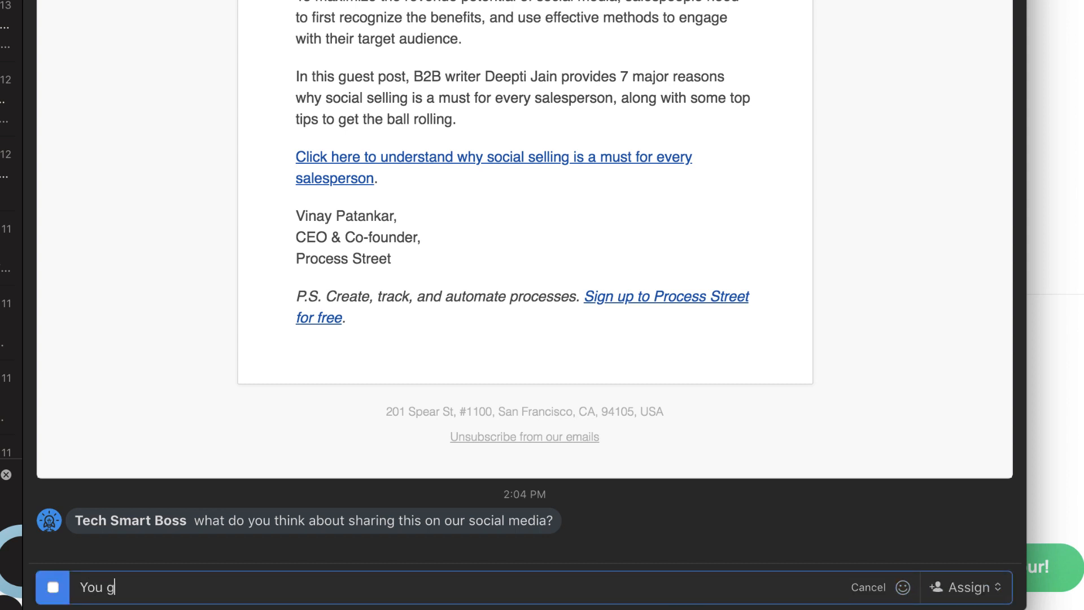
pyautogui.write('do to @')
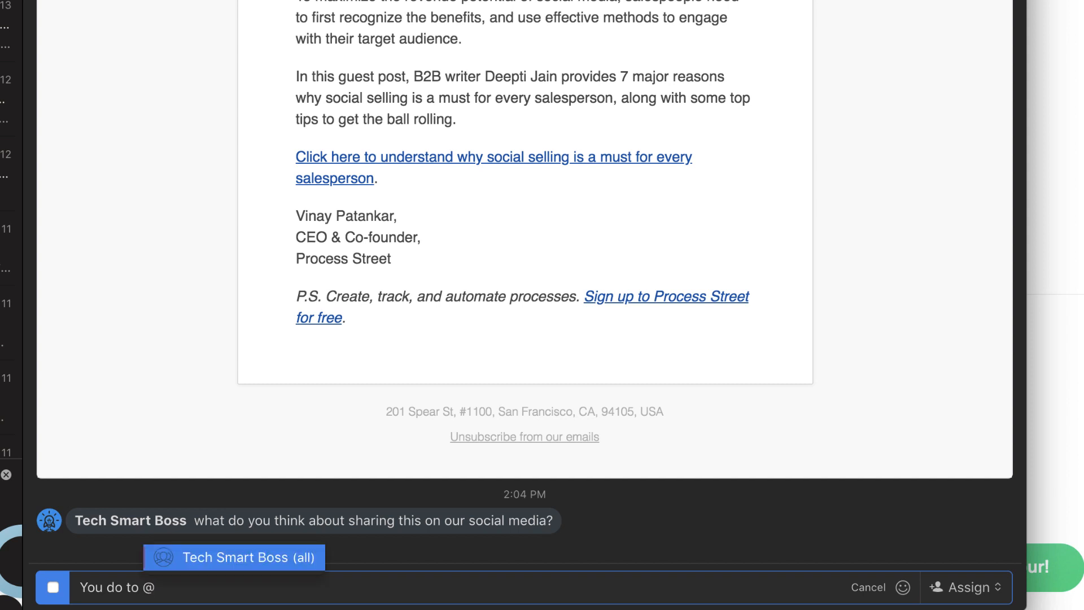
pyautogui.click(233, 557)
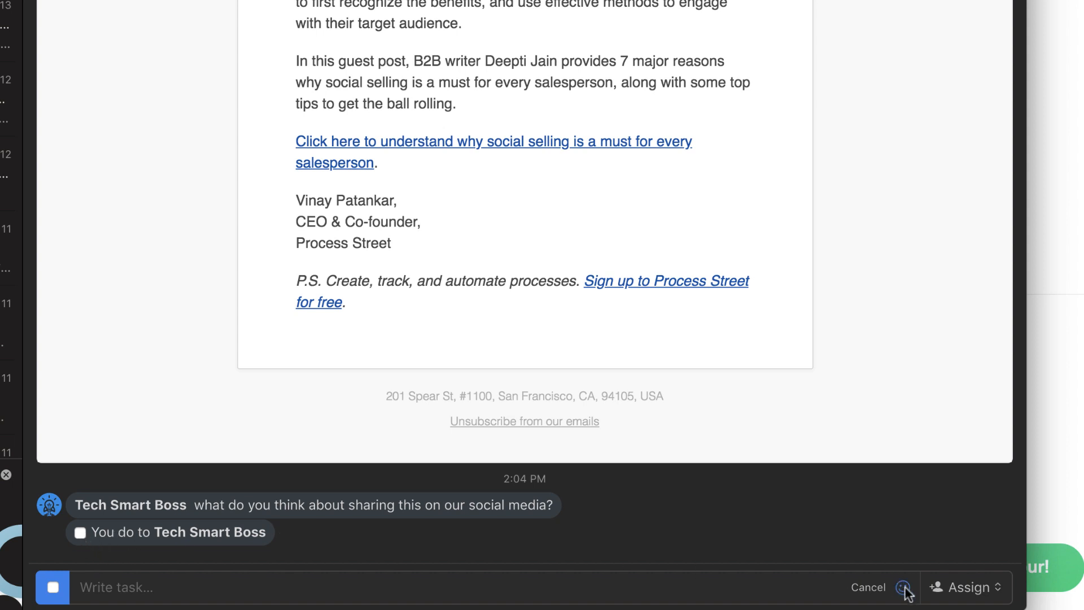
pyautogui.click(902, 587)
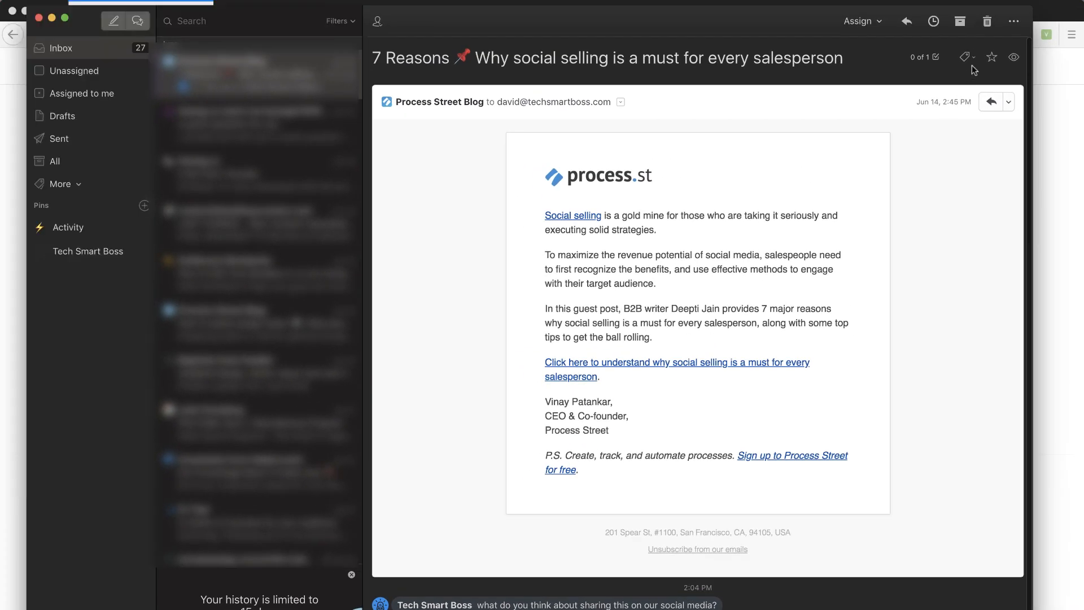
# Step: Create a new 'Social Media' label and apply it to the social selling email
pyautogui.click(966, 58)
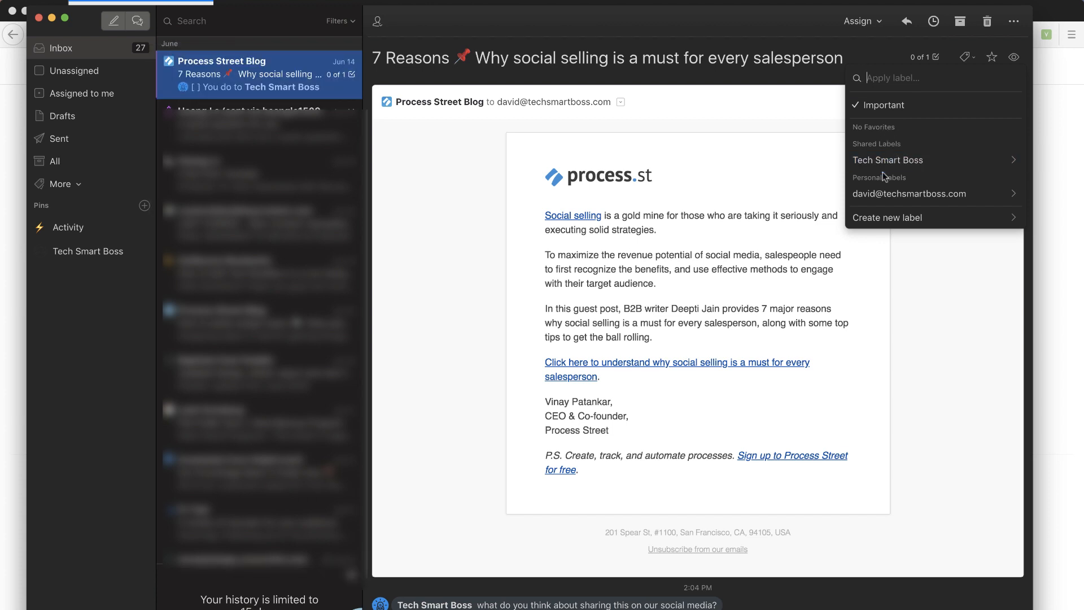
pyautogui.click(887, 217)
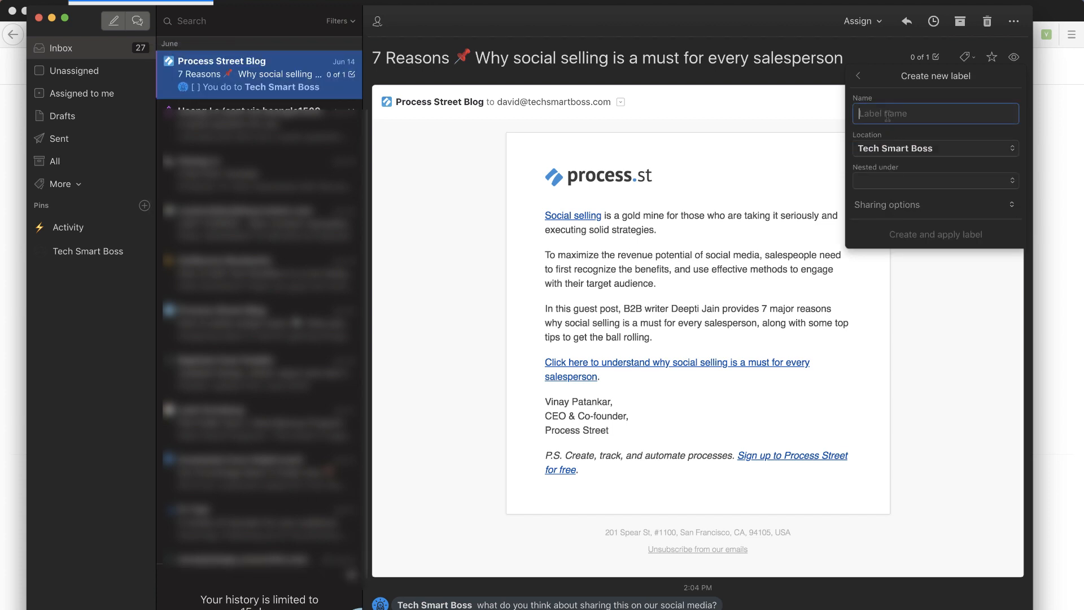
pyautogui.write('Social Media')
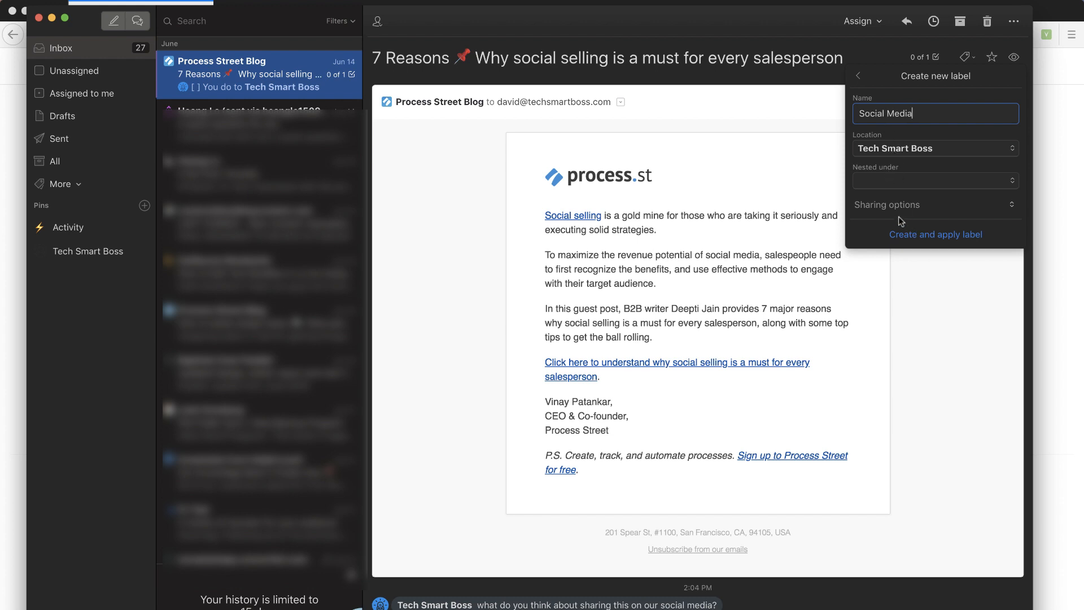
pyautogui.click(935, 233)
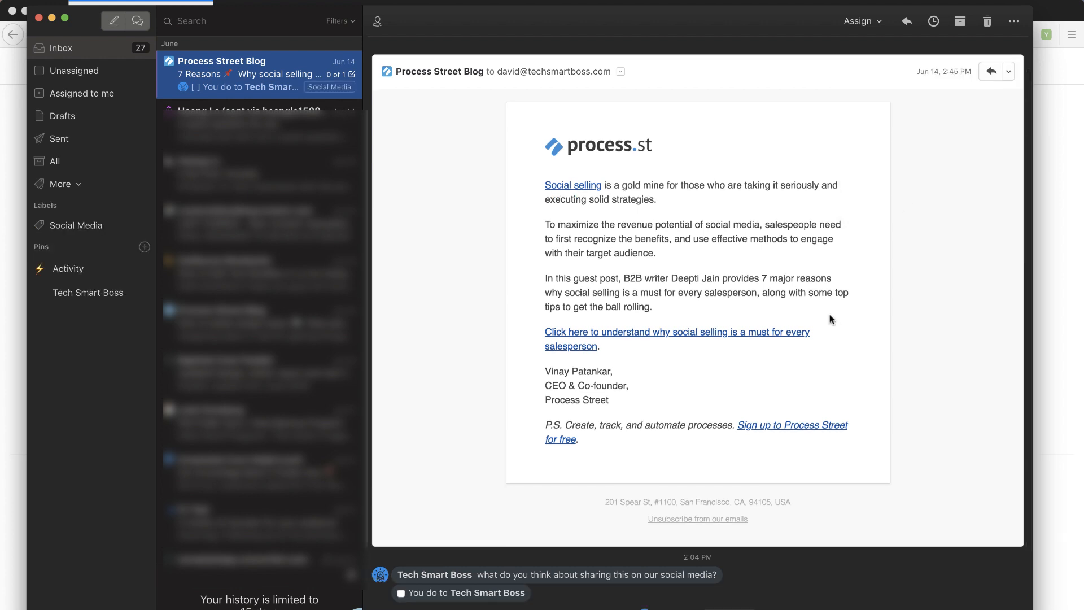
pyautogui.moveTo(77, 224)
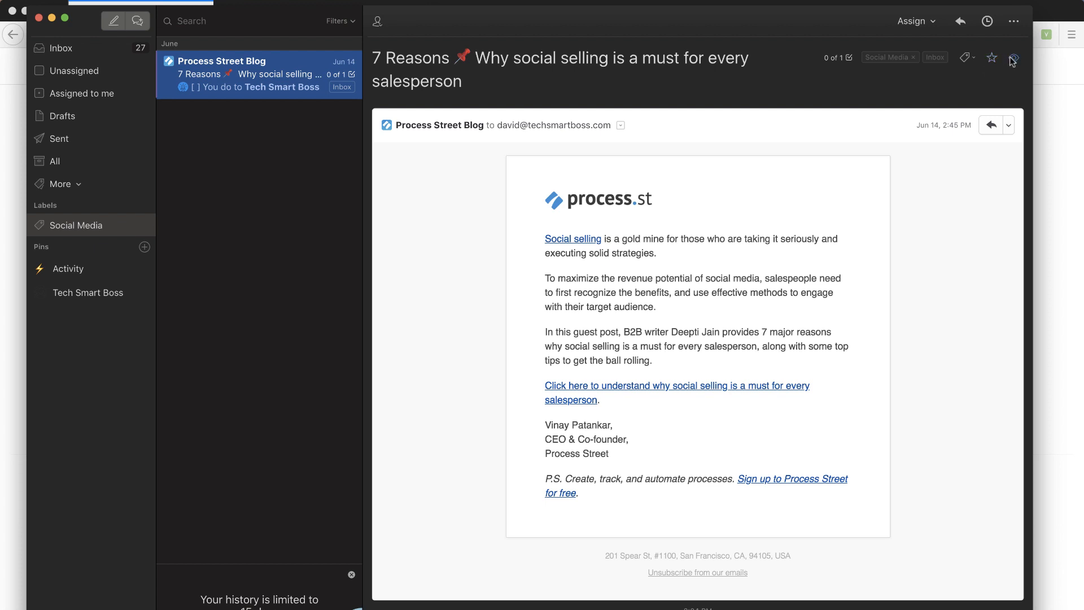
pyautogui.moveTo(1013, 59)
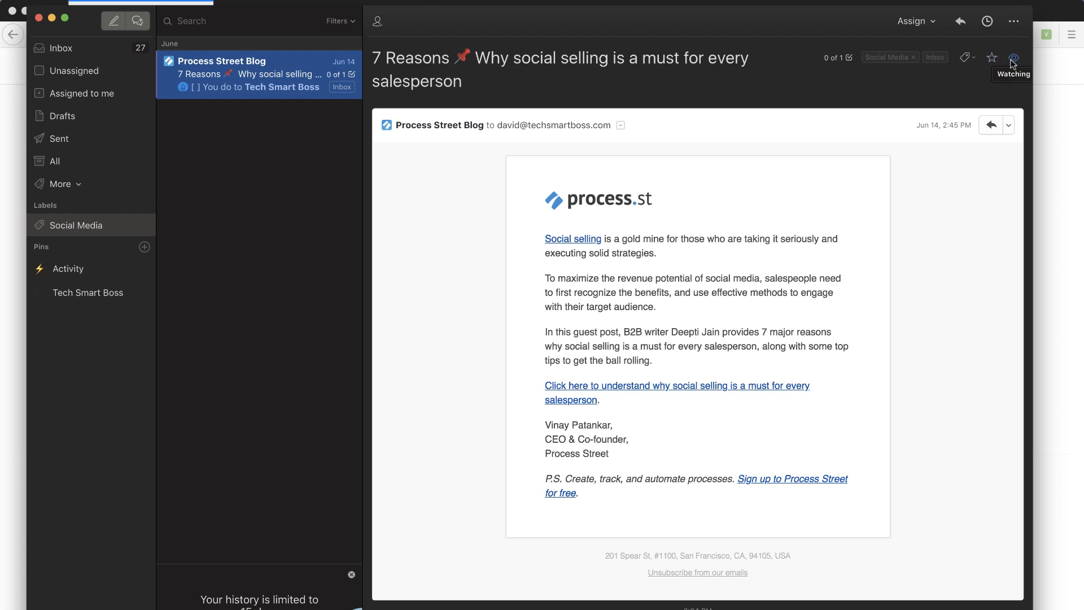
# Step: Browse the watching, star, snooze and conversation action menus for this email
pyautogui.click(1014, 58)
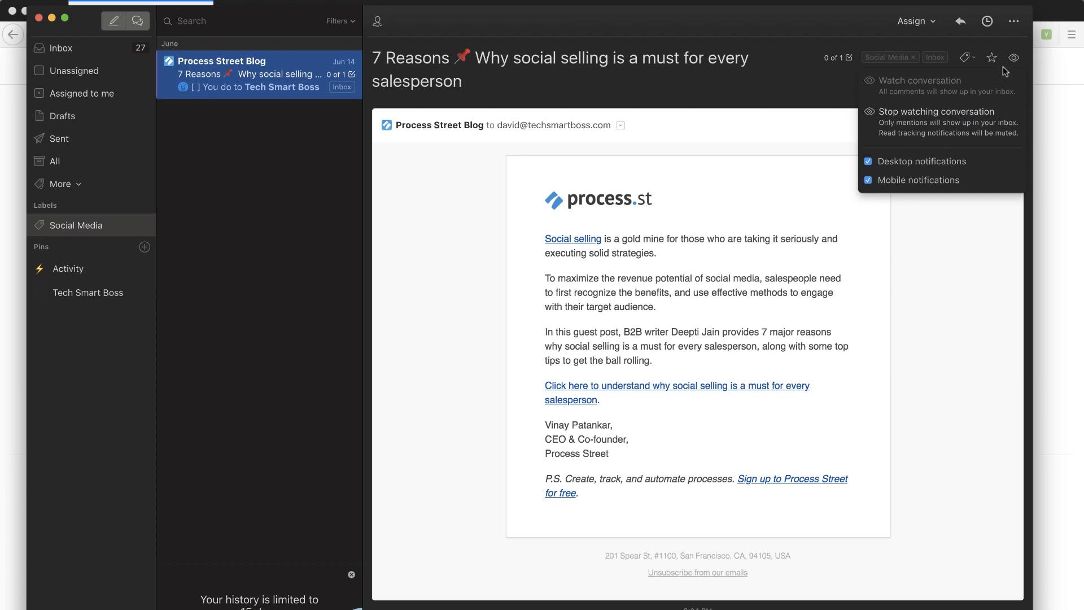
pyautogui.click(990, 57)
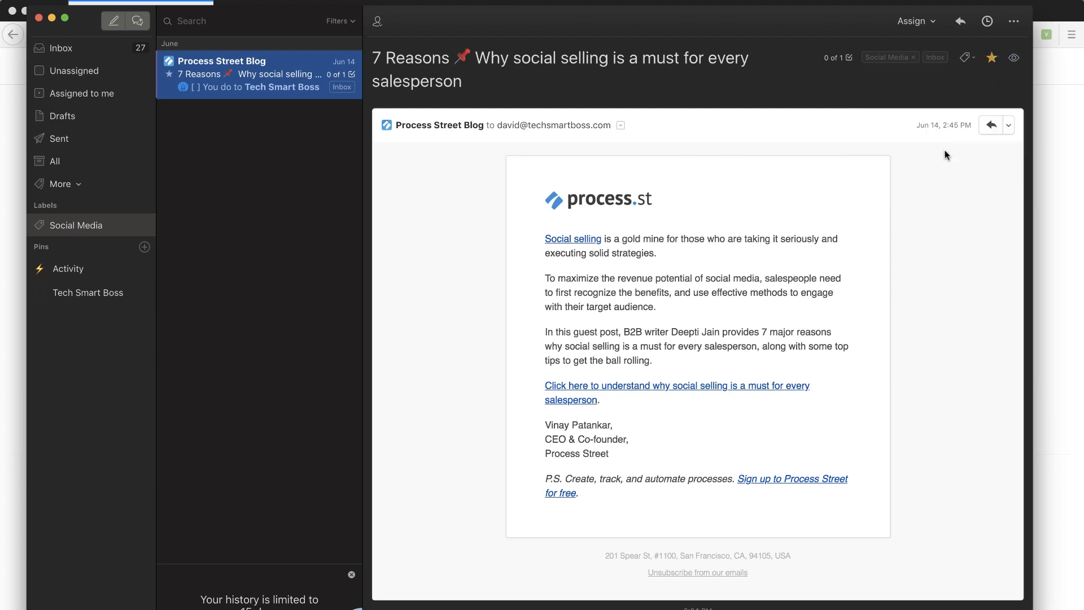
pyautogui.moveTo(964, 104)
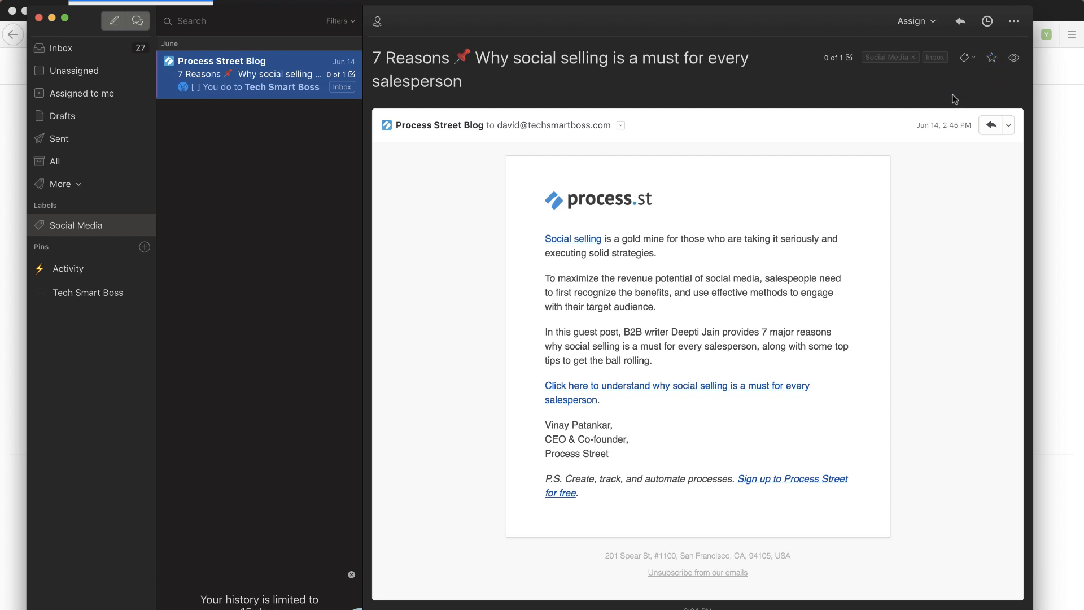
pyautogui.click(912, 21)
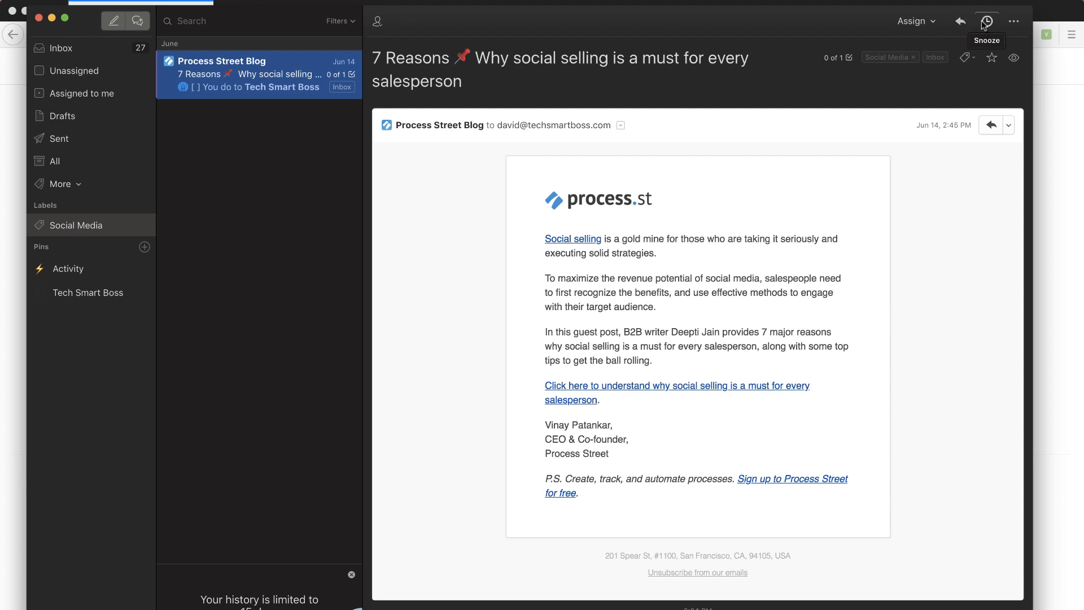
pyautogui.click(988, 21)
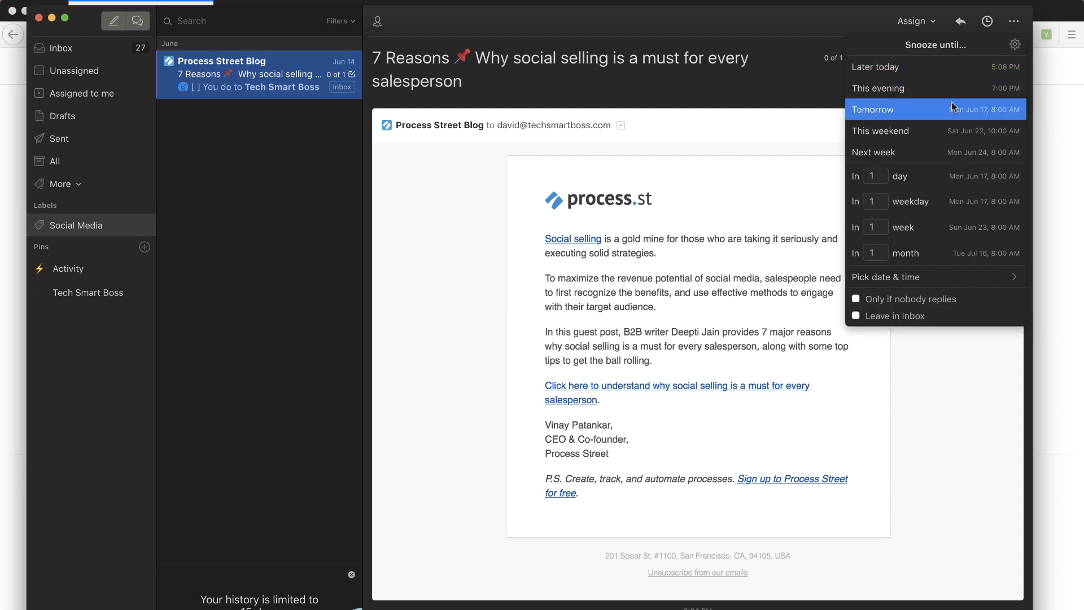
pyautogui.moveTo(953, 310)
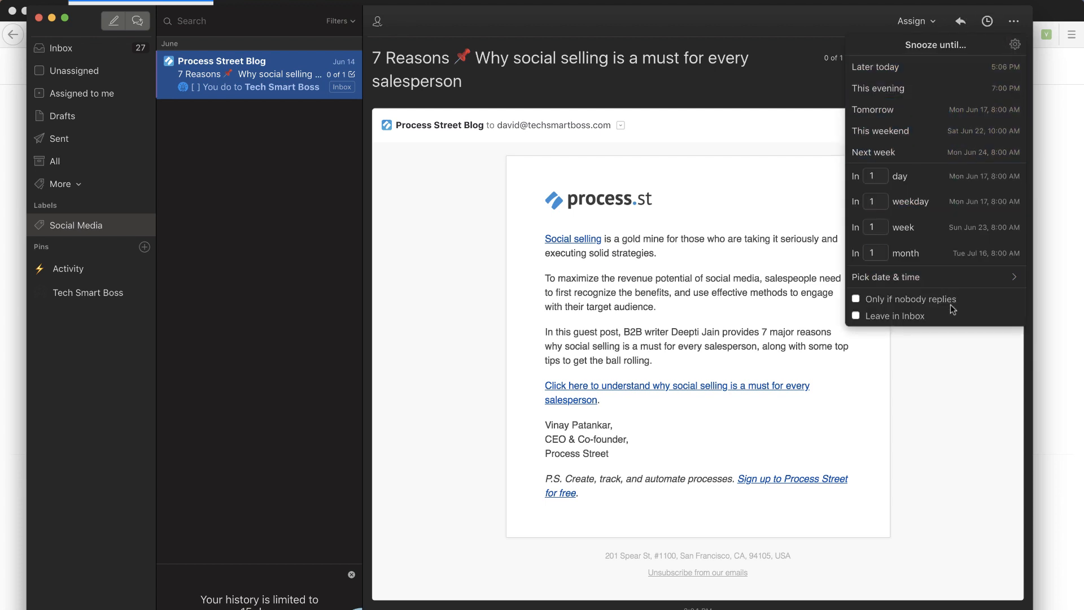
pyautogui.click(988, 21)
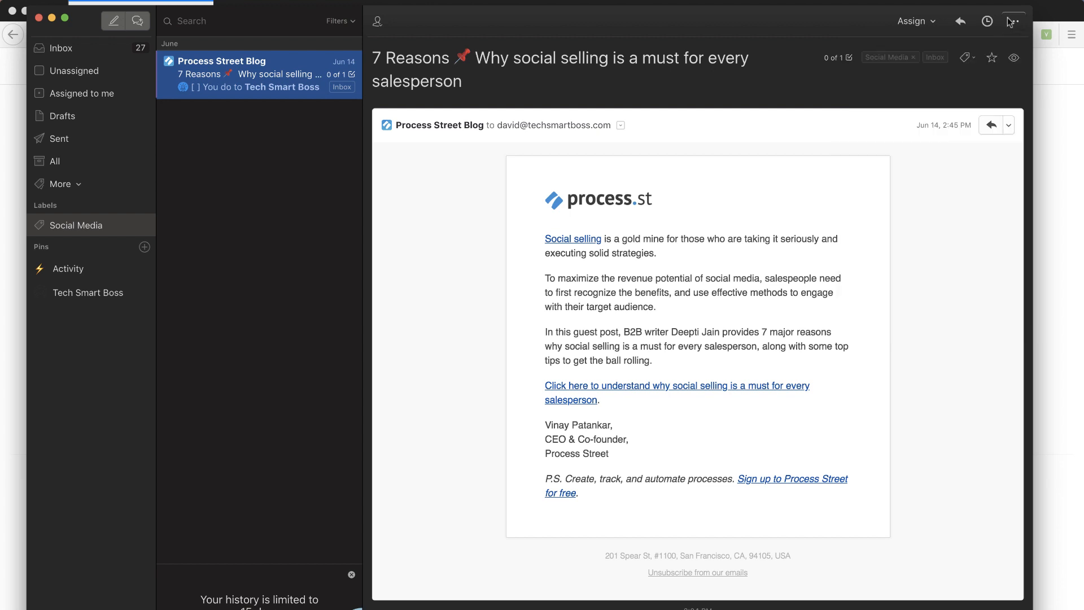
pyautogui.click(1010, 21)
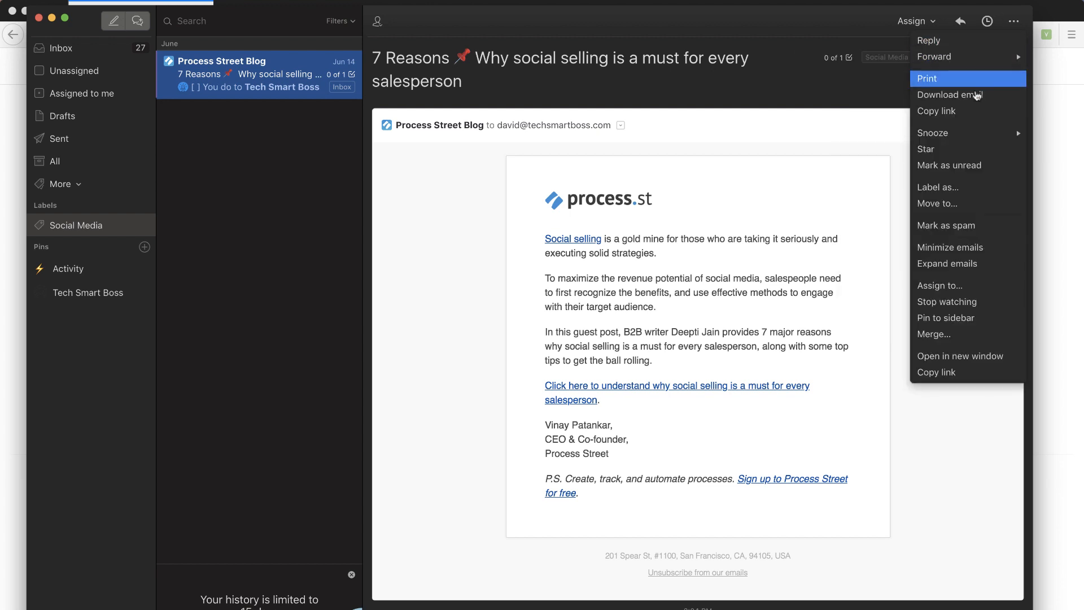
pyautogui.moveTo(1014, 22)
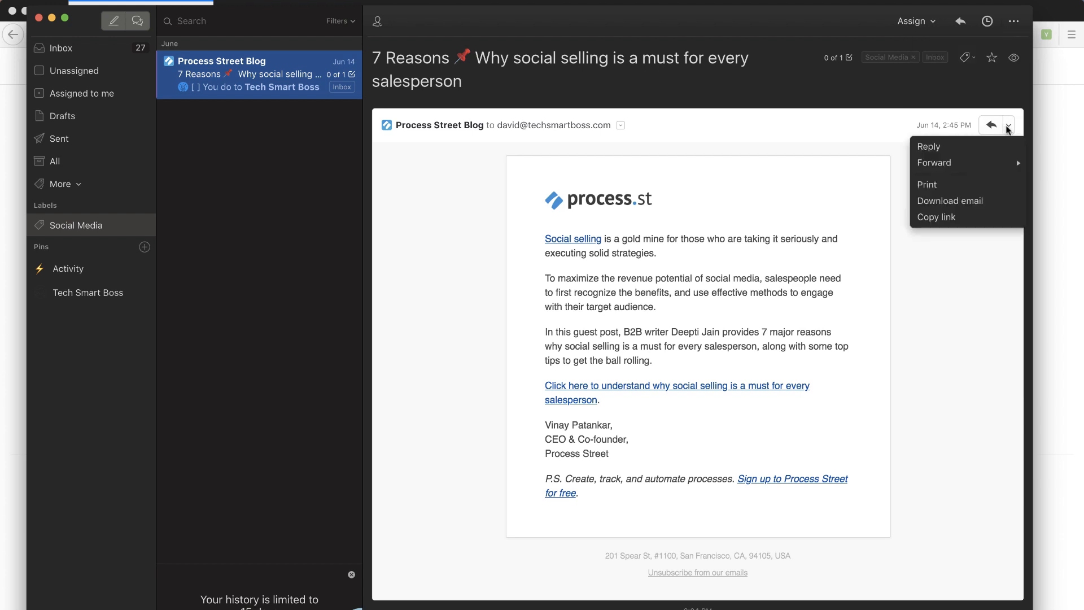
# Step: Start a reply to the Process Street Blog email, then close the draft
pyautogui.click(928, 146)
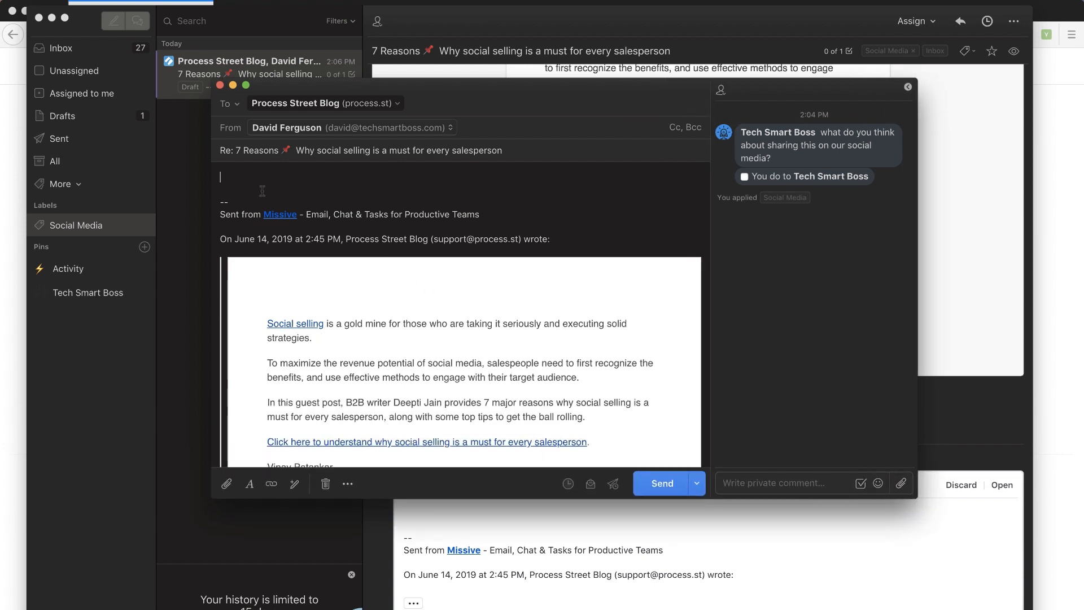
pyautogui.moveTo(379, 297)
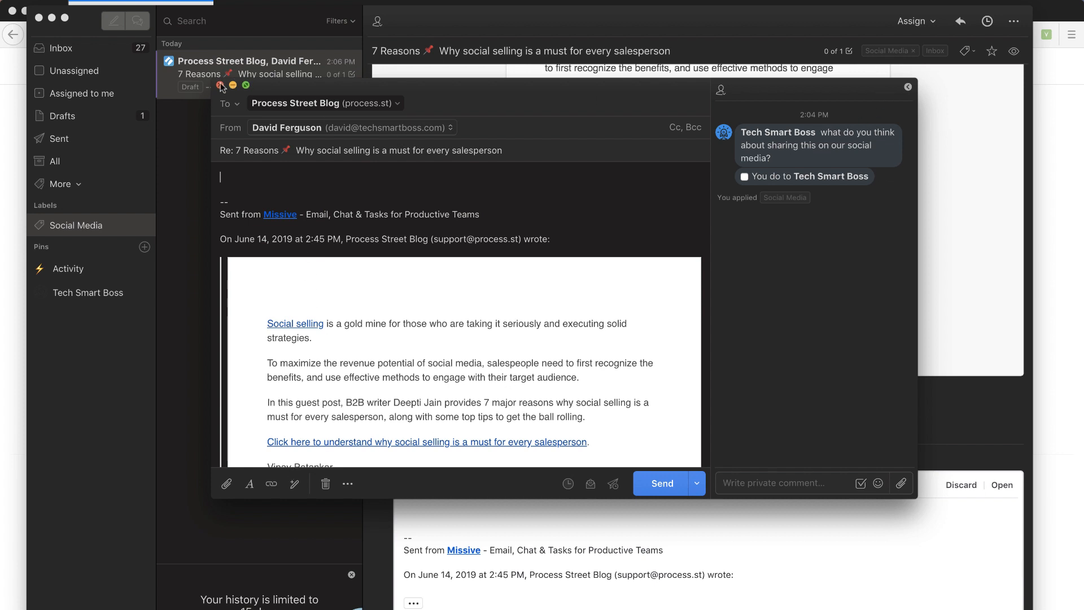
pyautogui.click(221, 86)
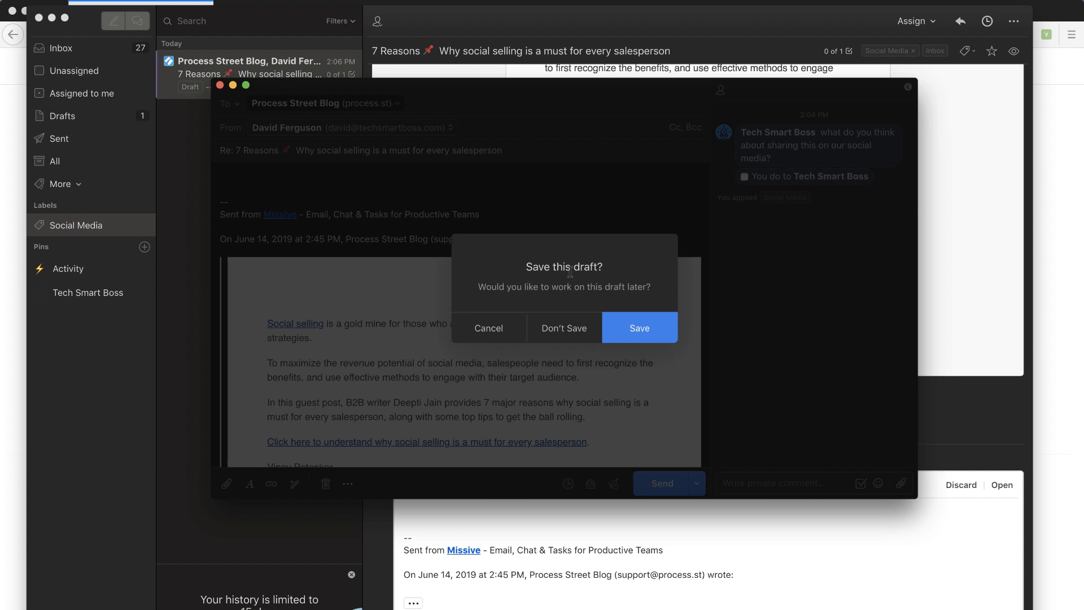
pyautogui.moveTo(558, 327)
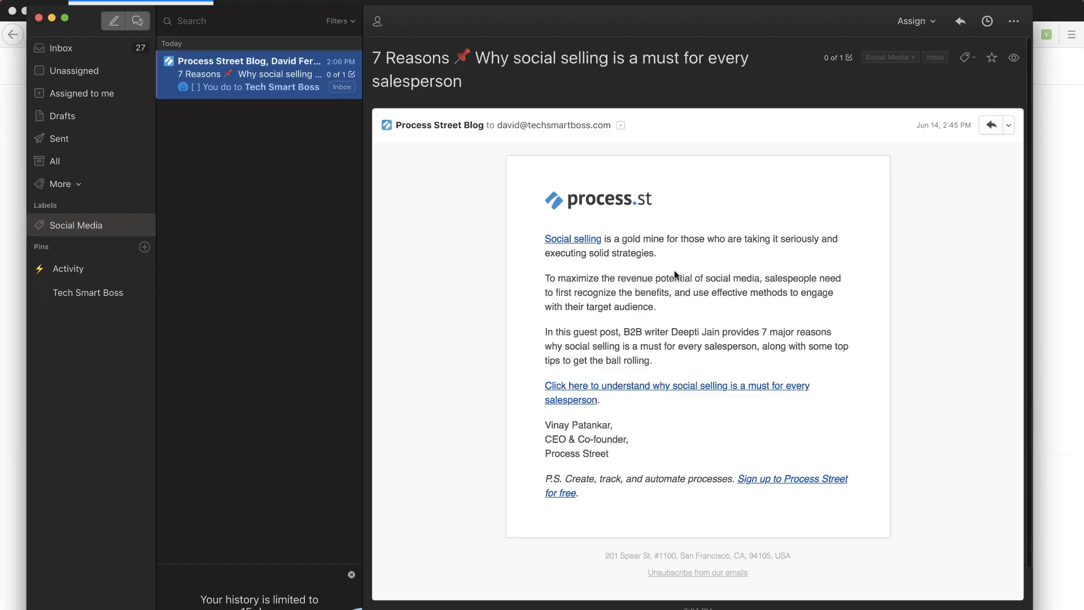
pyautogui.moveTo(862, 115)
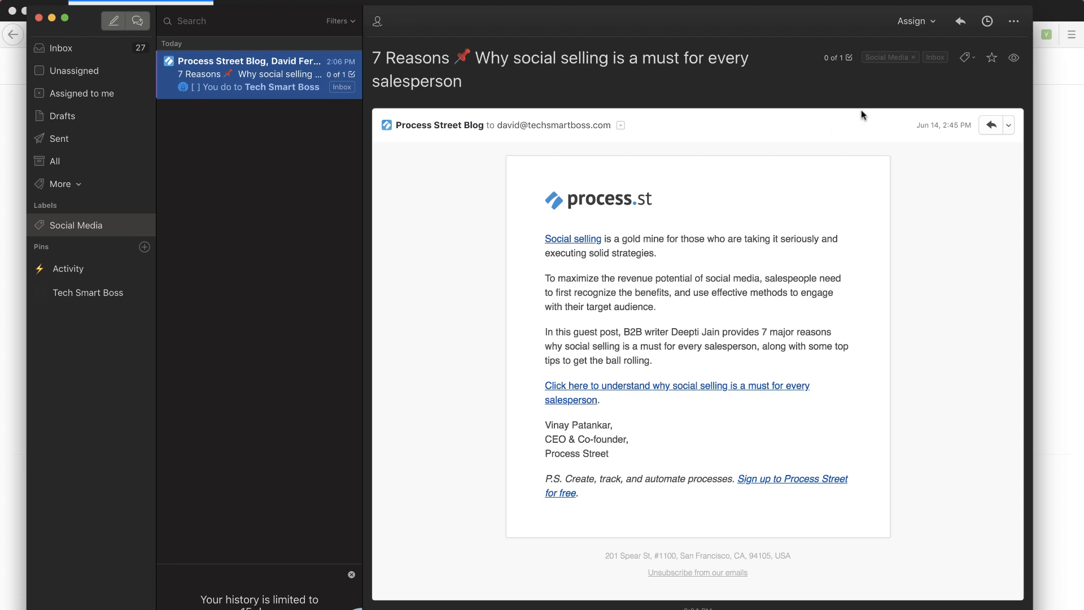
pyautogui.moveTo(525, 141)
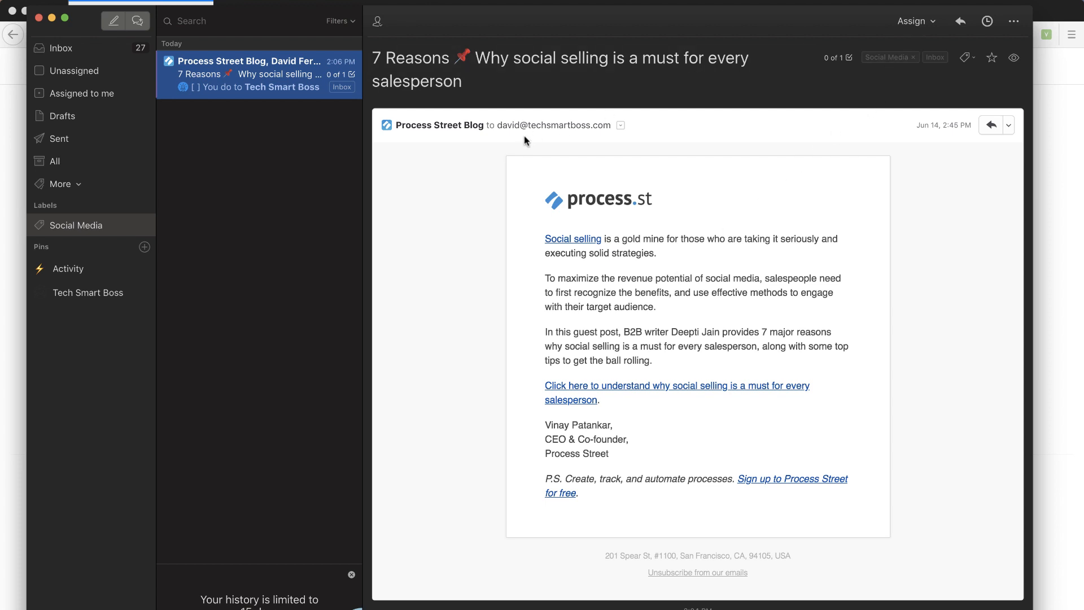
pyautogui.moveTo(180, 133)
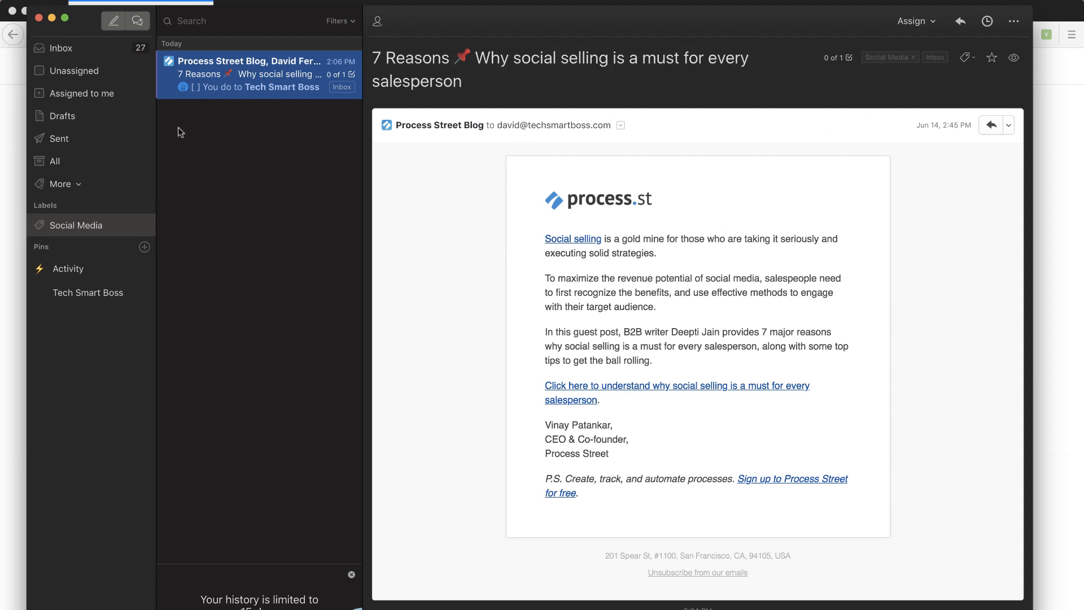
pyautogui.moveTo(113, 21)
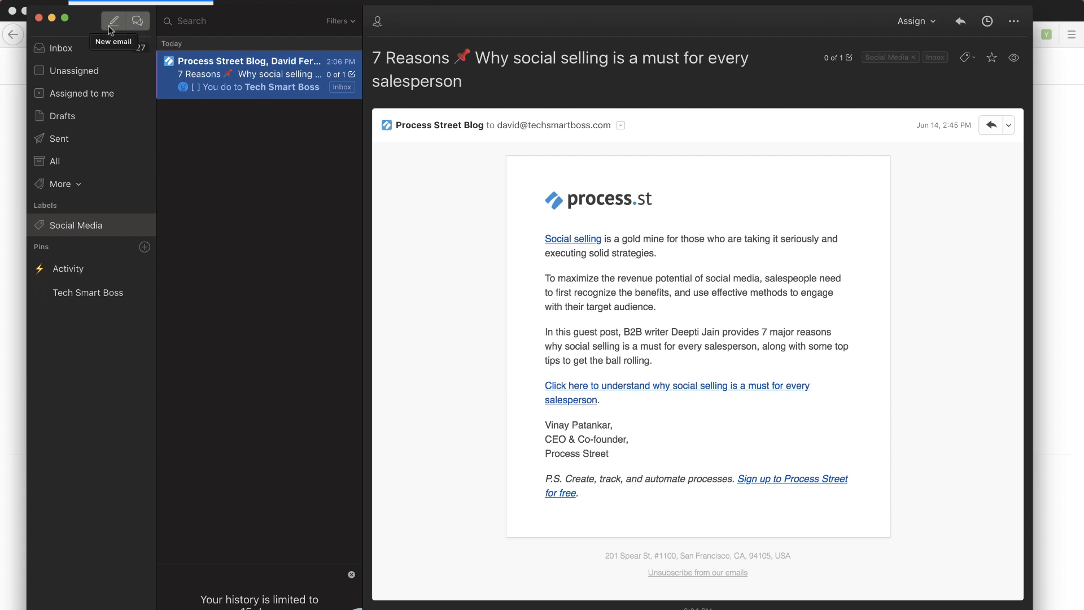
pyautogui.moveTo(132, 141)
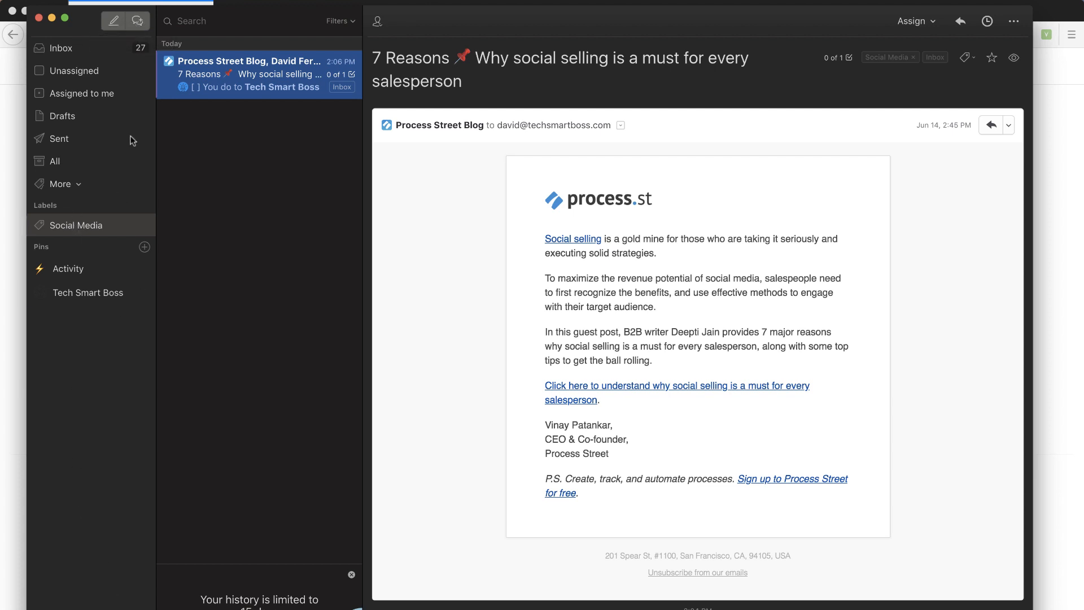
pyautogui.moveTo(137, 21)
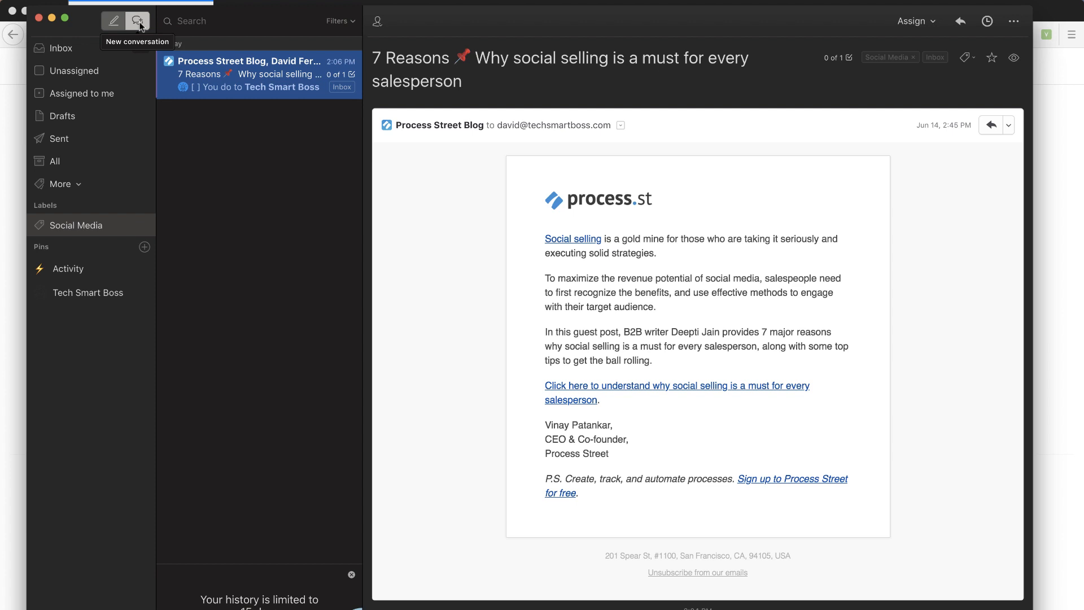
# Step: Start a new conversation titled 'Let's plan a party'
pyautogui.click(138, 20)
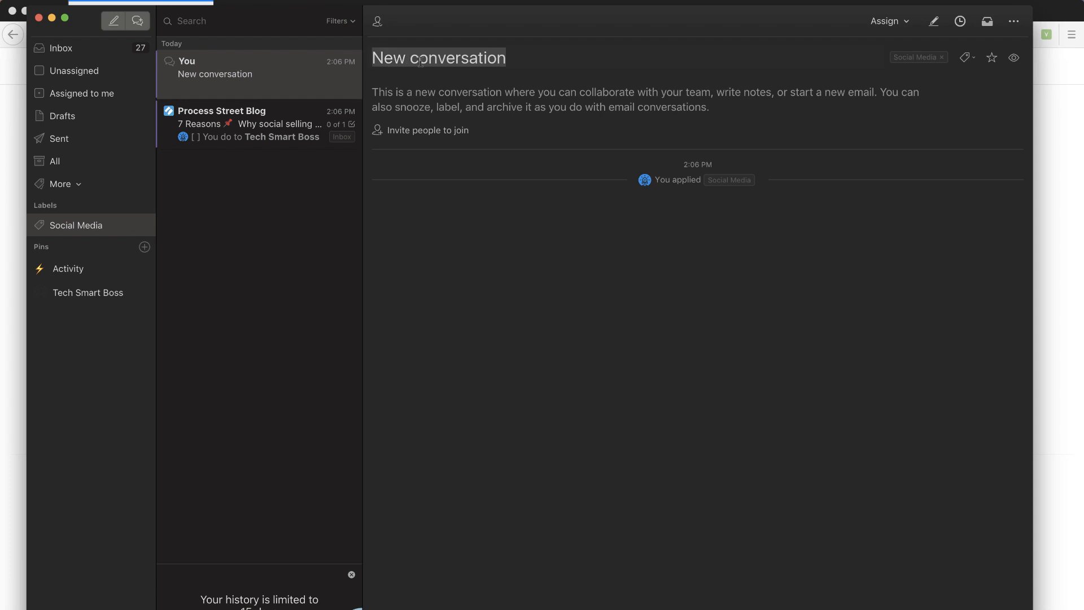
pyautogui.write("Let's plan apa")
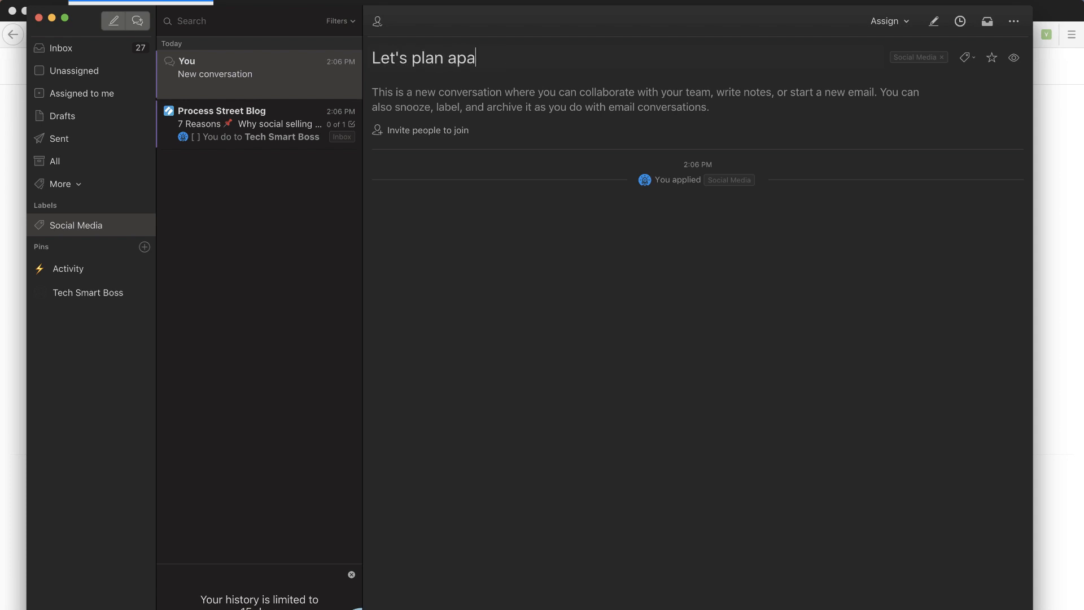
pyautogui.press('Backspace')
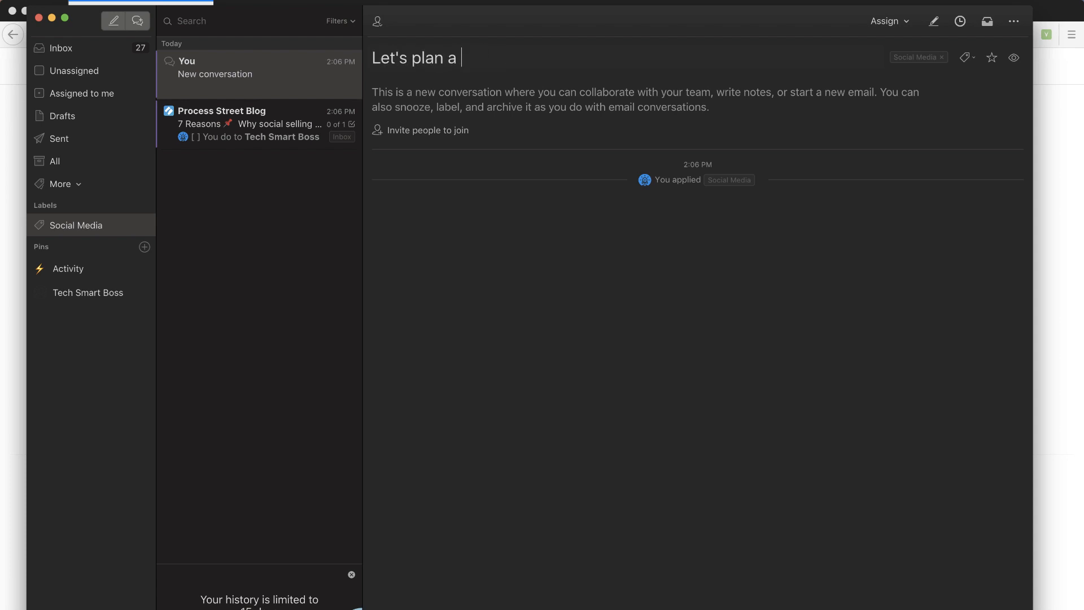
pyautogui.write('party')
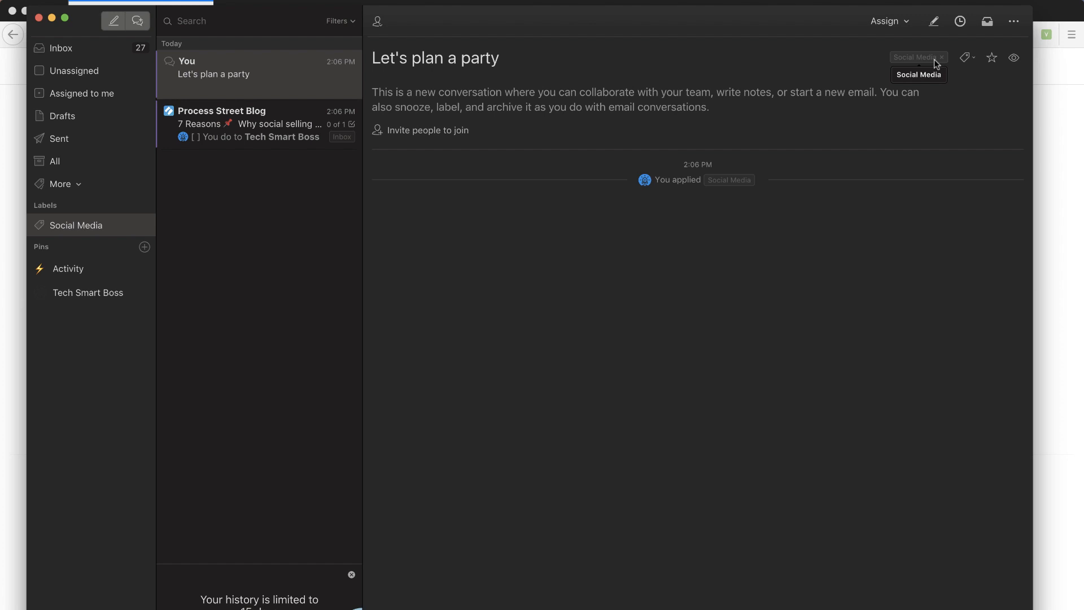
# Step: Add the comment 'chatting on this party' to the conversation
pyautogui.click(259, 68)
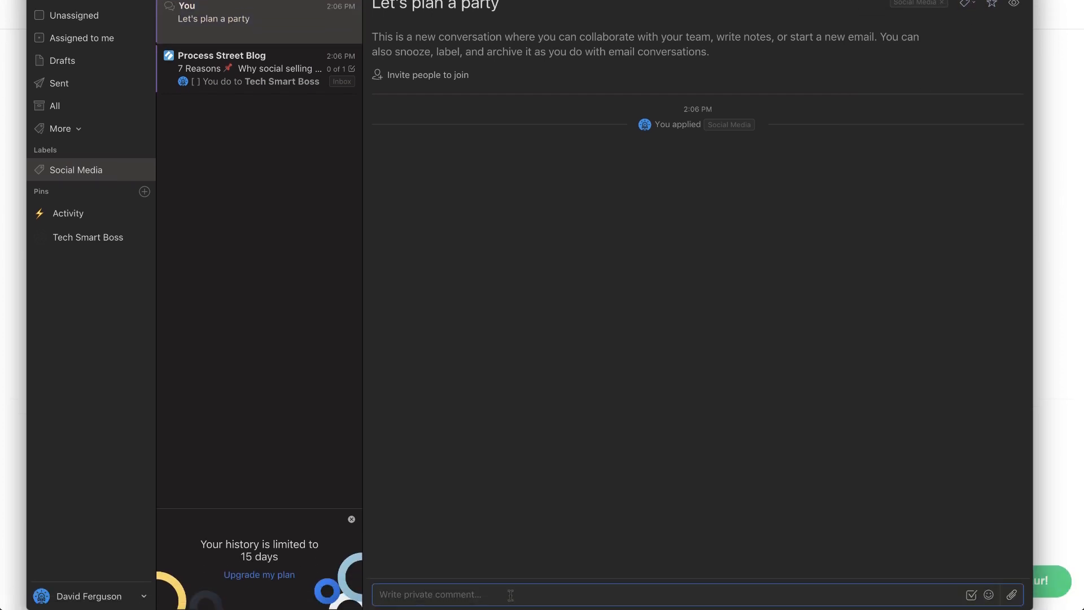
pyautogui.write('chatting on this p')
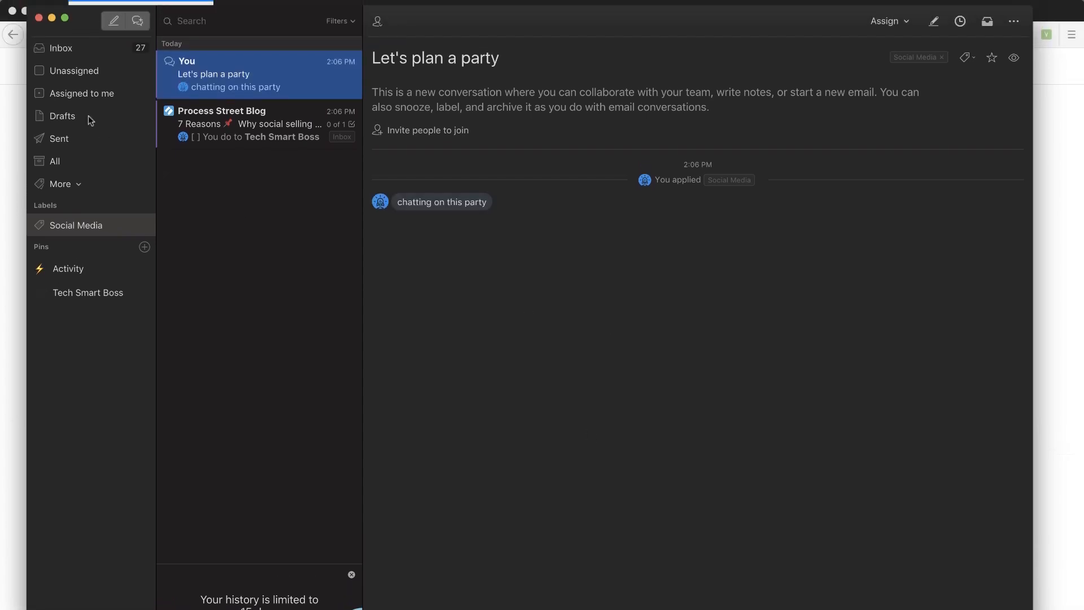
pyautogui.click(73, 71)
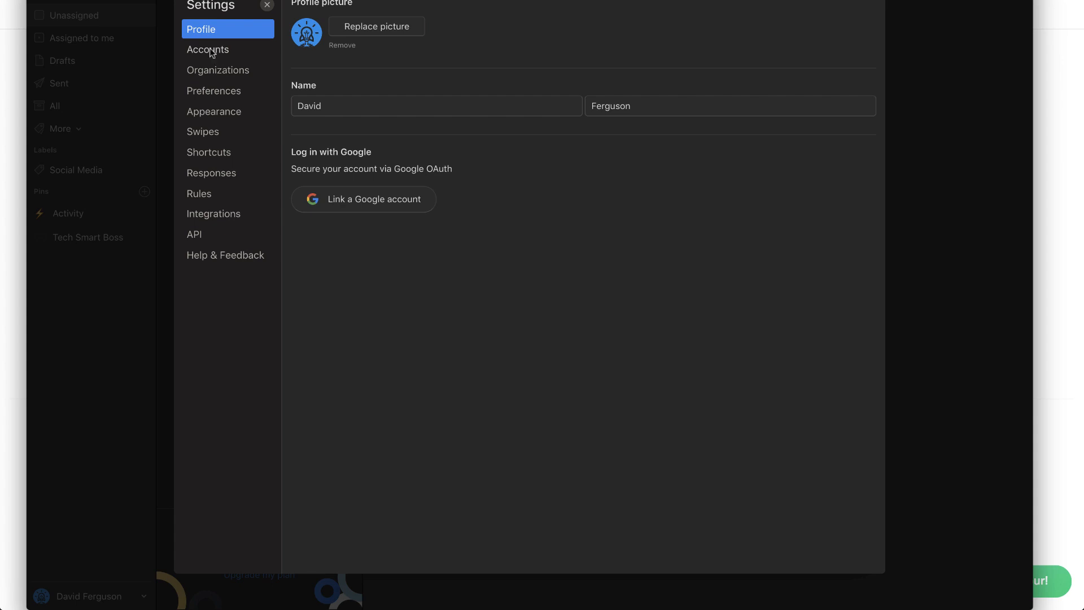
# Step: Review the Accounts settings, then the Tech Smart Boss organization overview
pyautogui.click(206, 49)
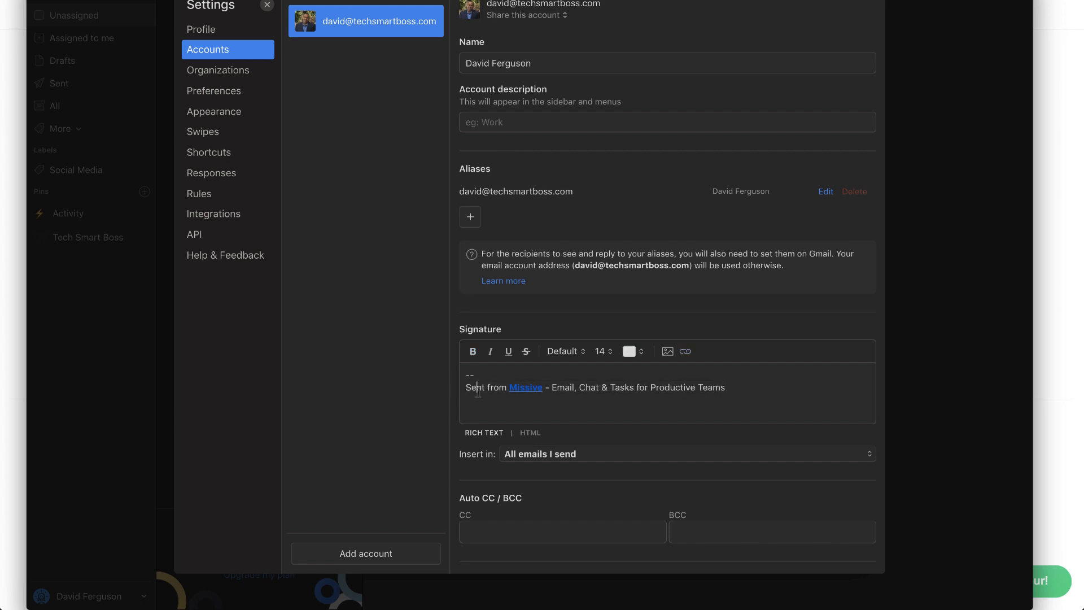
pyautogui.click(218, 70)
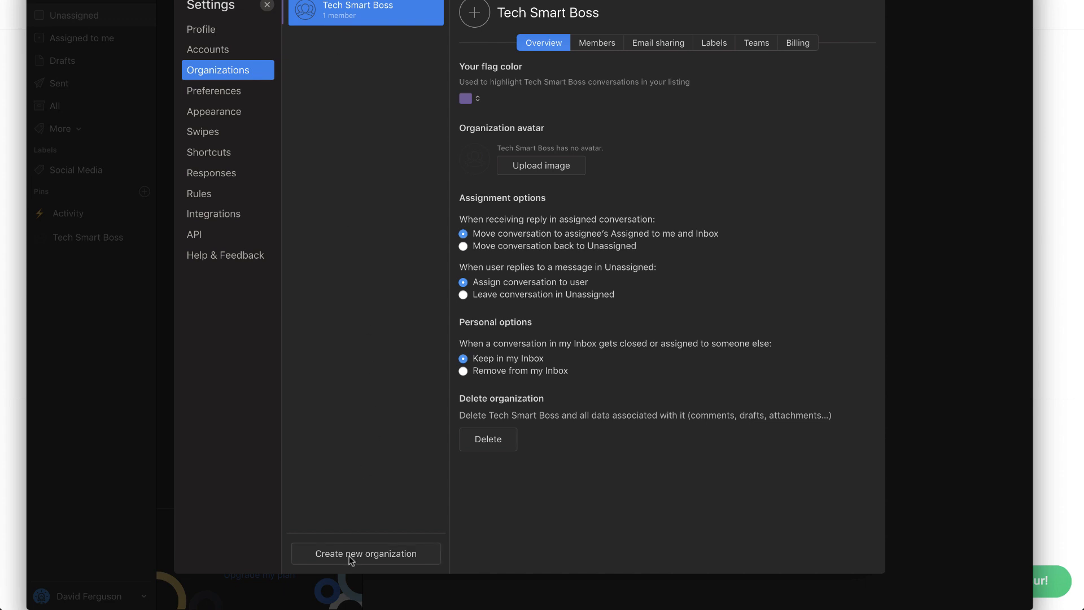
pyautogui.moveTo(553, 72)
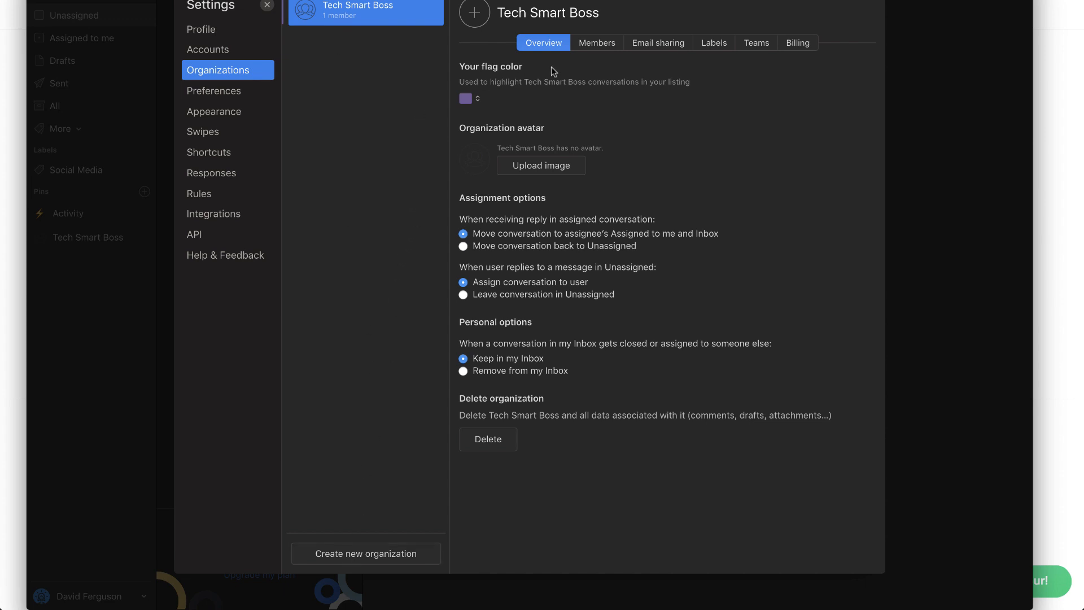
# Step: Step through the organization's Members, Email sharing, Labels, Teams and Billing tabs
pyautogui.click(597, 42)
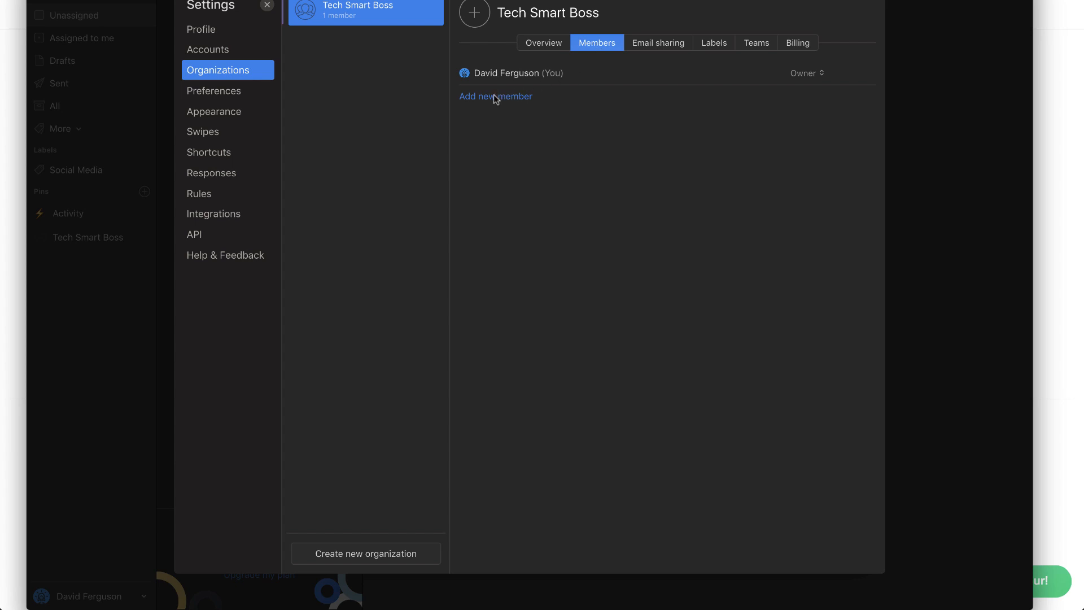
pyautogui.moveTo(515, 75)
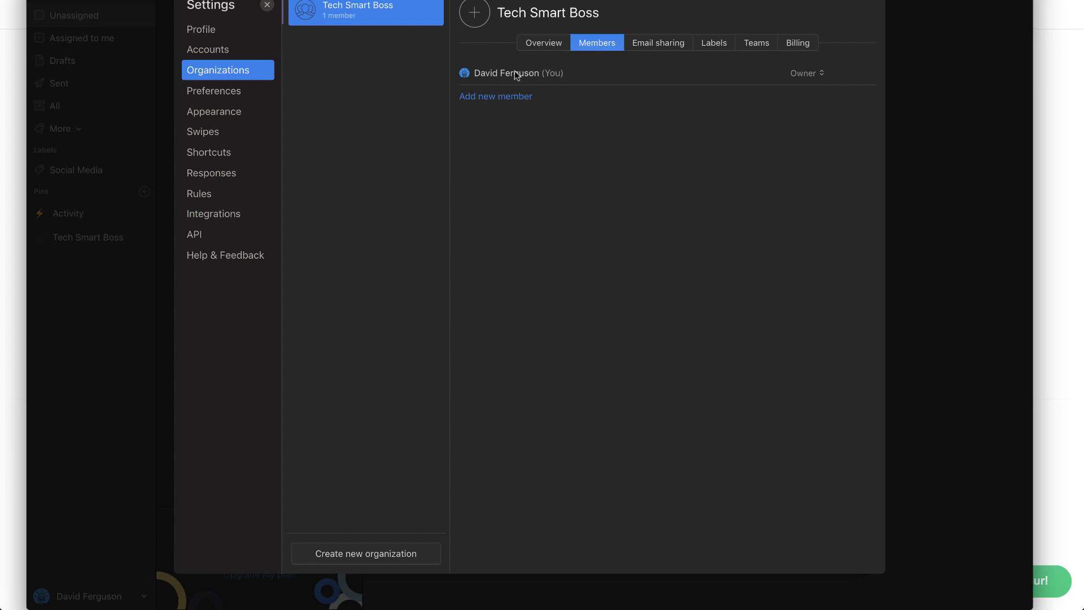
pyautogui.moveTo(507, 96)
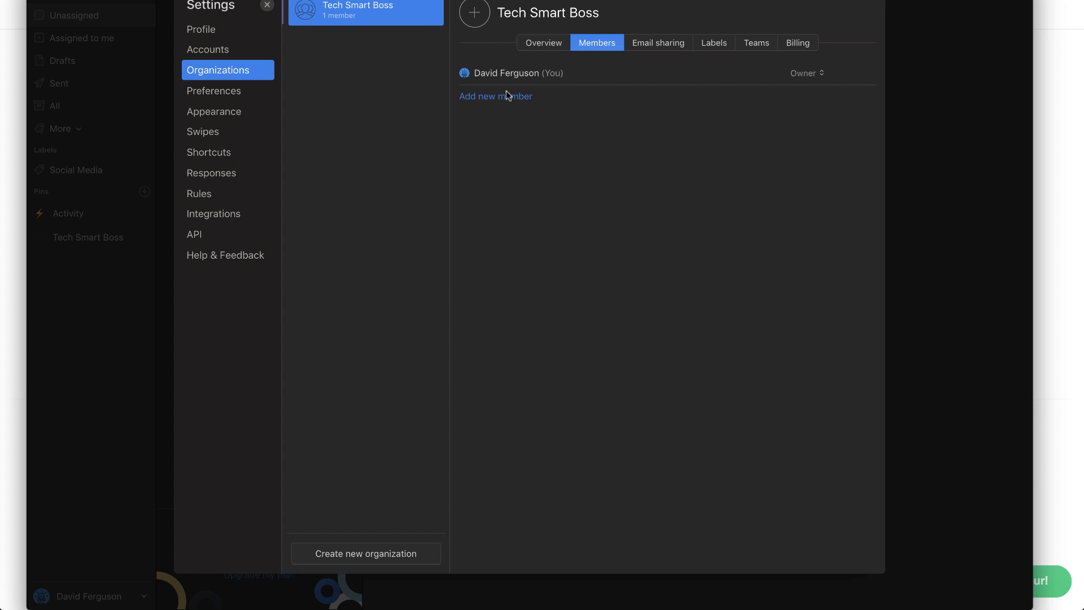
pyautogui.click(657, 42)
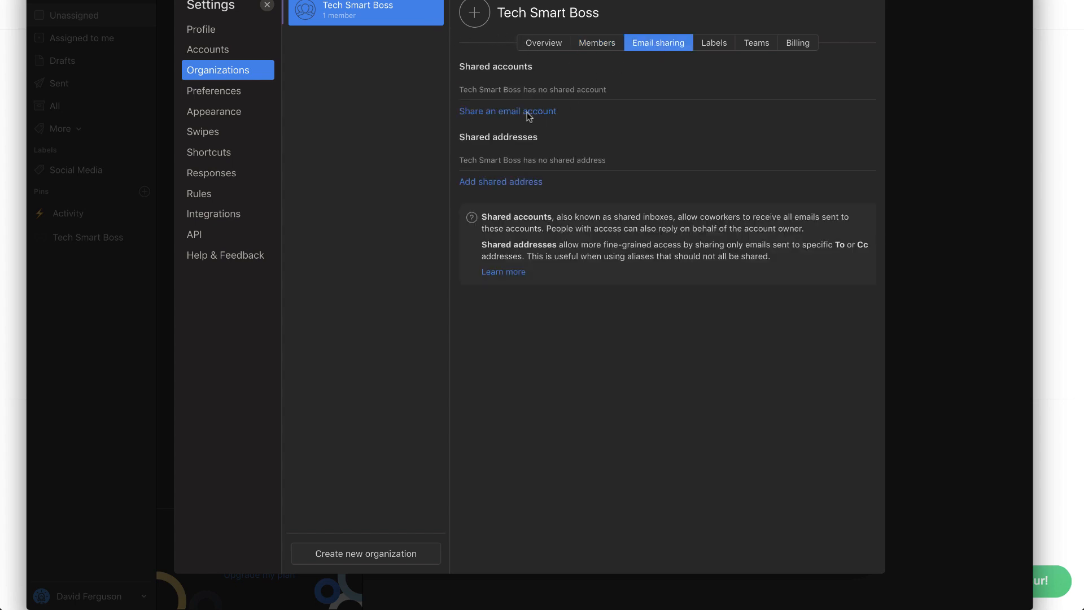
pyautogui.moveTo(565, 101)
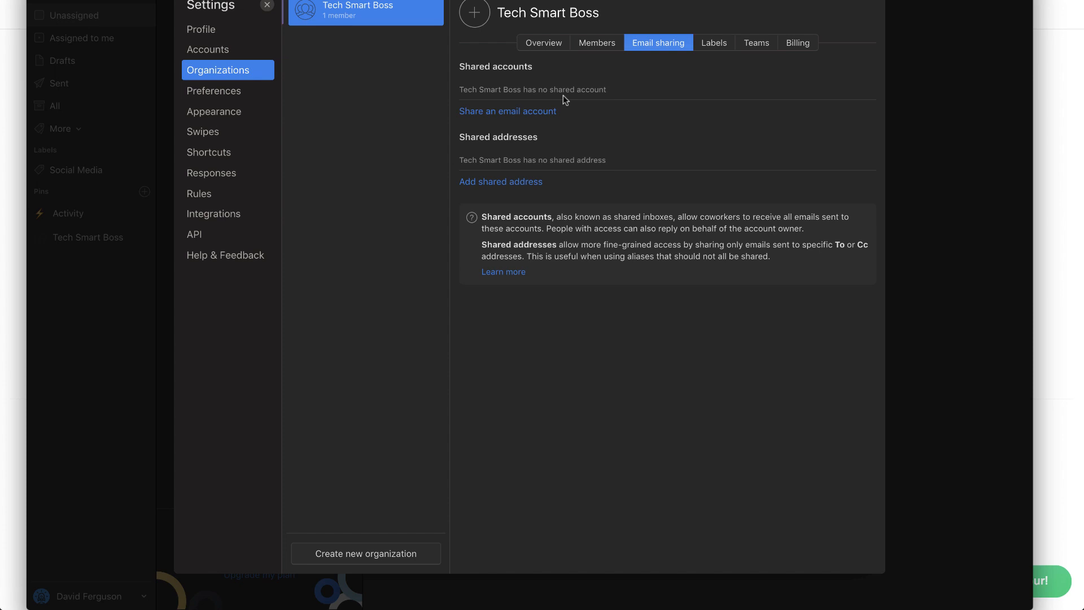
pyautogui.click(714, 42)
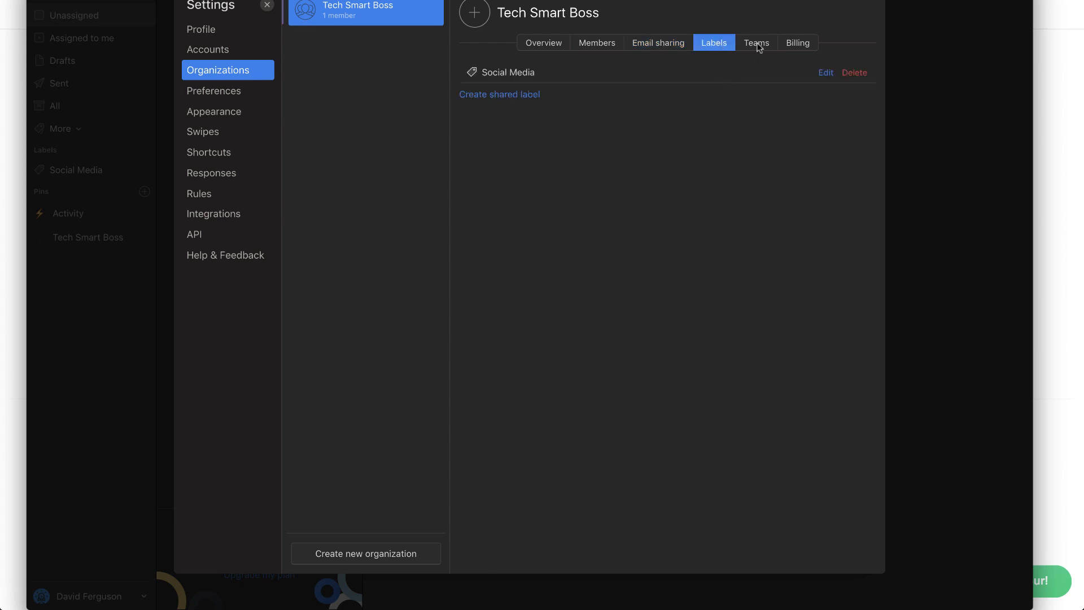
pyautogui.click(756, 42)
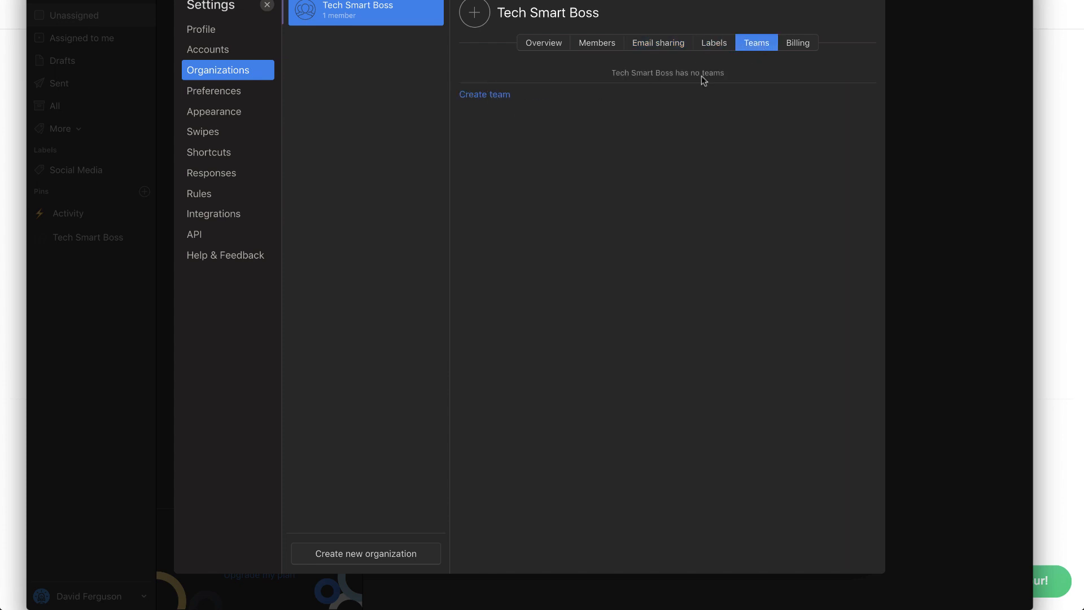
pyautogui.click(798, 42)
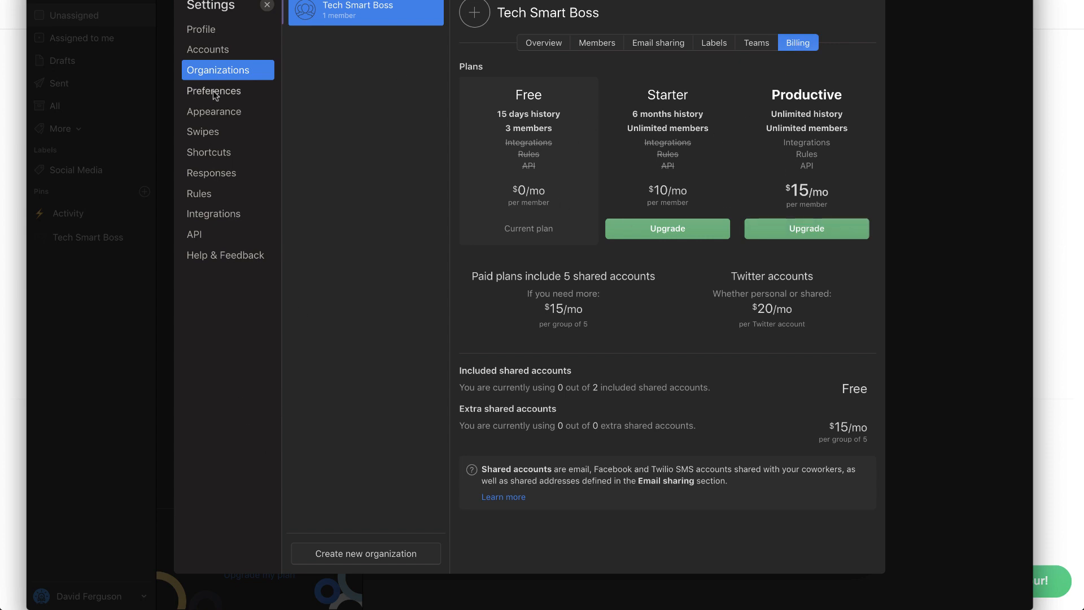
pyautogui.click(214, 90)
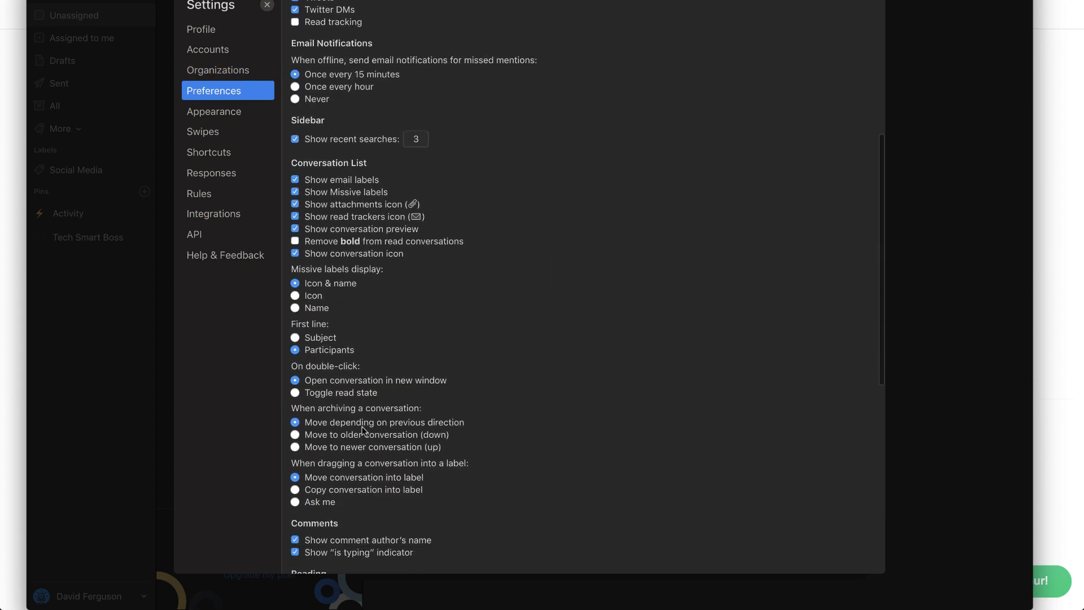
# Step: Browse Appearance, Swipes, Shortcuts, Responses, Rules and Integrations, then open Add an integration
pyautogui.click(214, 111)
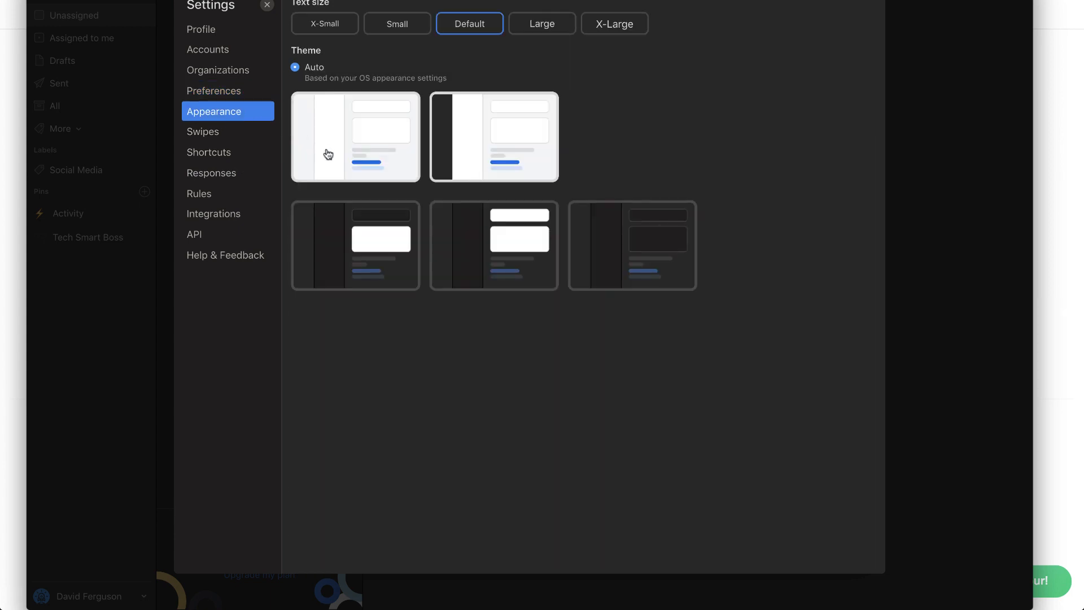
pyautogui.moveTo(474, 96)
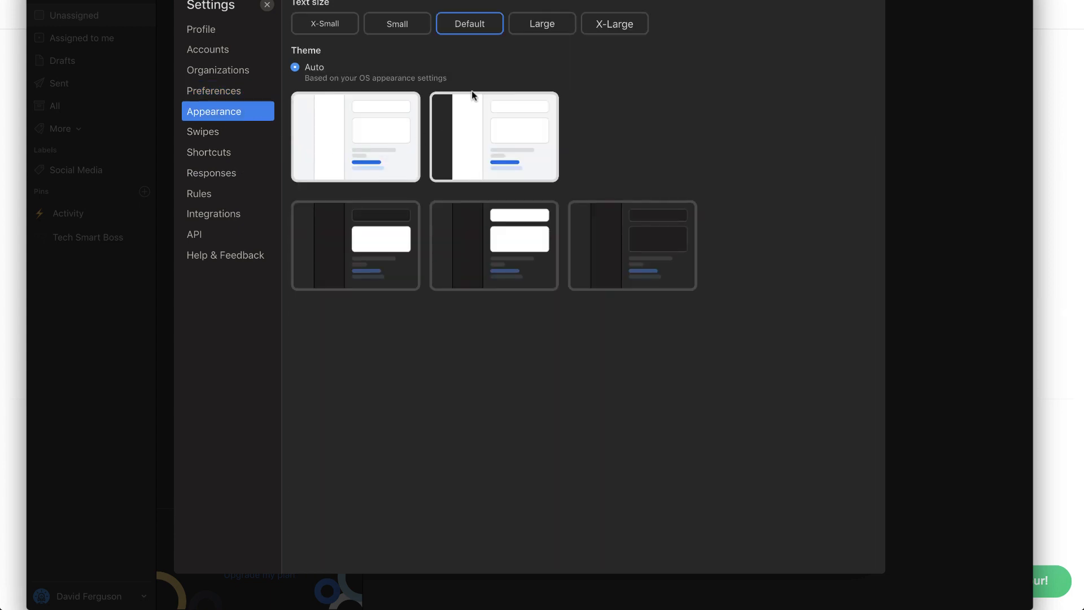
pyautogui.click(203, 131)
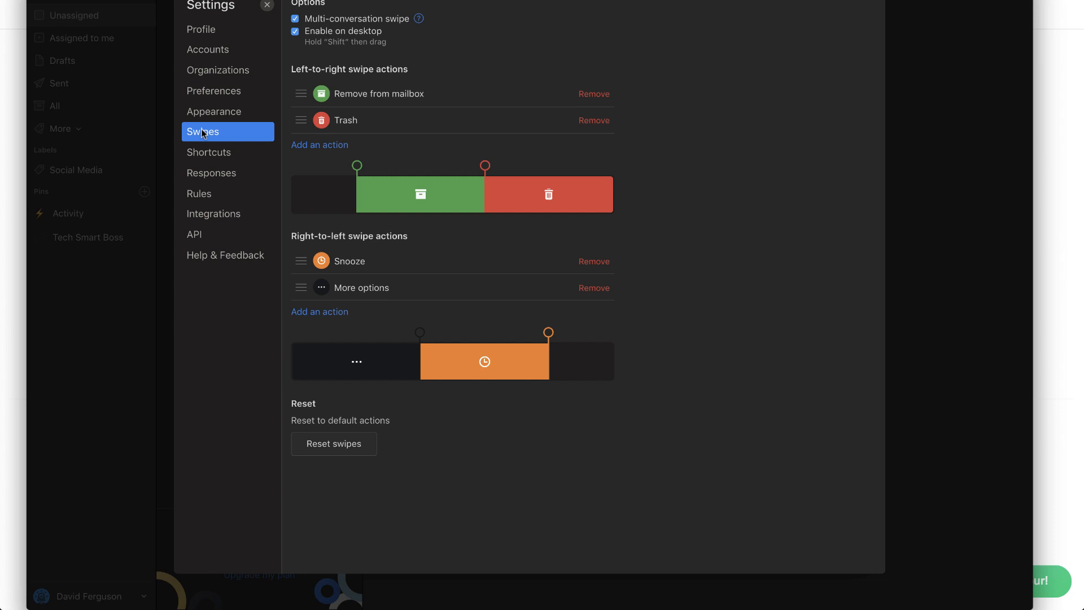
pyautogui.moveTo(245, 192)
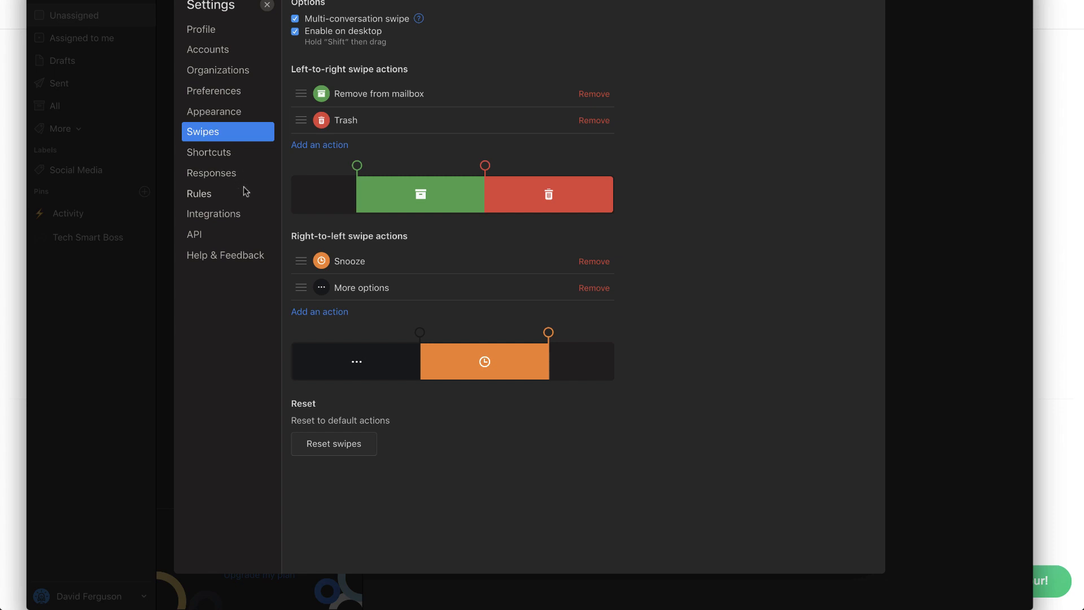
pyautogui.click(209, 152)
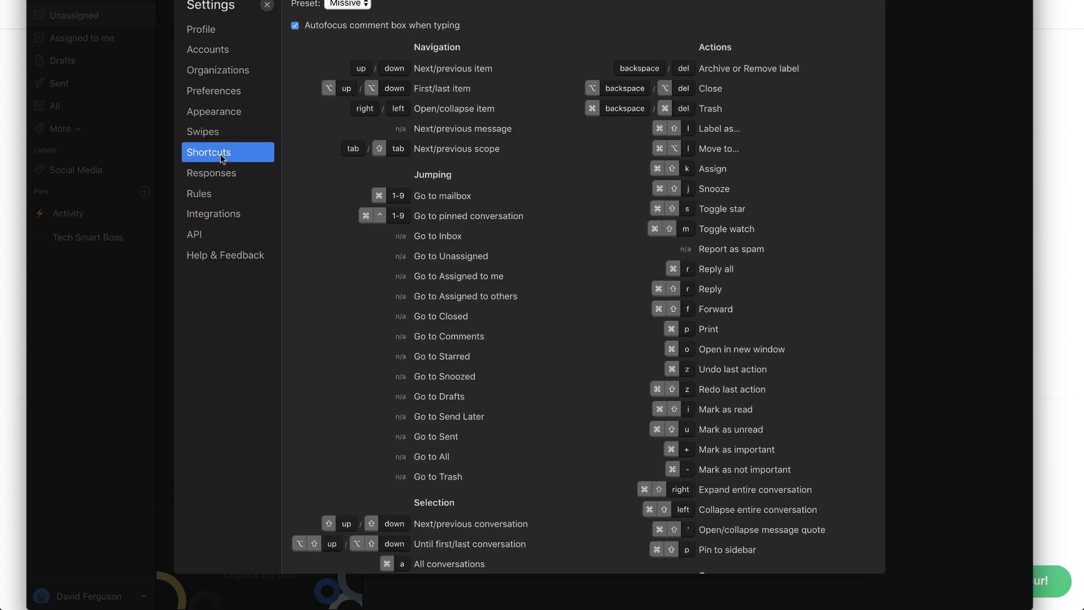
pyautogui.click(212, 172)
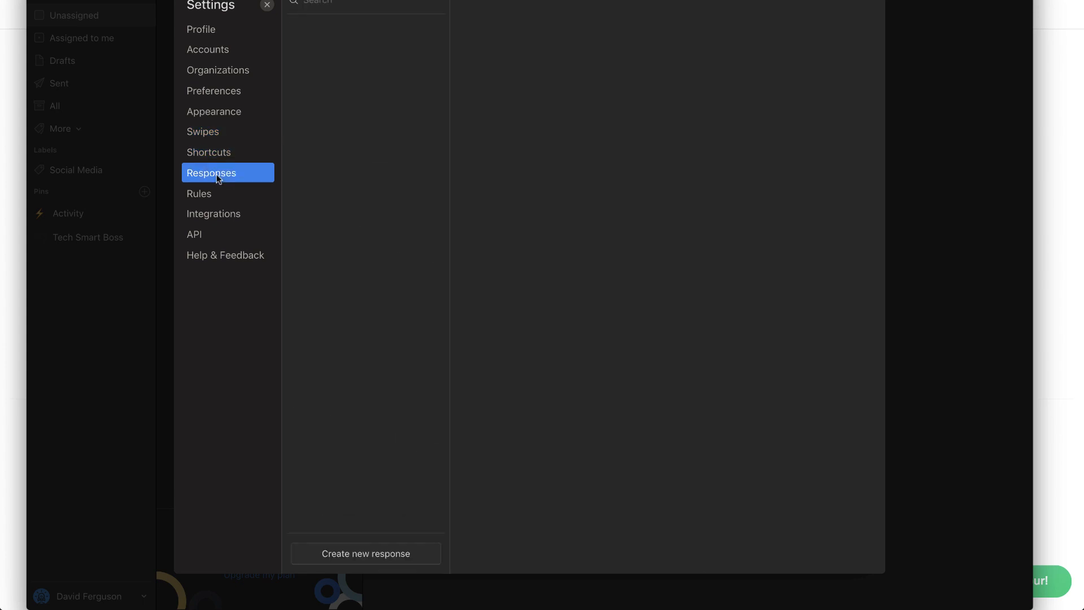
pyautogui.click(200, 194)
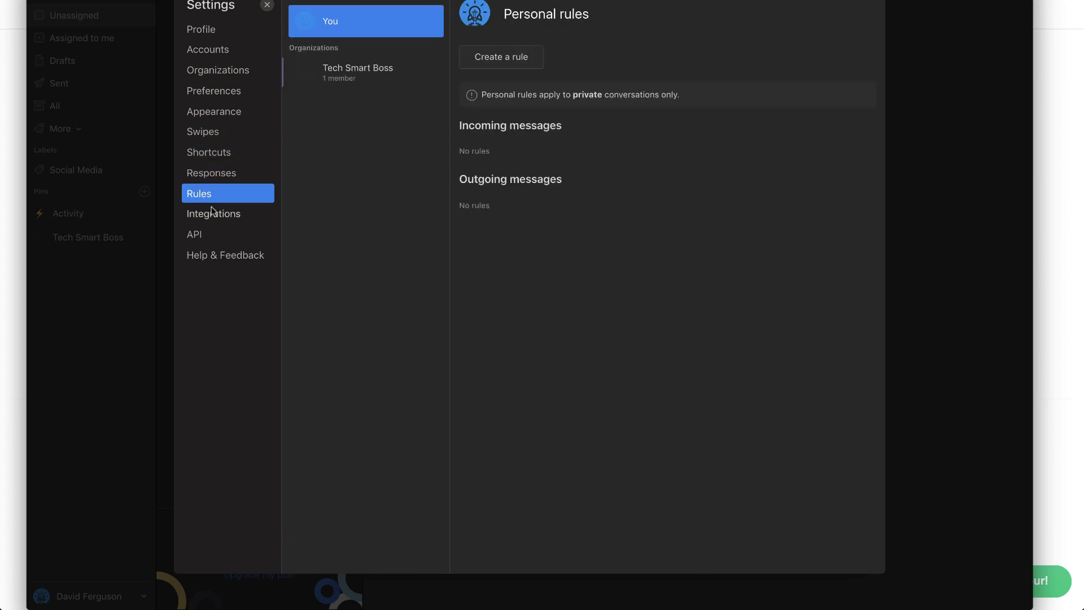
pyautogui.click(213, 213)
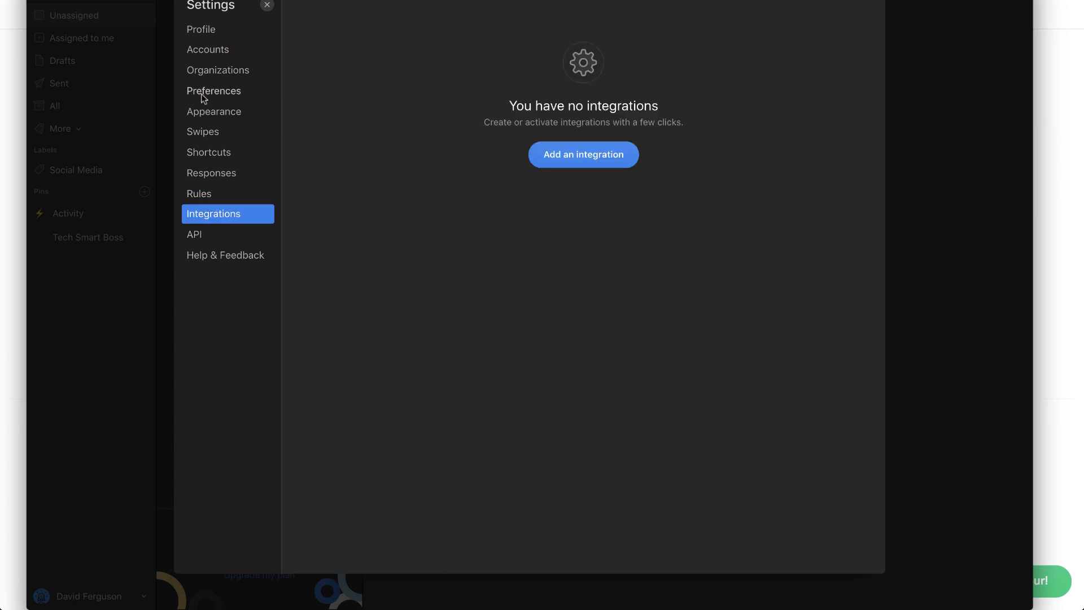
pyautogui.moveTo(185, 145)
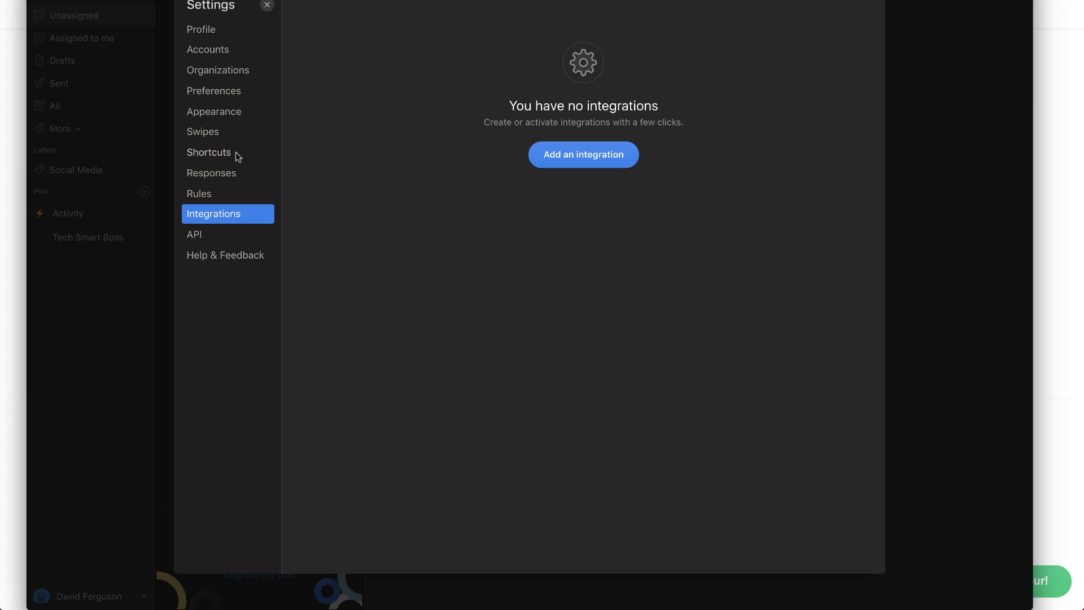
pyautogui.moveTo(576, 115)
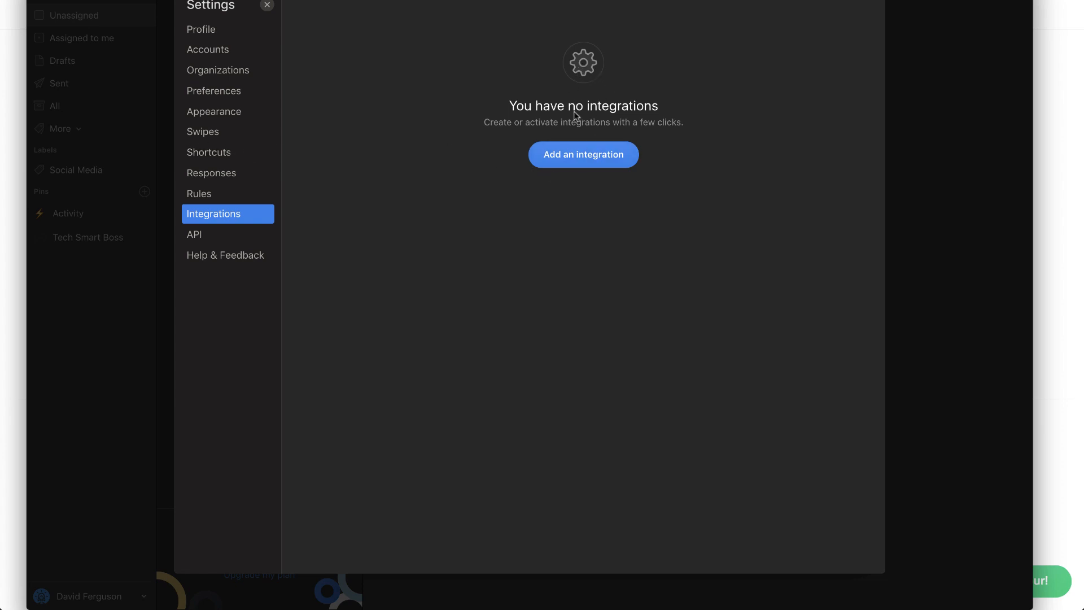
pyautogui.click(582, 154)
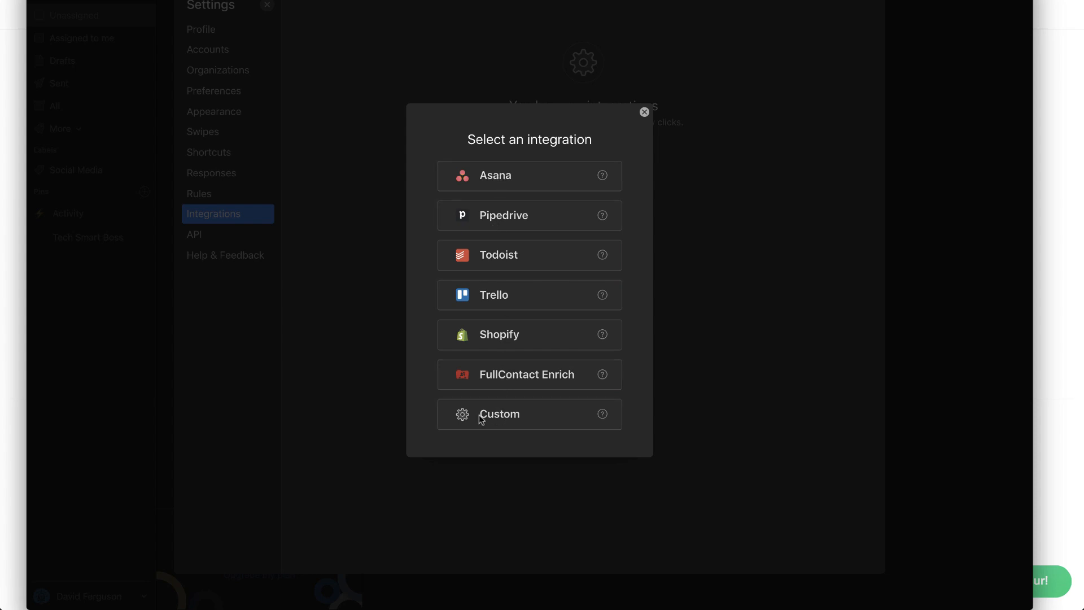
pyautogui.click(499, 414)
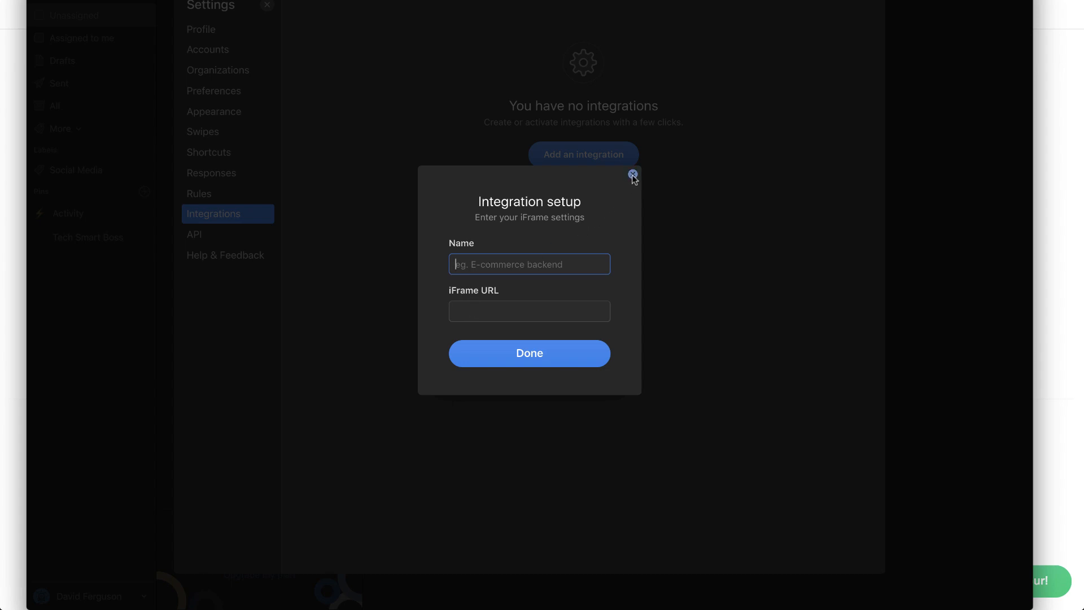
pyautogui.click(631, 173)
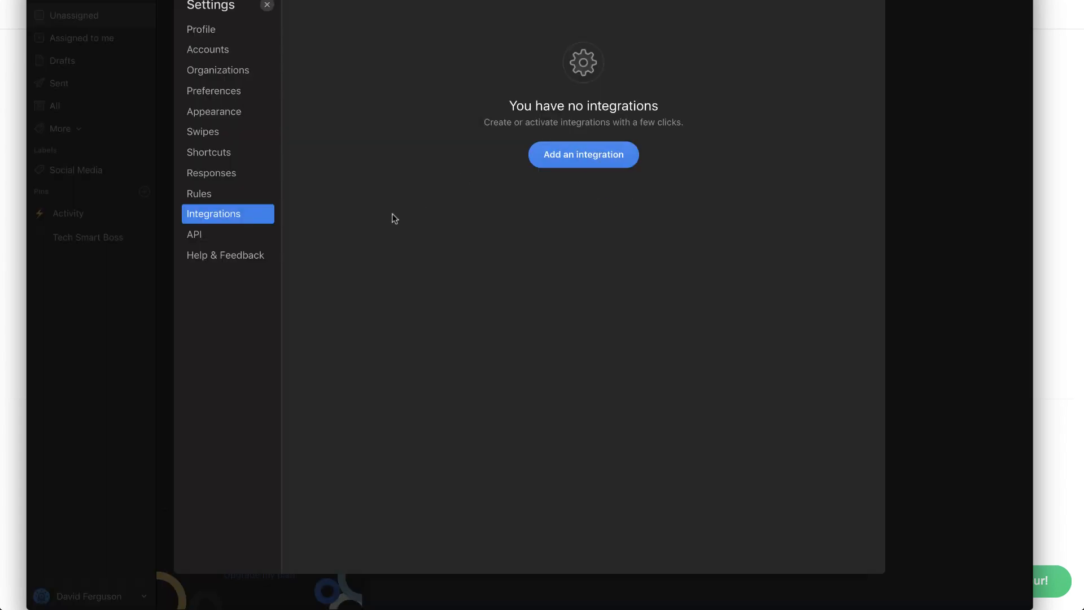
# Step: View the API tokens page (no personal tokens) and close Settings
pyautogui.click(194, 234)
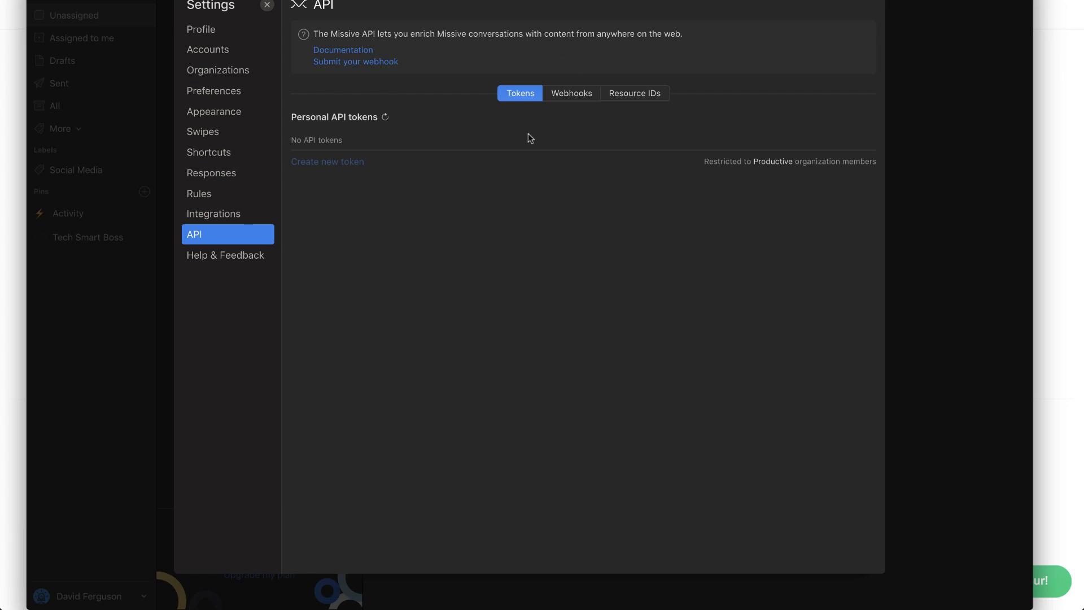
pyautogui.moveTo(228, 207)
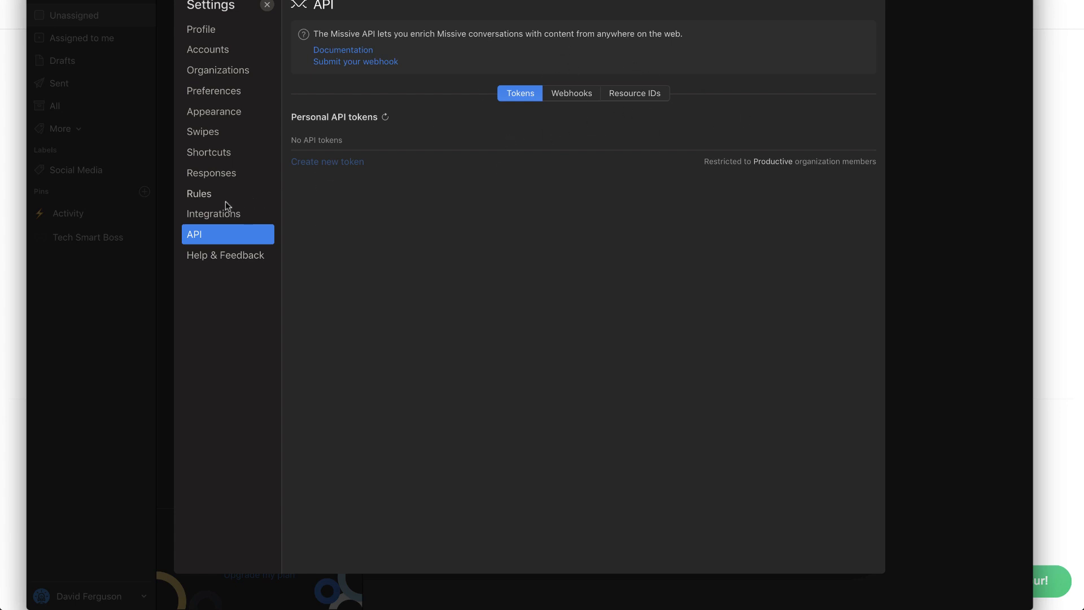
pyautogui.moveTo(358, 84)
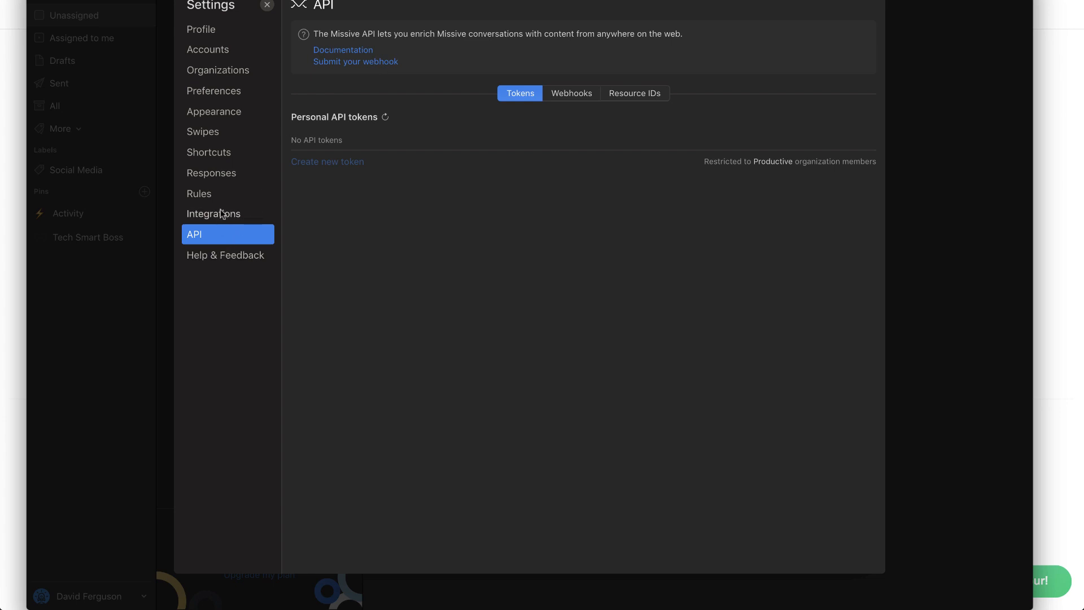
pyautogui.click(214, 213)
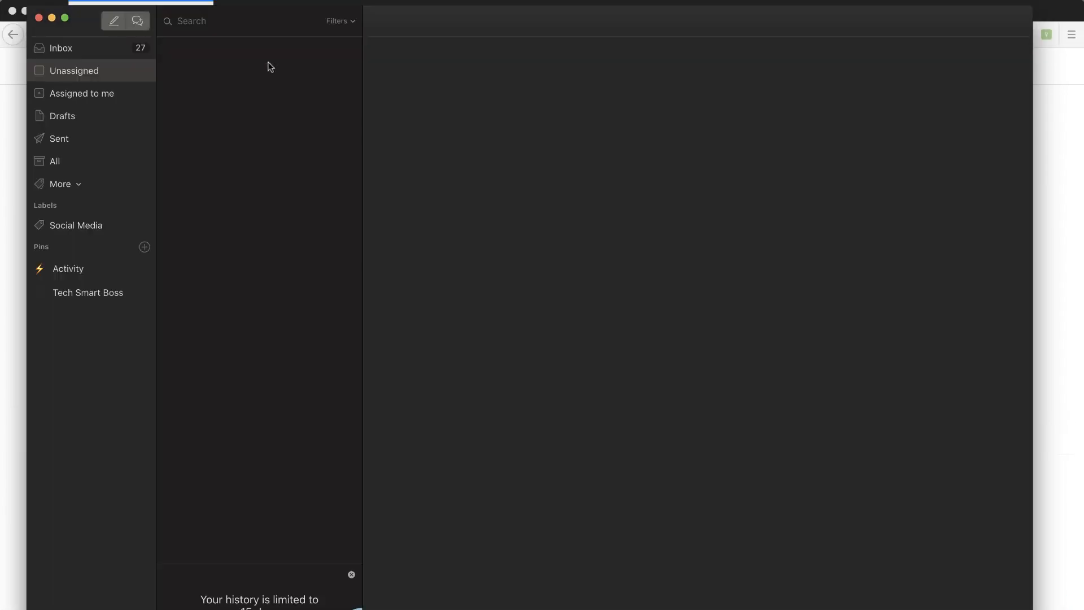
pyautogui.moveTo(109, 138)
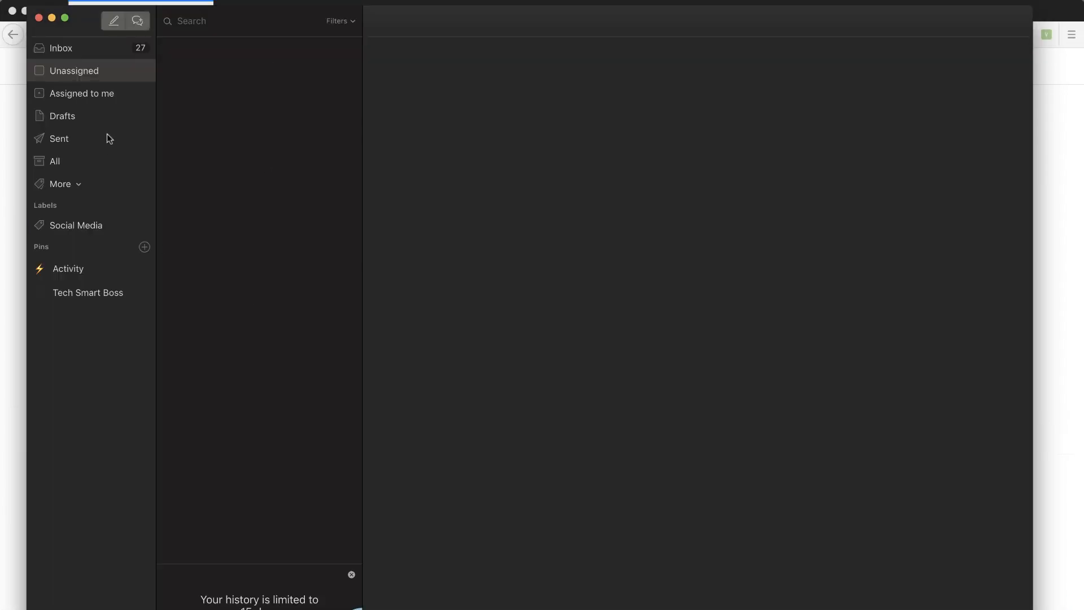
# Step: Filter by the Social Media label and reopen the Process Street Blog social selling email
pyautogui.click(61, 48)
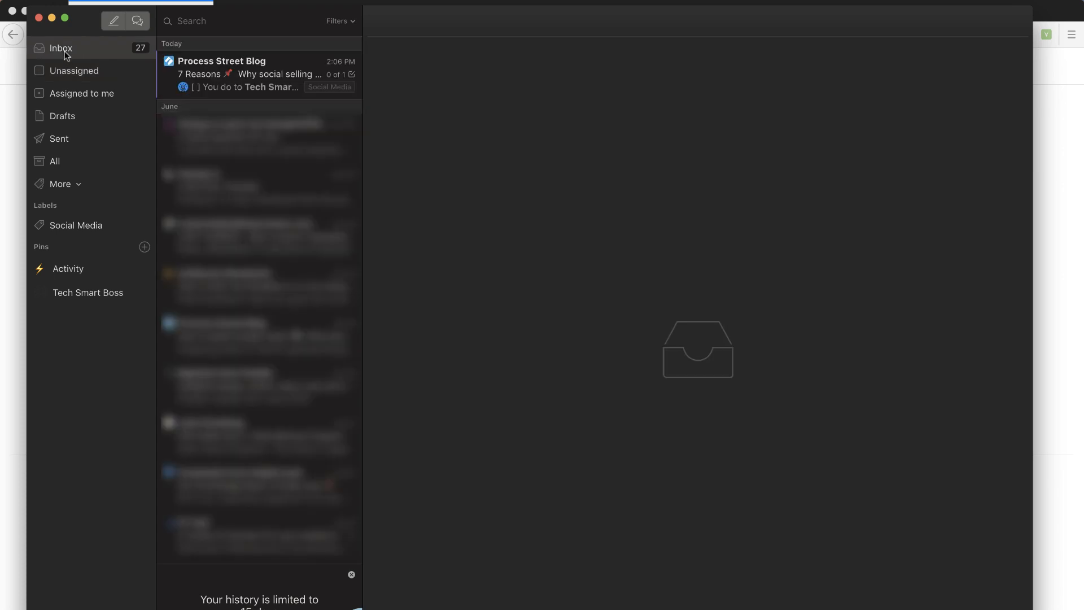
pyautogui.click(73, 71)
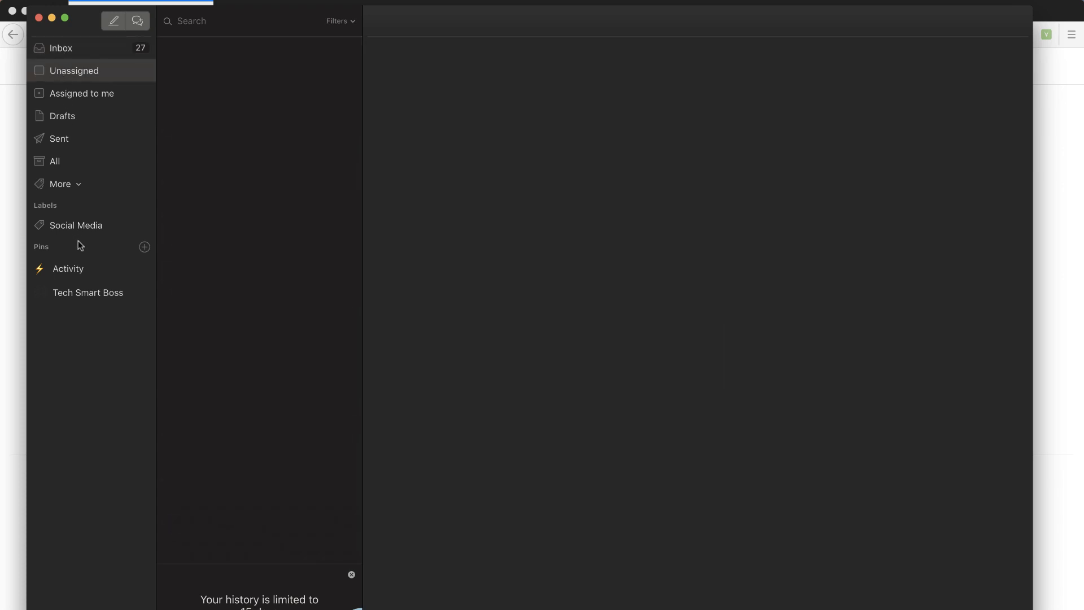
pyautogui.click(76, 225)
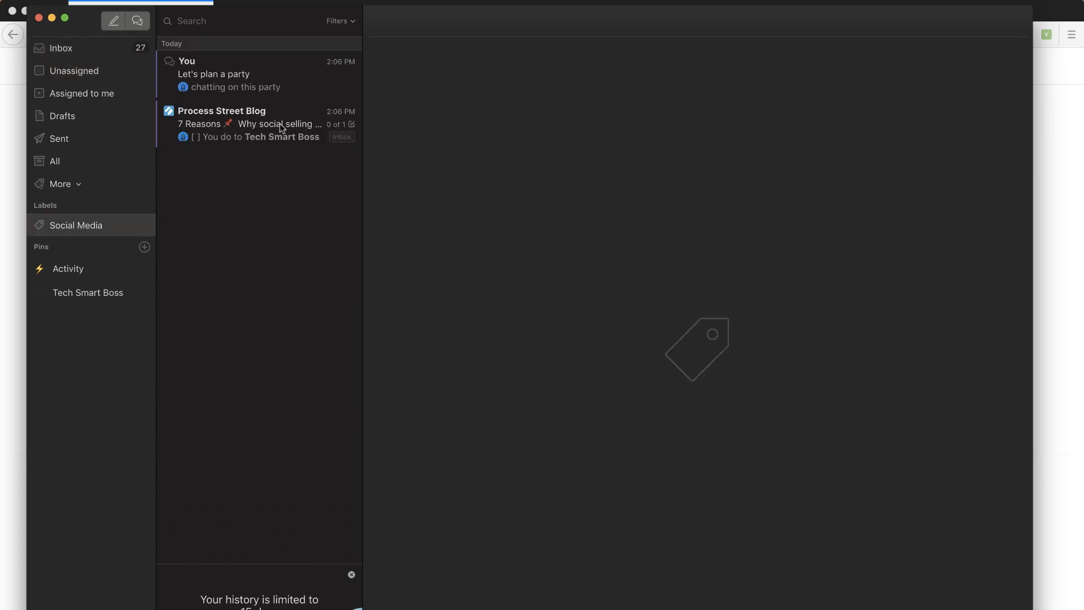
pyautogui.click(249, 123)
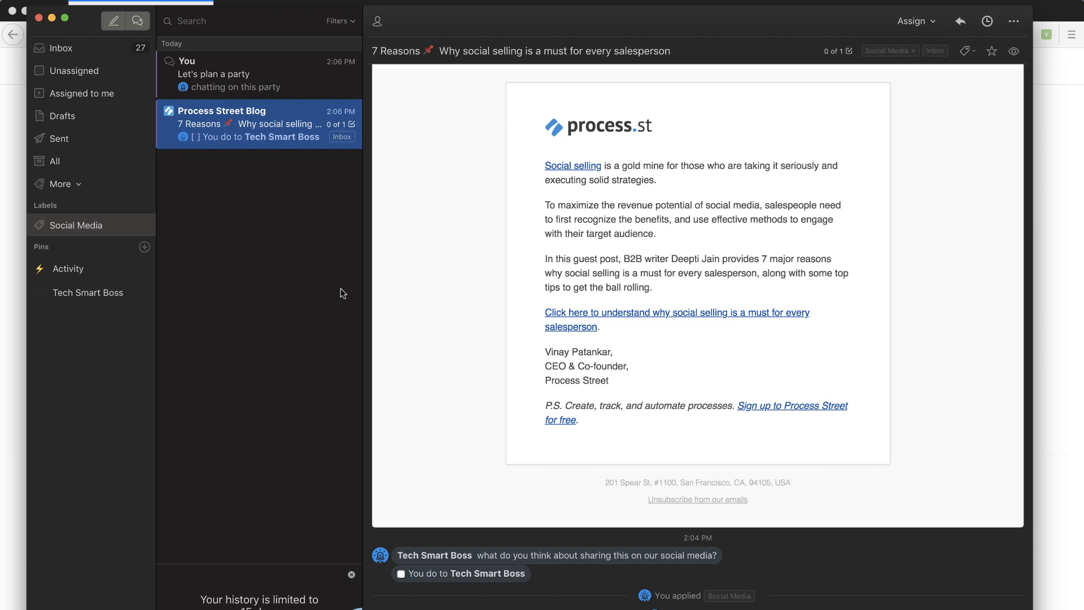
pyautogui.moveTo(365, 285)
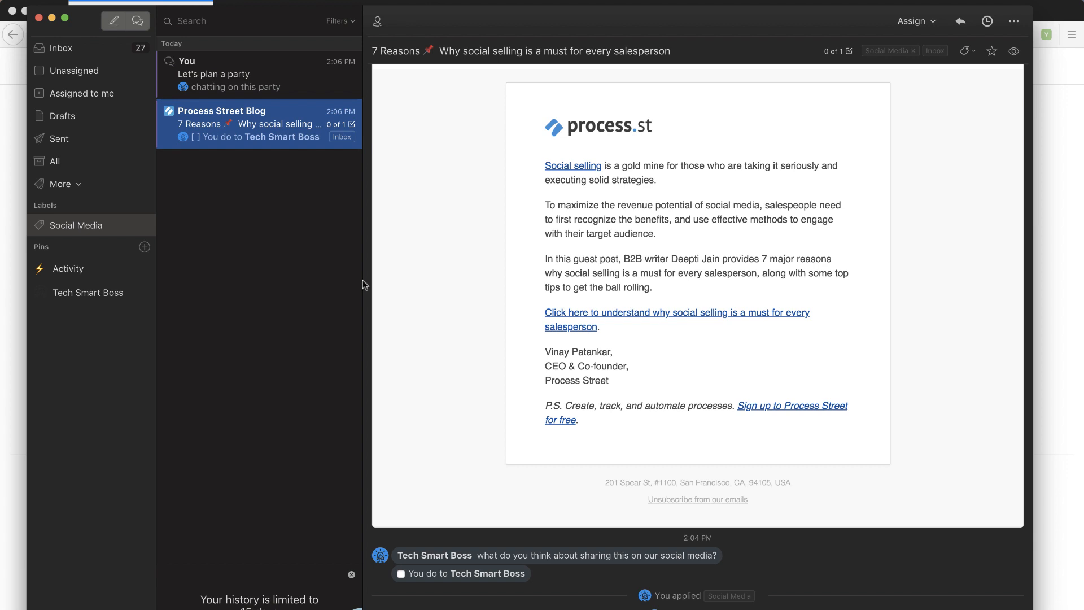